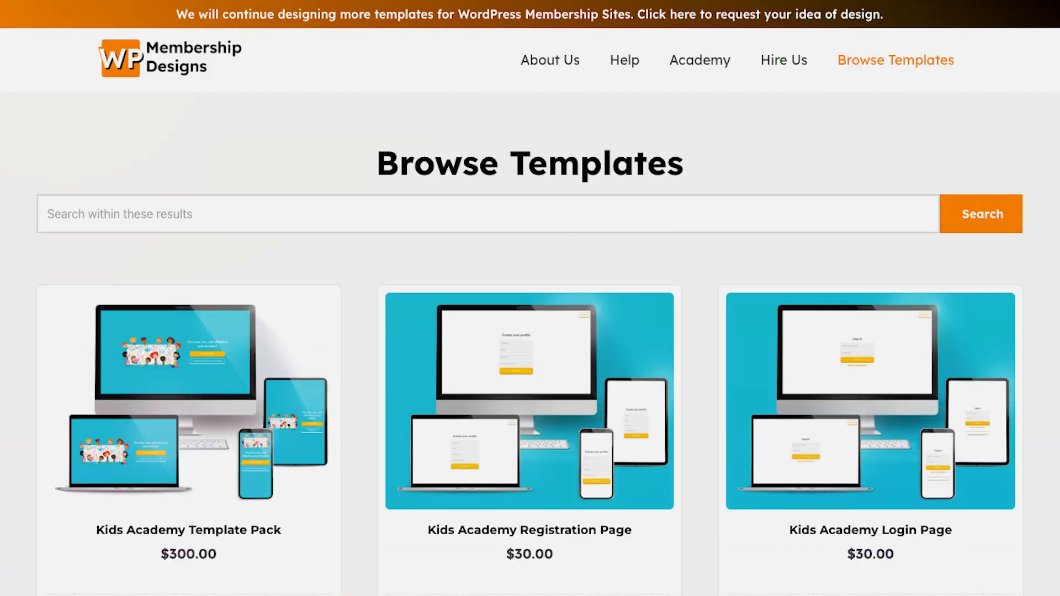
# Step: Scroll Duolingo's home page, open its log-in page, then switch to the sign-up form
pyautogui.scroll(-3)
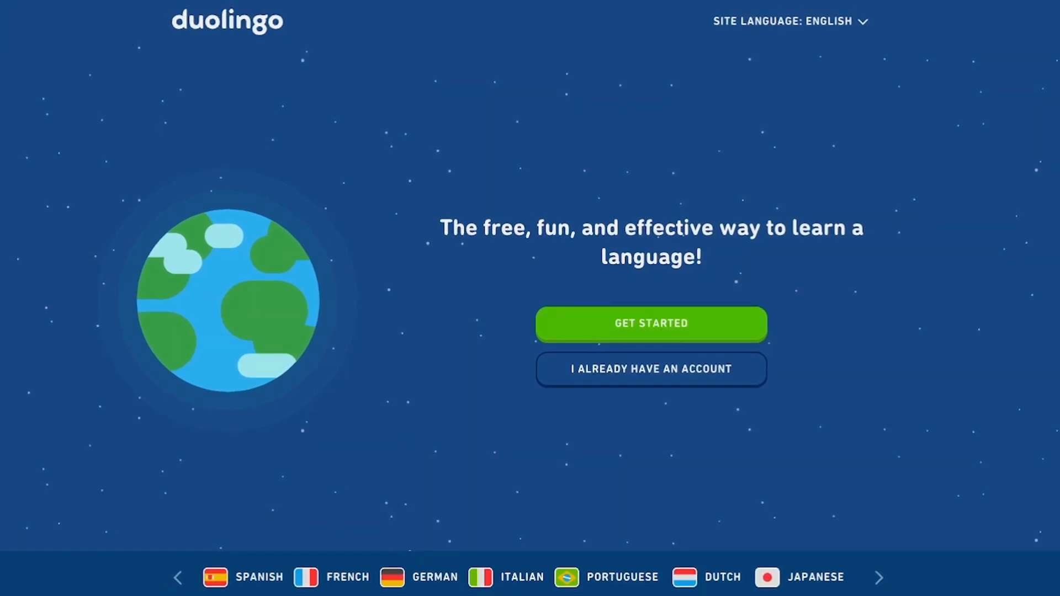
pyautogui.click(650, 323)
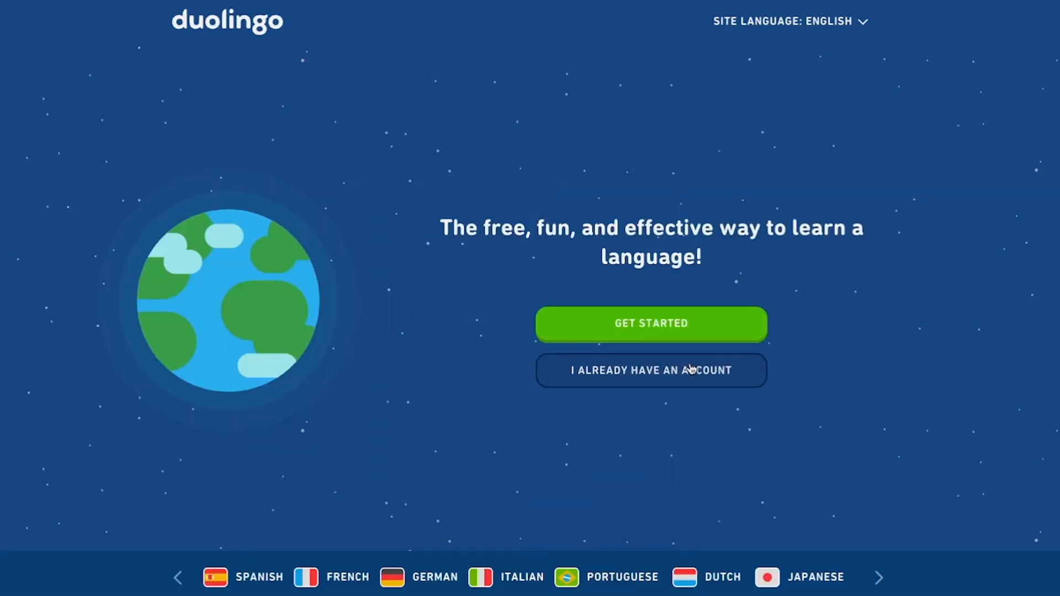
pyautogui.click(651, 370)
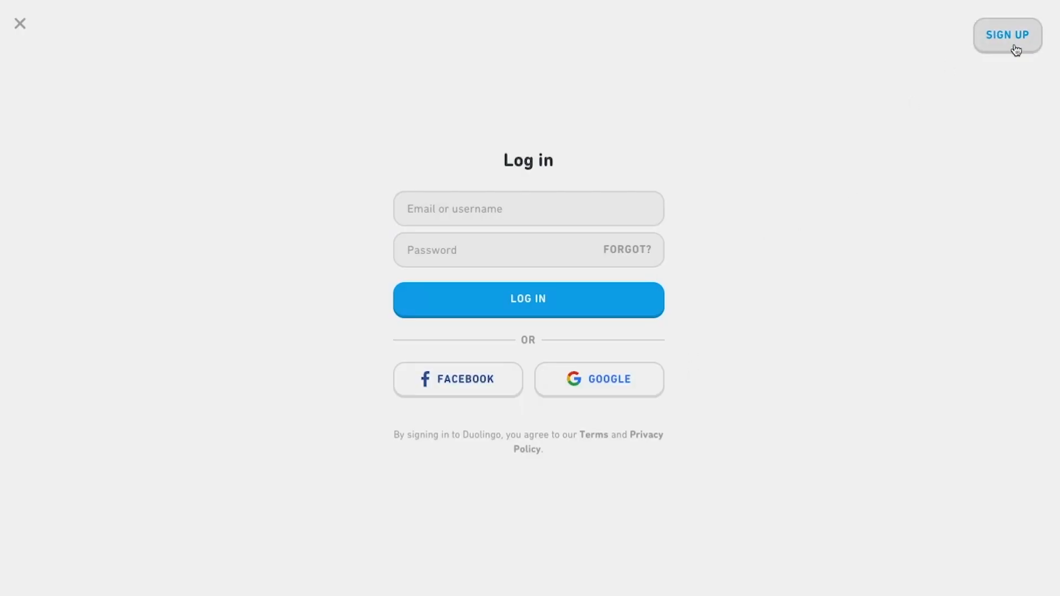
pyautogui.click(19, 22)
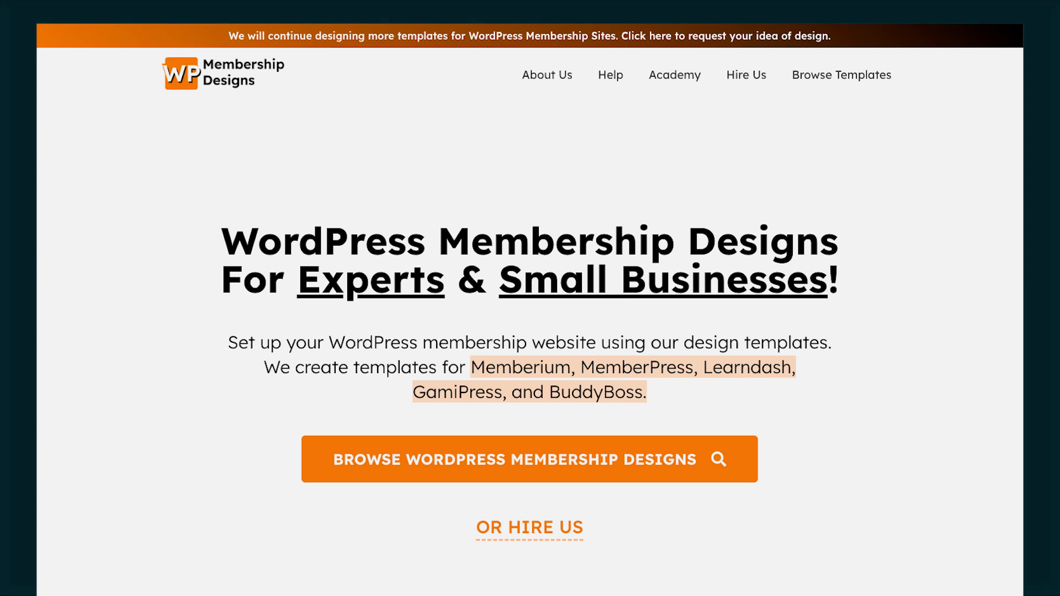
pyautogui.click(715, 36)
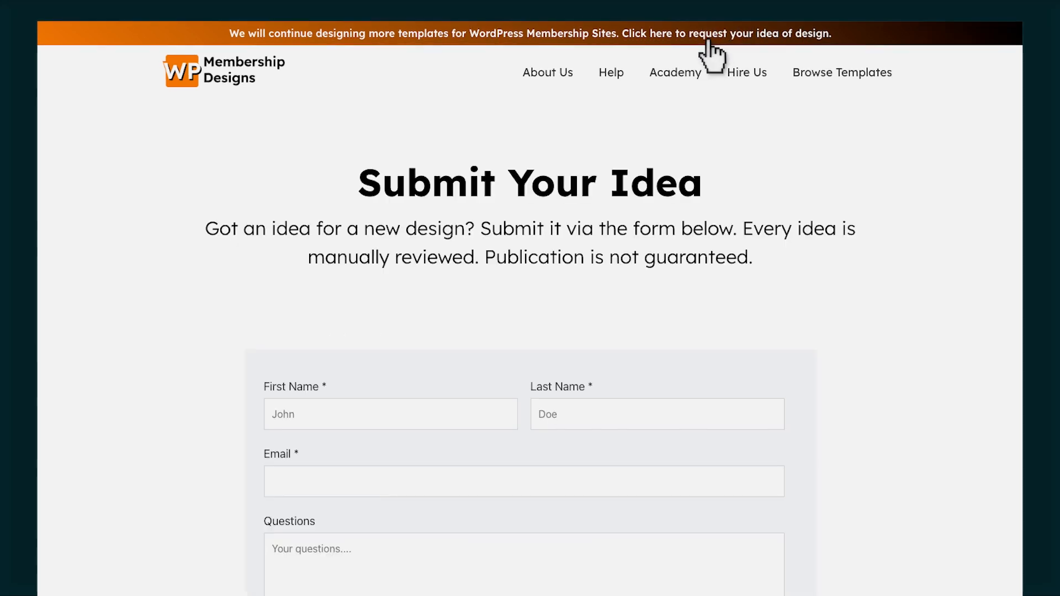
pyautogui.scroll(-3)
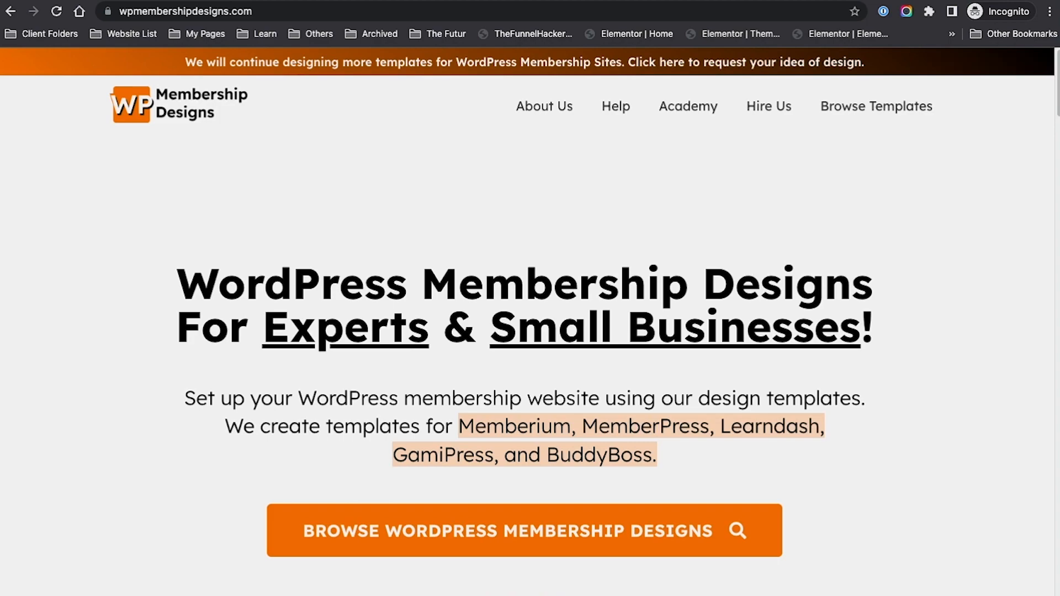
pyautogui.scroll(-3)
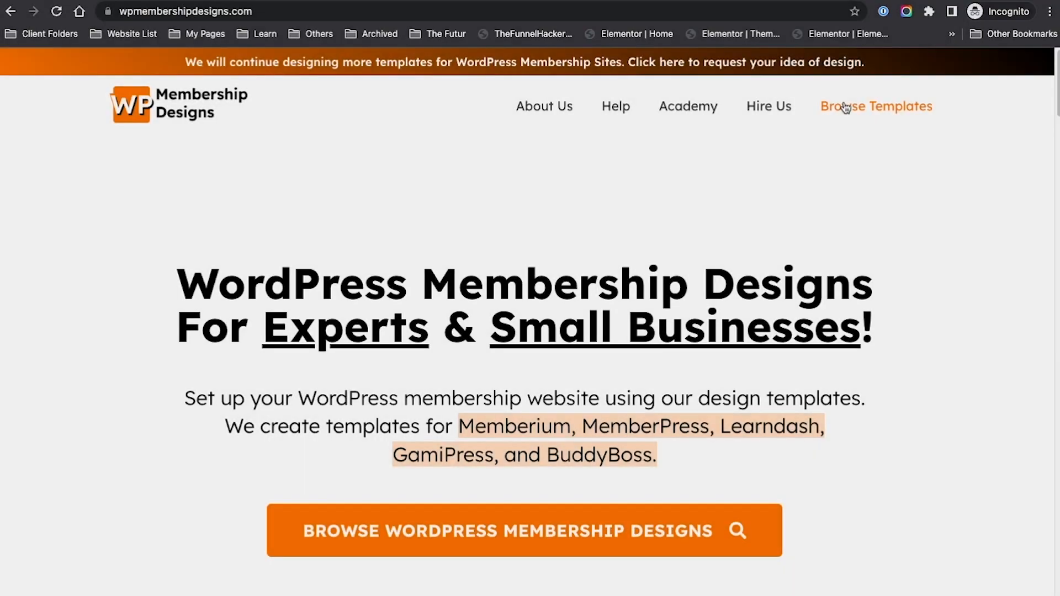
# Step: Open Browse Templates, briefly visit Submit Your Idea, and return to the template catalogue
pyautogui.click(876, 107)
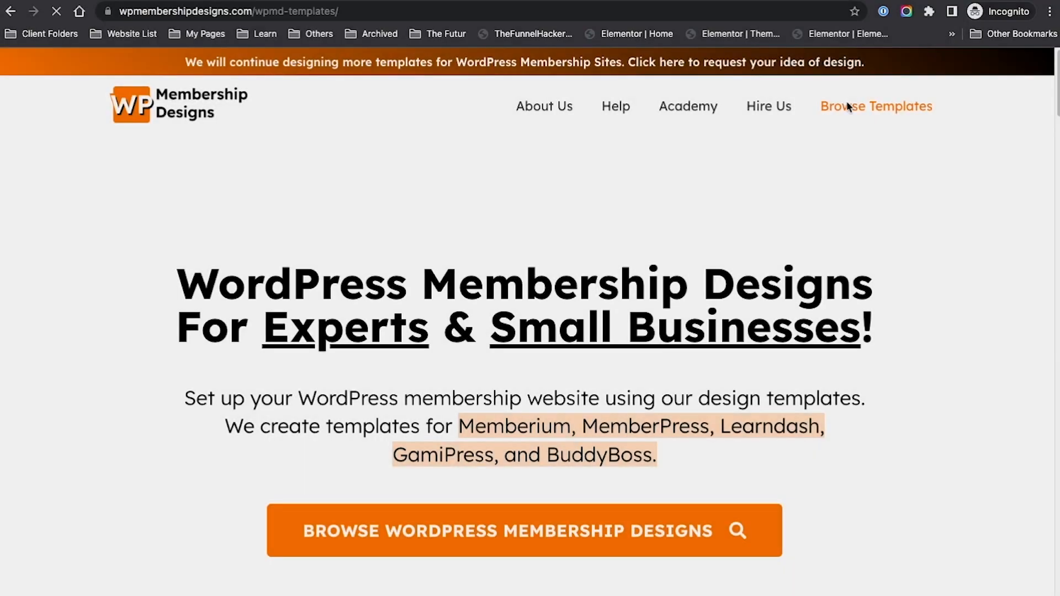
pyautogui.click(875, 106)
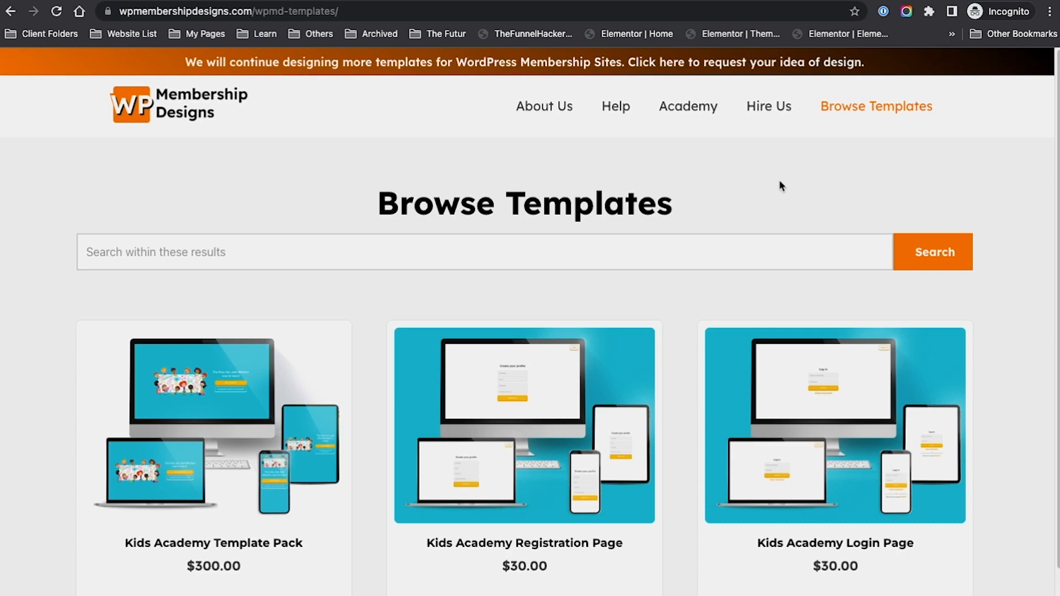
pyautogui.moveTo(792, 163)
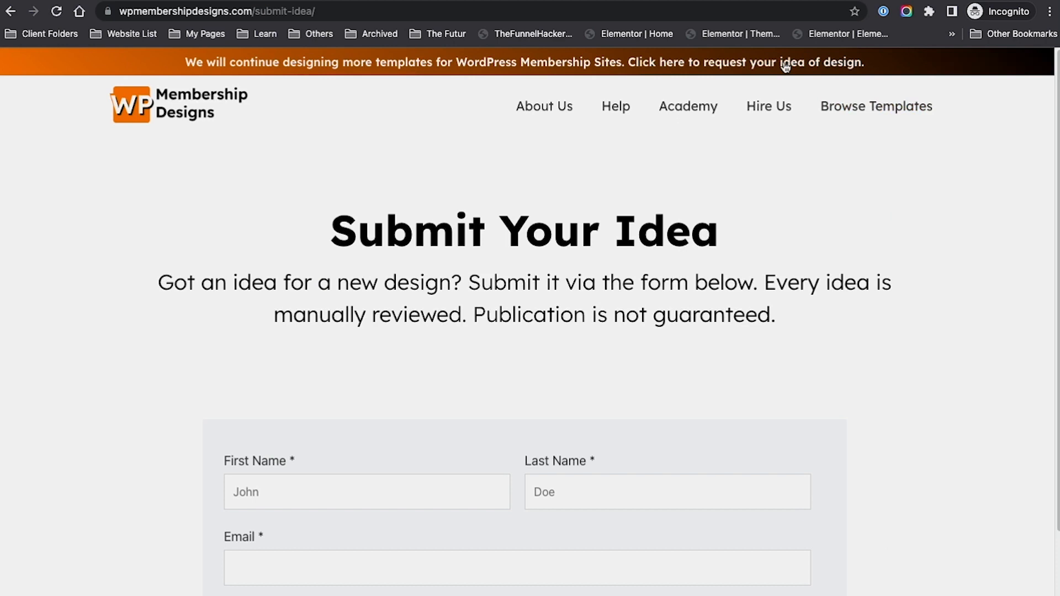
pyautogui.click(875, 106)
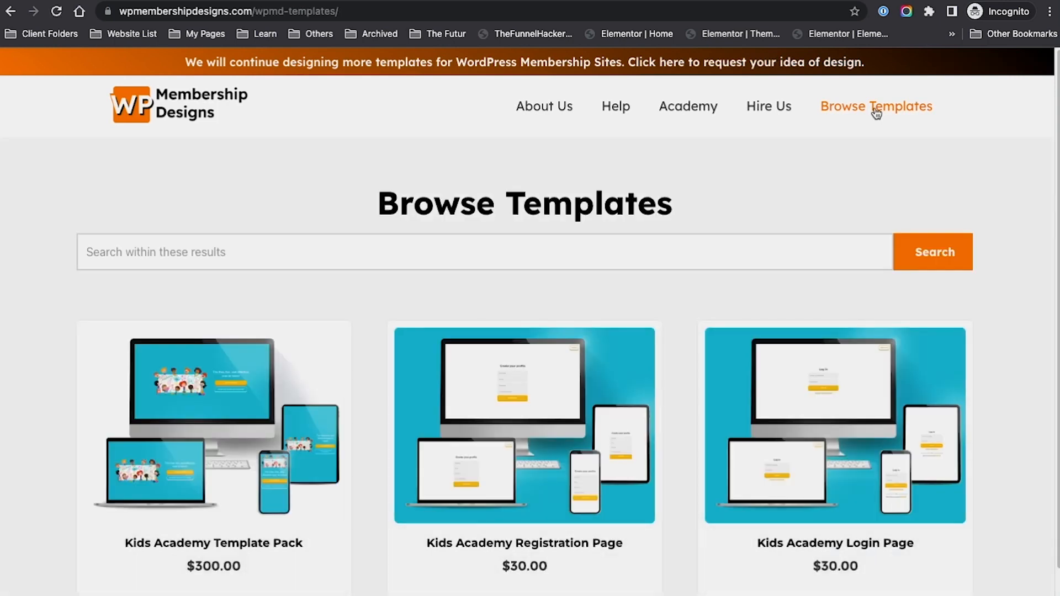
pyautogui.moveTo(873, 114)
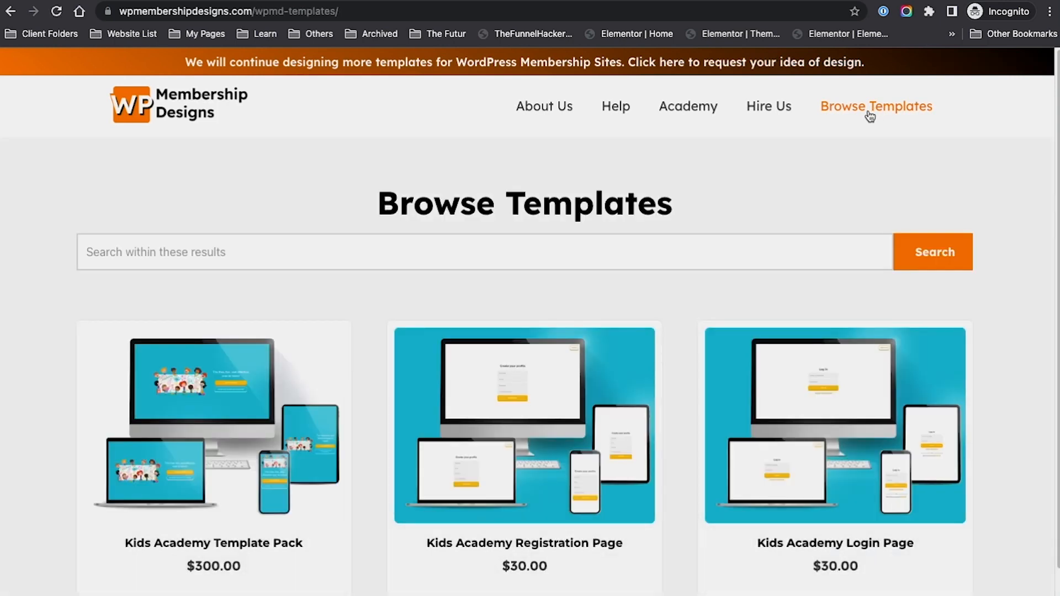
pyautogui.moveTo(123, 145)
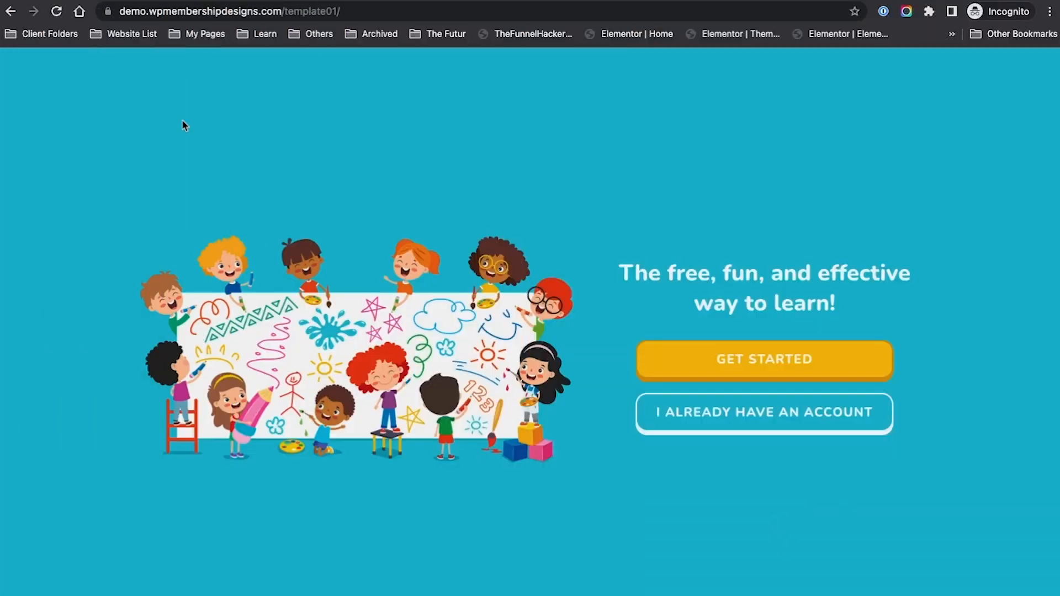
pyautogui.moveTo(339, 196)
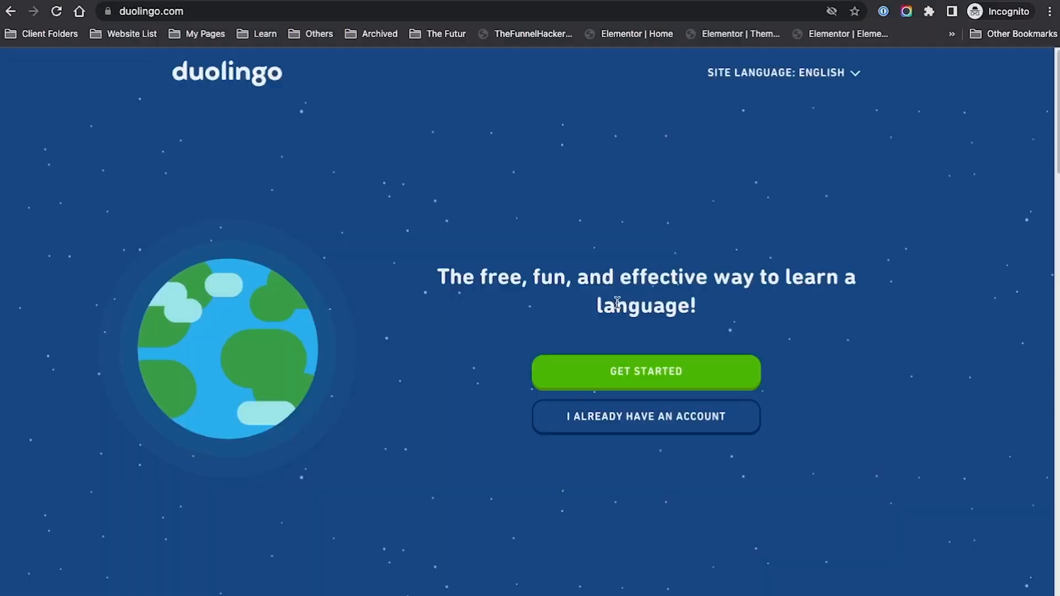
pyautogui.click(644, 372)
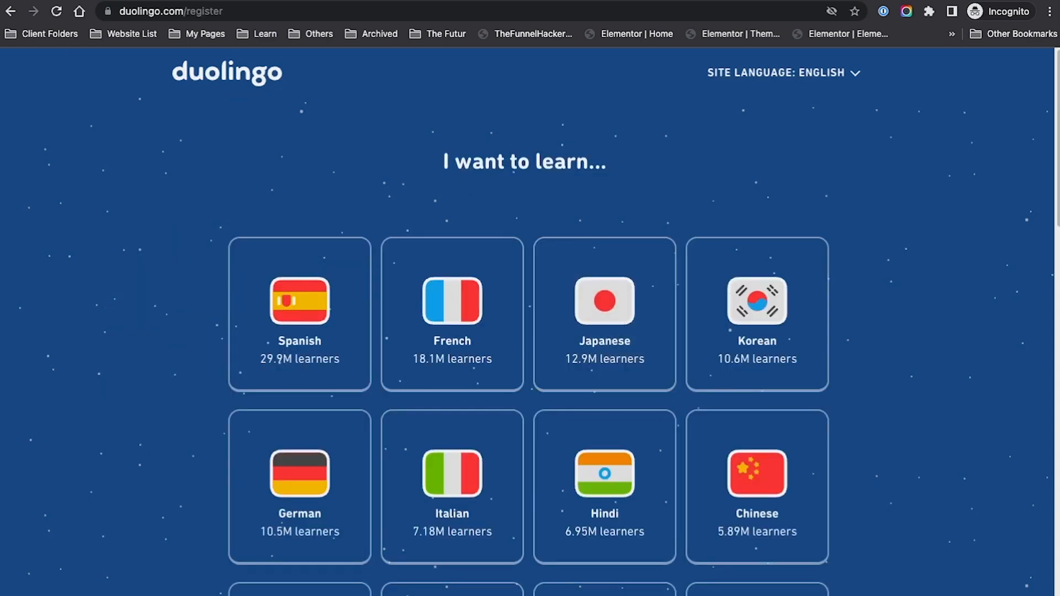
pyautogui.click(11, 11)
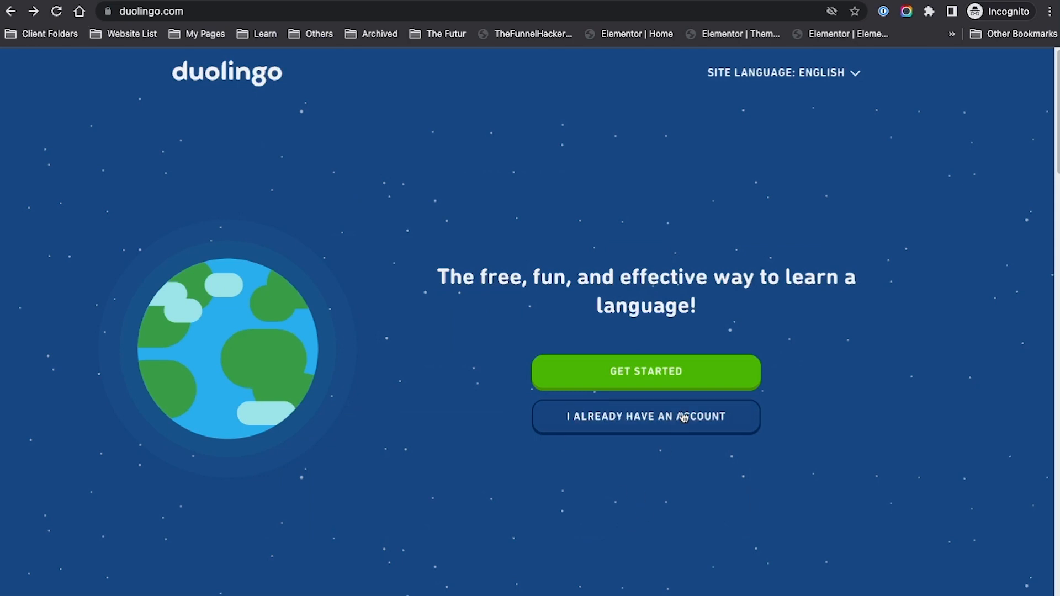
pyautogui.click(645, 416)
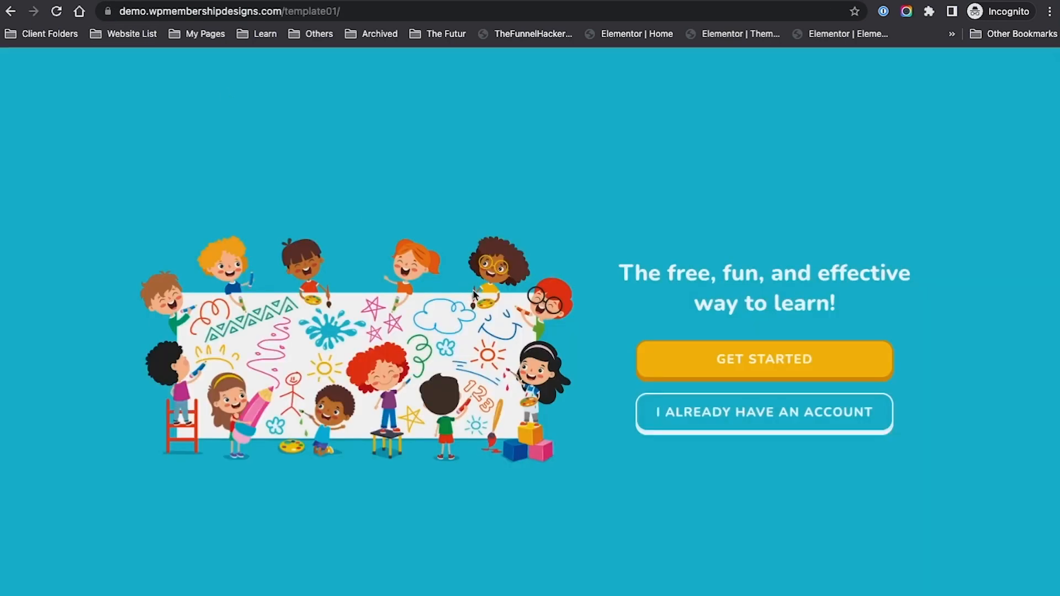
# Step: Open the kids template's log-in screen and toggle between log-in and create-profile forms
pyautogui.click(764, 413)
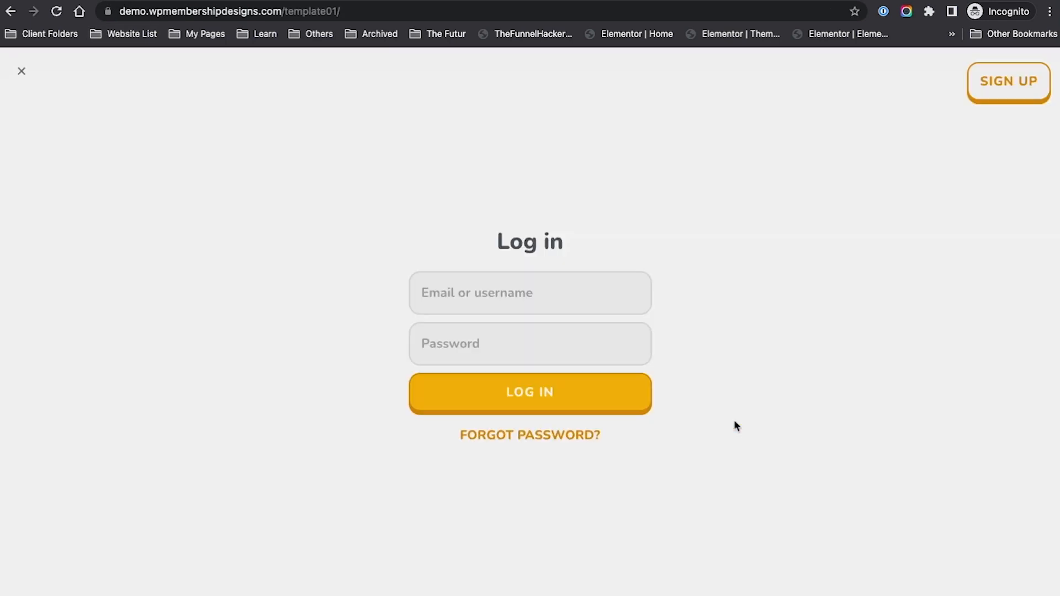
pyautogui.moveTo(713, 286)
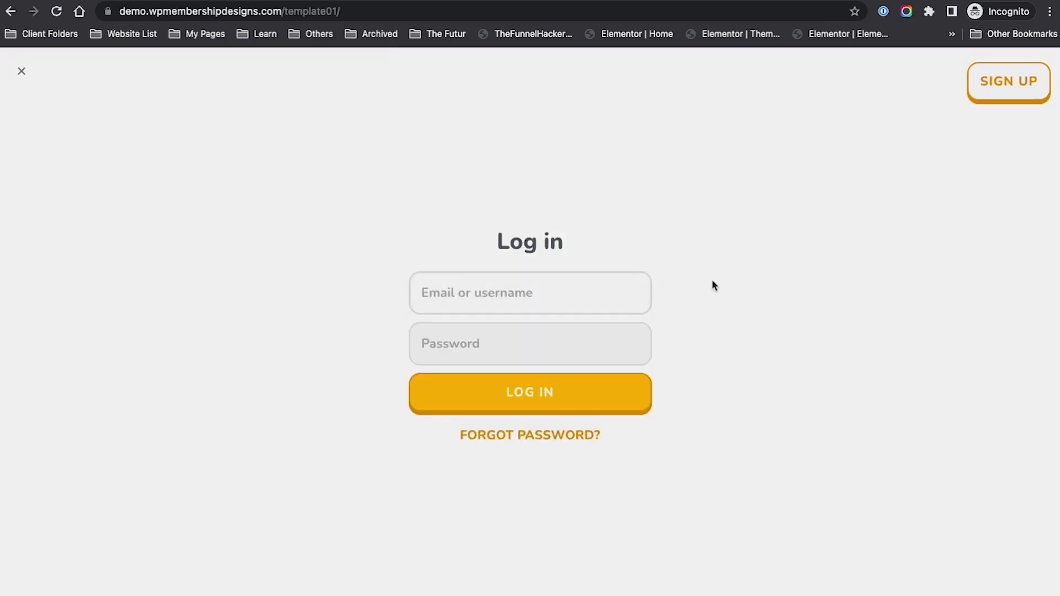
pyautogui.click(21, 71)
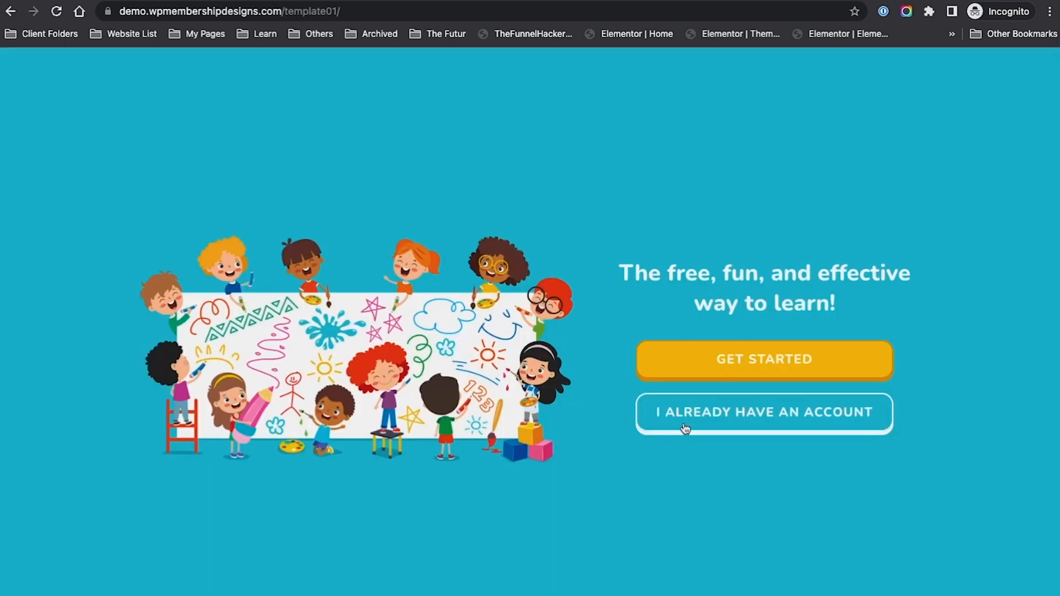
pyautogui.click(763, 413)
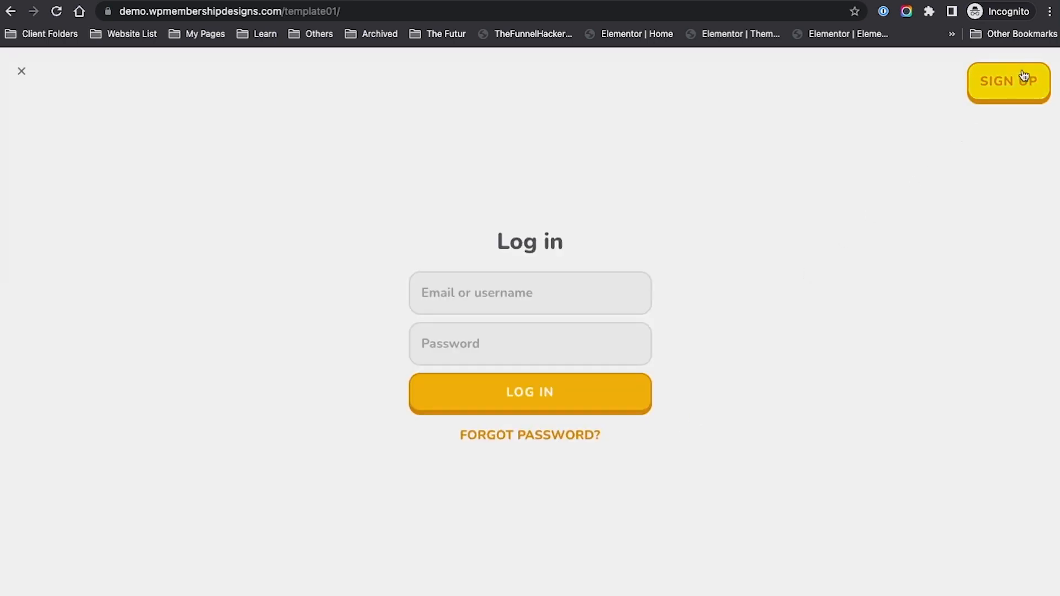
pyautogui.click(1009, 81)
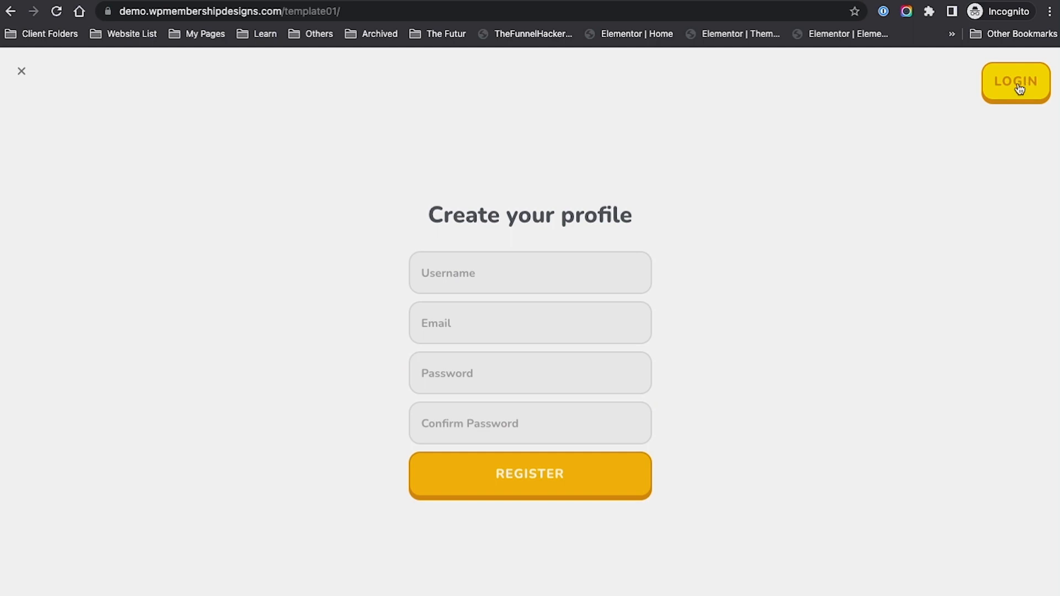
pyautogui.click(1015, 83)
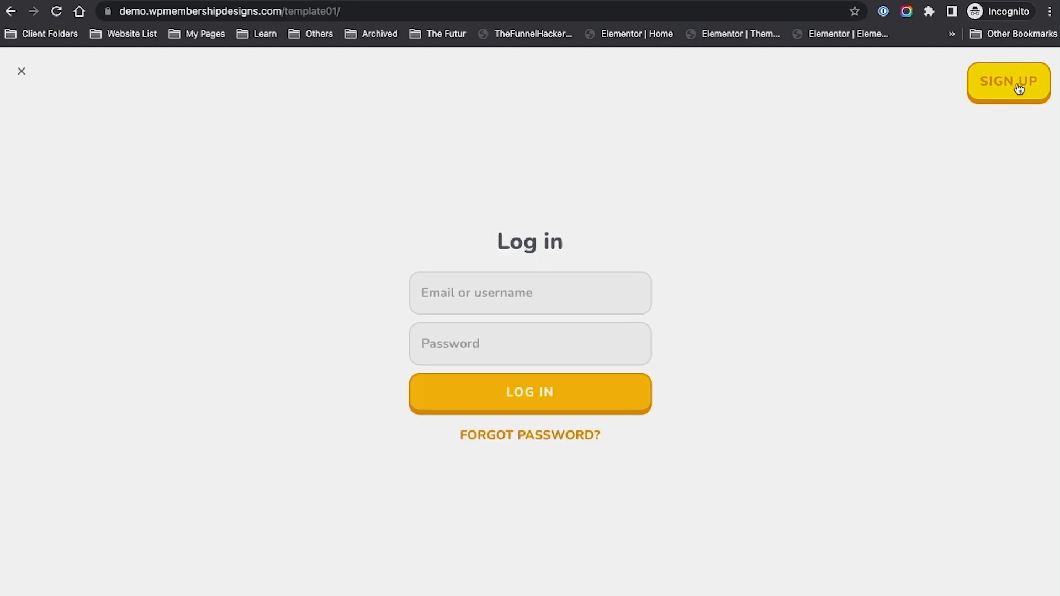
pyautogui.click(1009, 81)
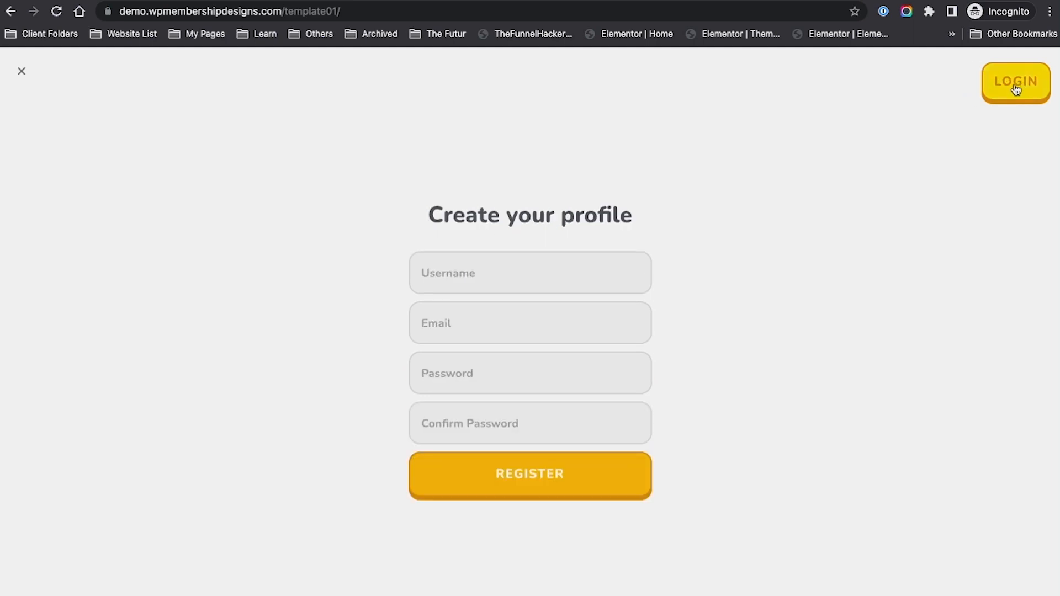
pyautogui.click(1015, 81)
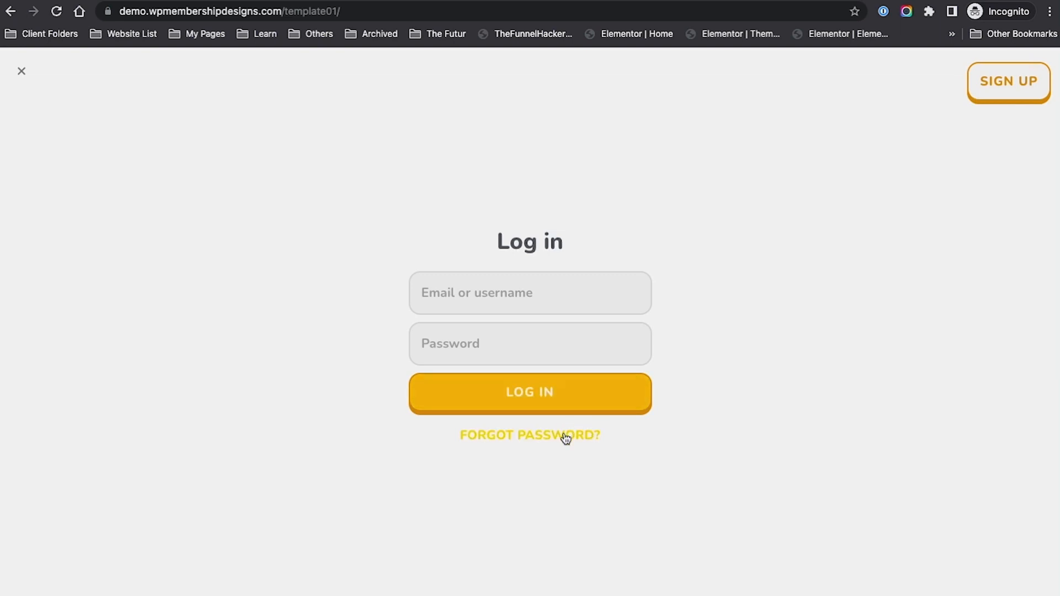
# Step: Flip the demo back to the create-profile form, then compare Duolingo's log-in page
pyautogui.click(530, 434)
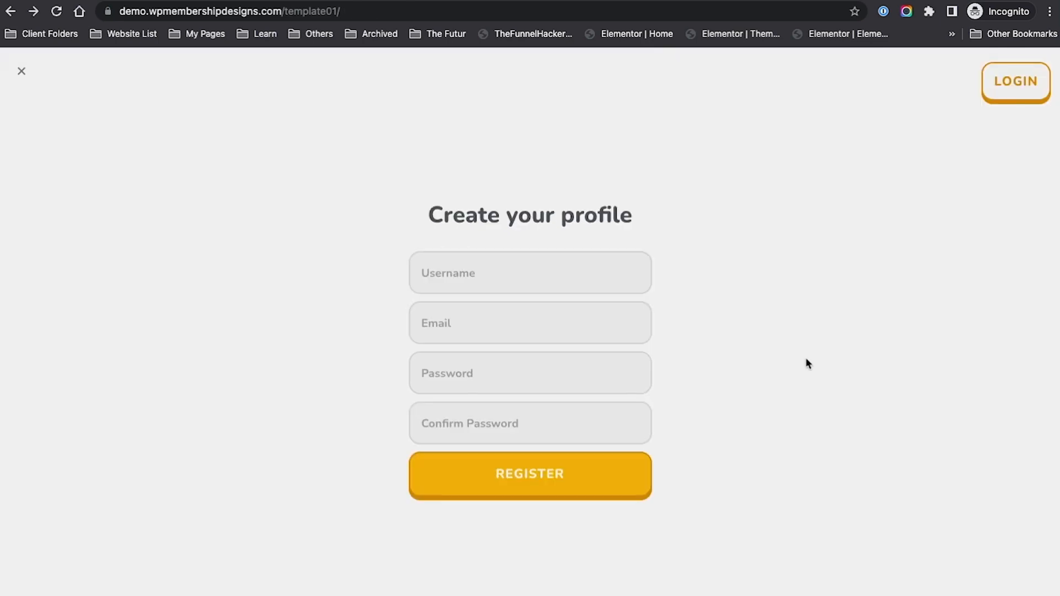
pyautogui.moveTo(37, 77)
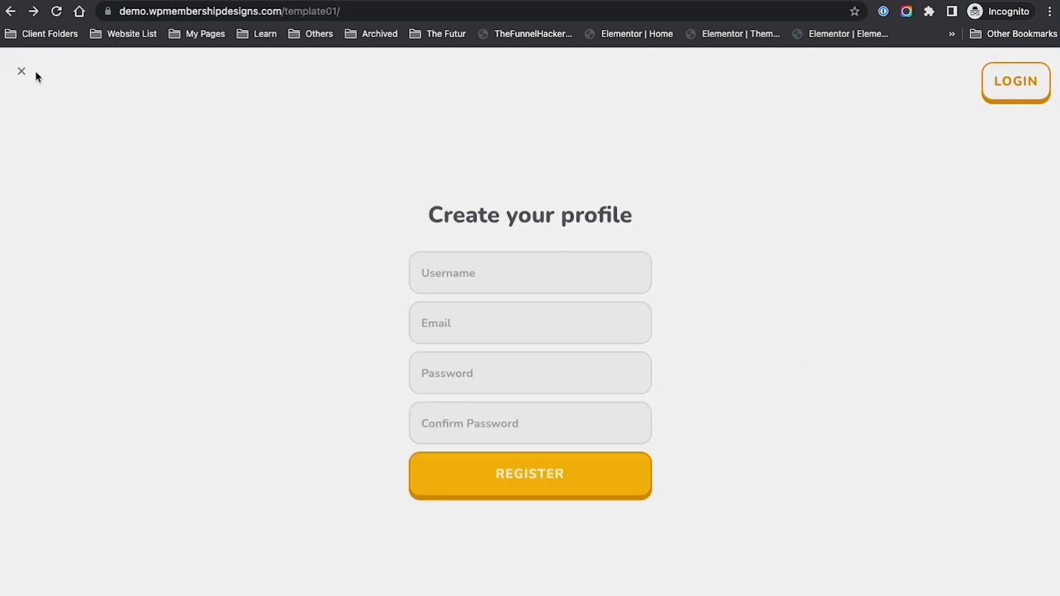
pyautogui.click(1015, 81)
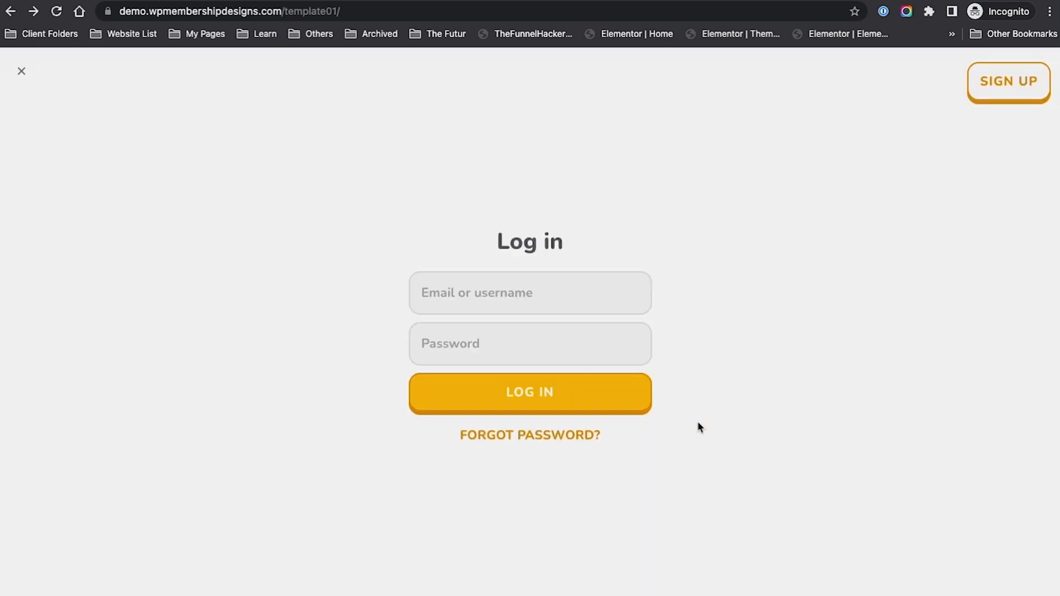
pyautogui.click(1009, 81)
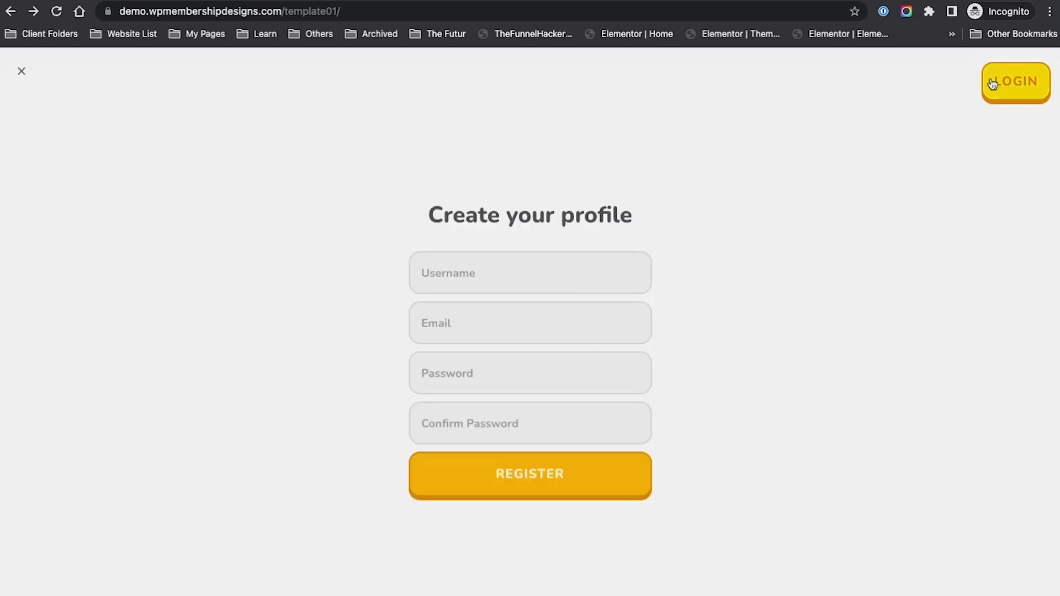
pyautogui.moveTo(46, 85)
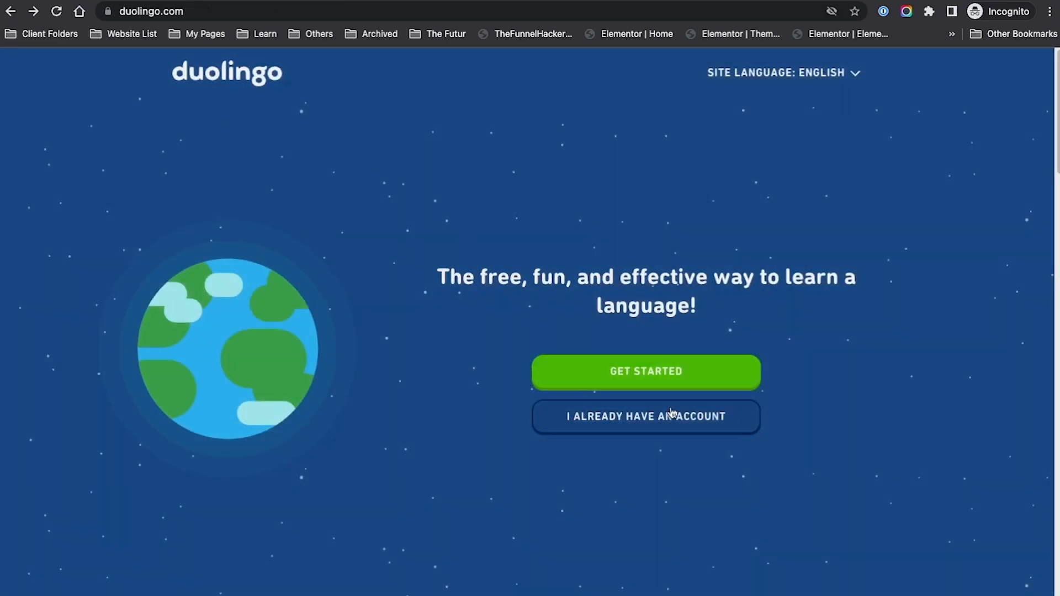
pyautogui.click(645, 371)
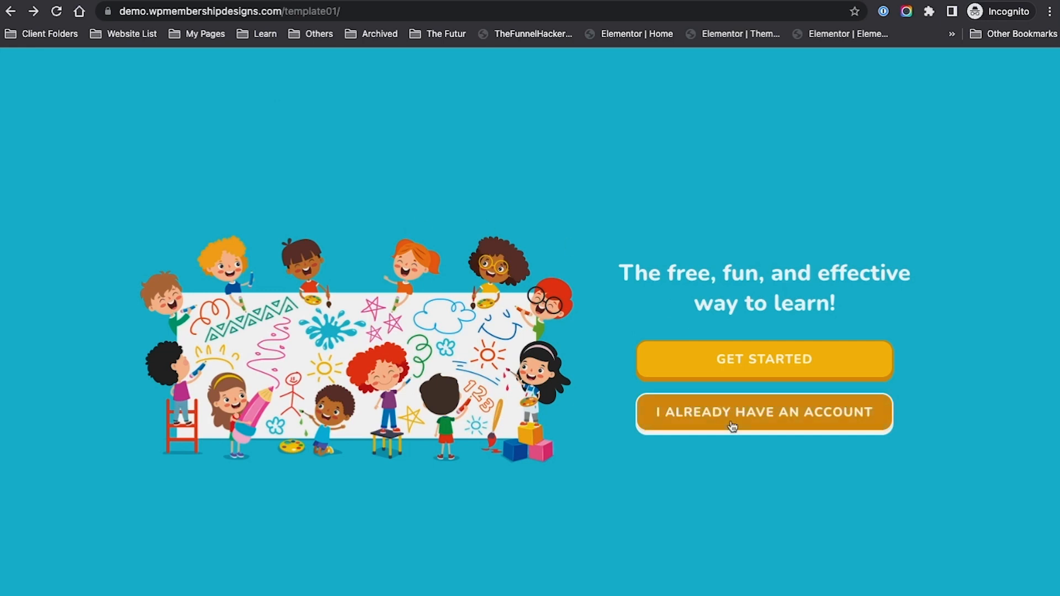
# Step: Register a new demo member 'danica' with a password and submit the form
pyautogui.click(763, 412)
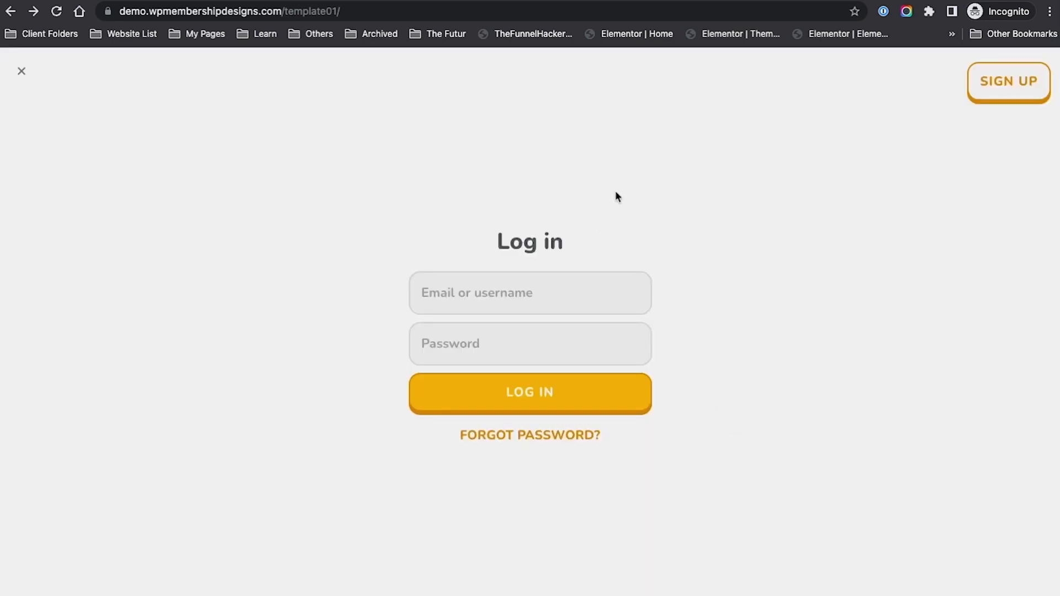
pyautogui.click(1008, 82)
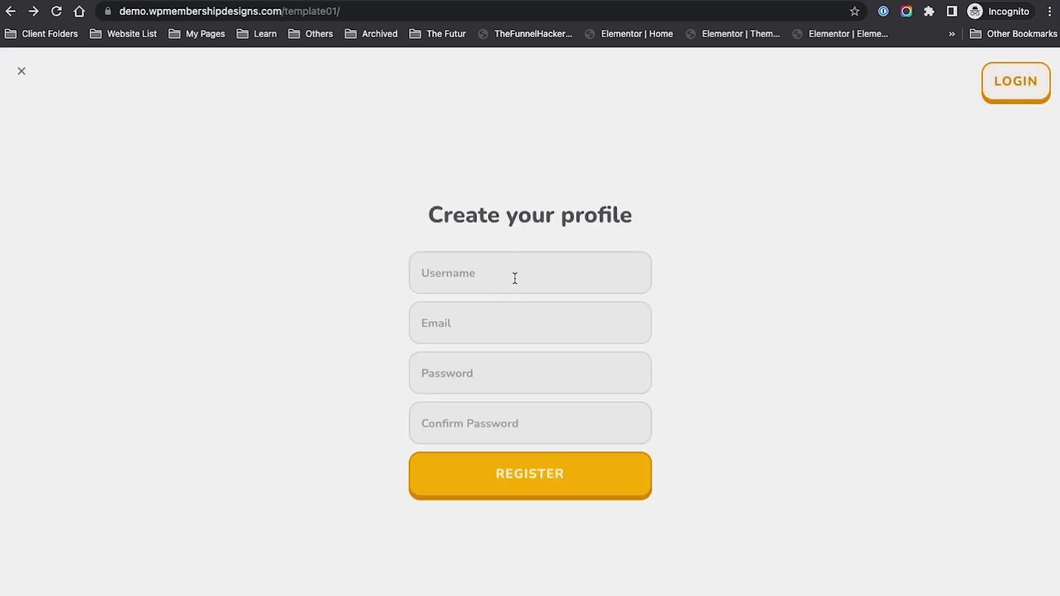
pyautogui.write('danicamembers2')
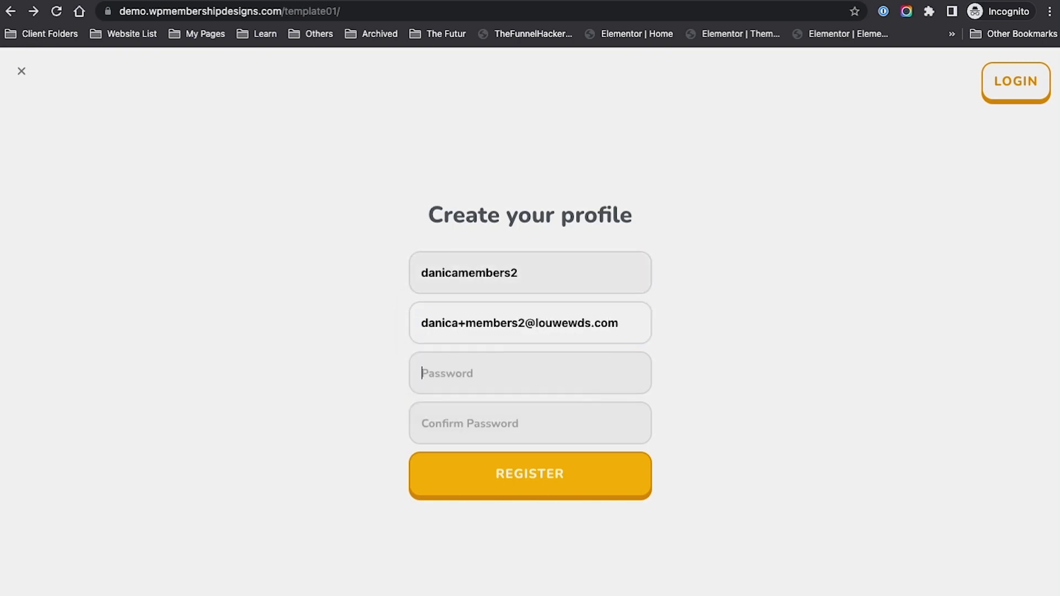
pyautogui.write('••••••••')
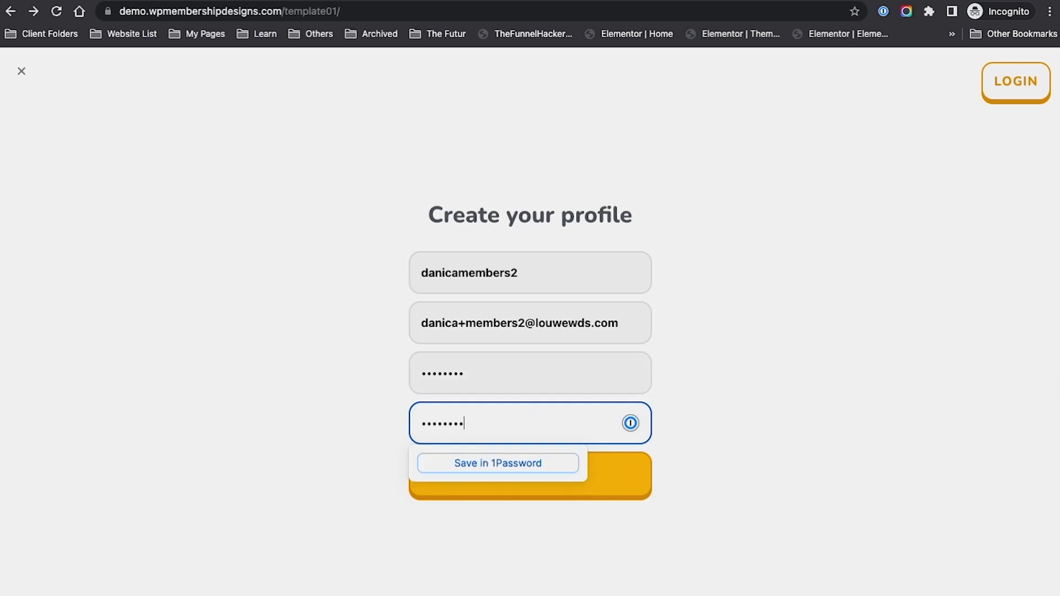
pyautogui.click(530, 475)
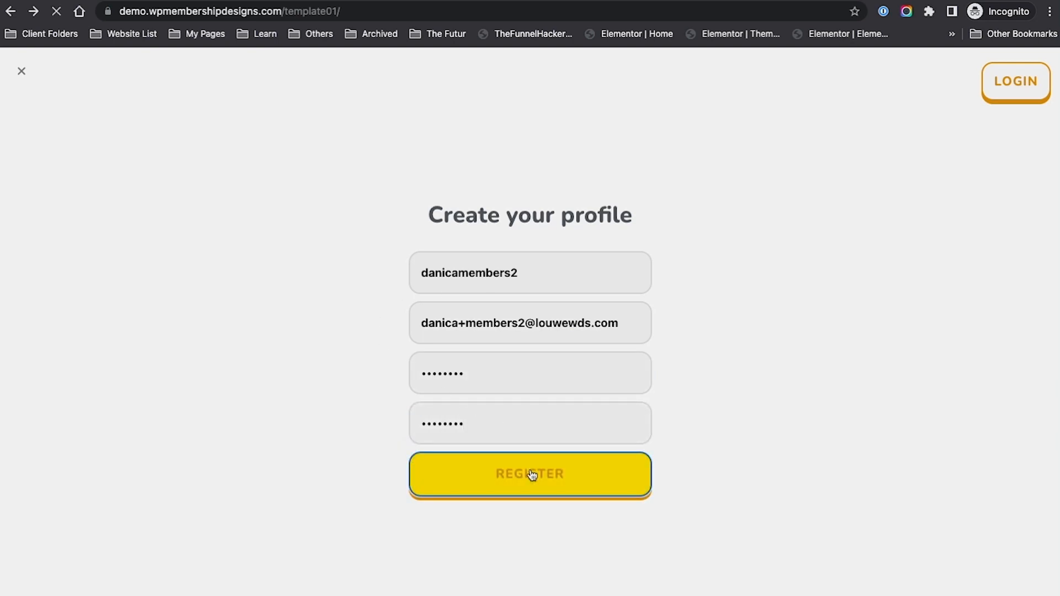
pyautogui.click(530, 474)
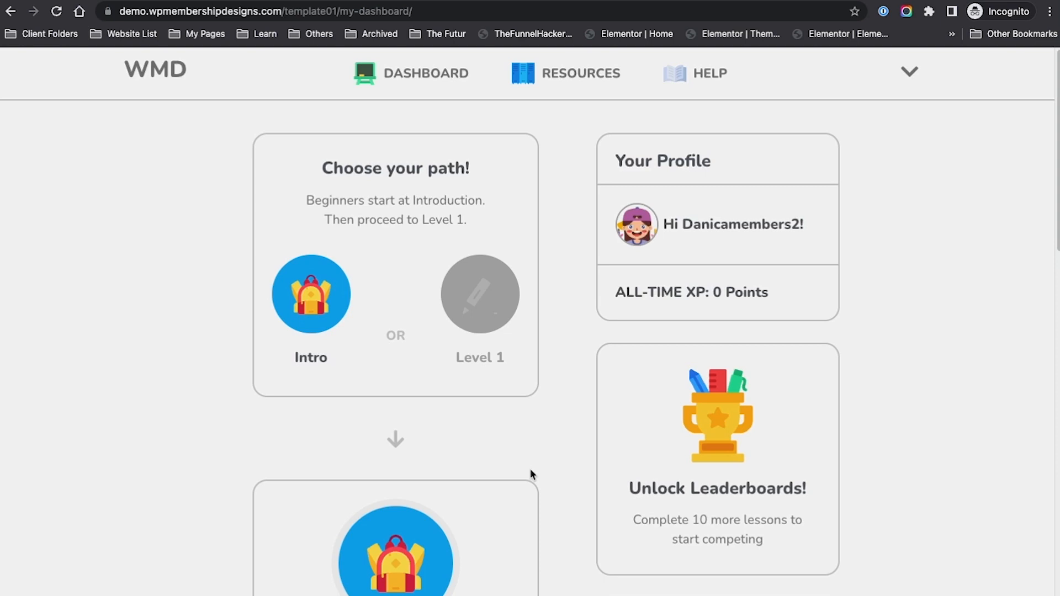
pyautogui.moveTo(708, 214)
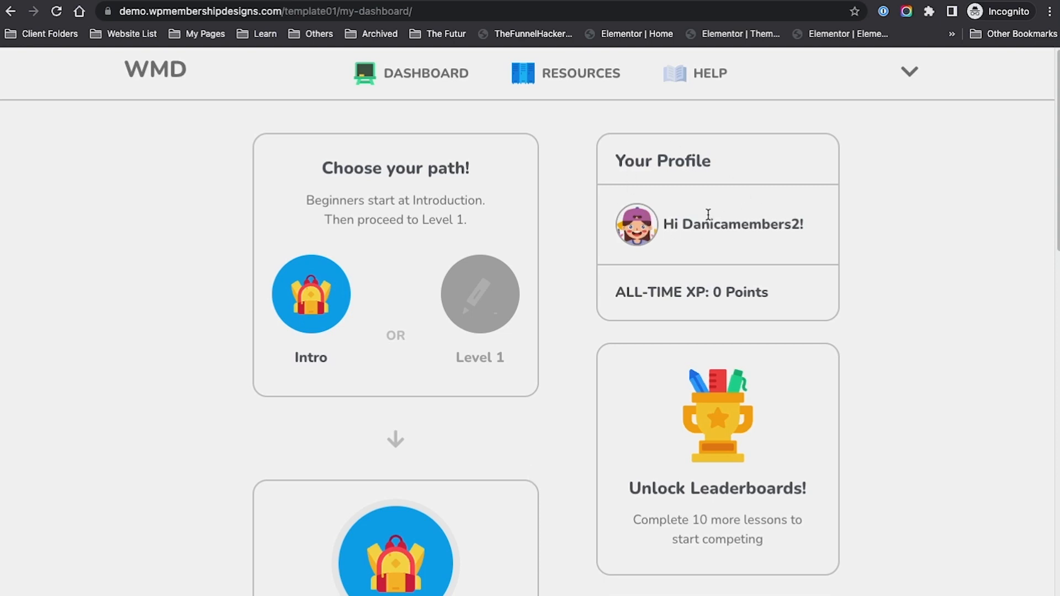
pyautogui.moveTo(729, 287)
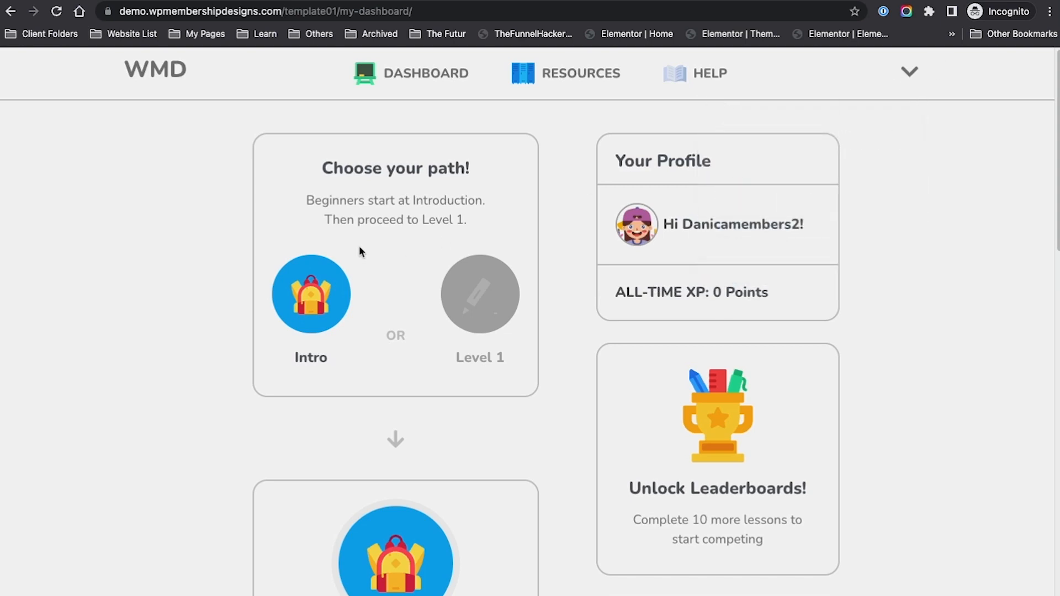
pyautogui.scroll(-3)
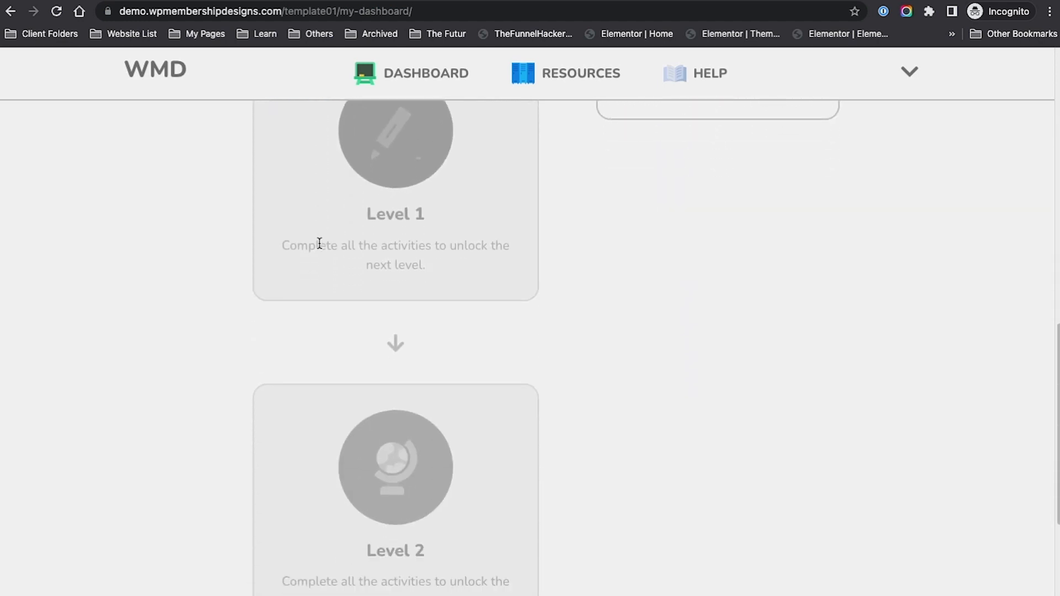
pyautogui.scroll(-3)
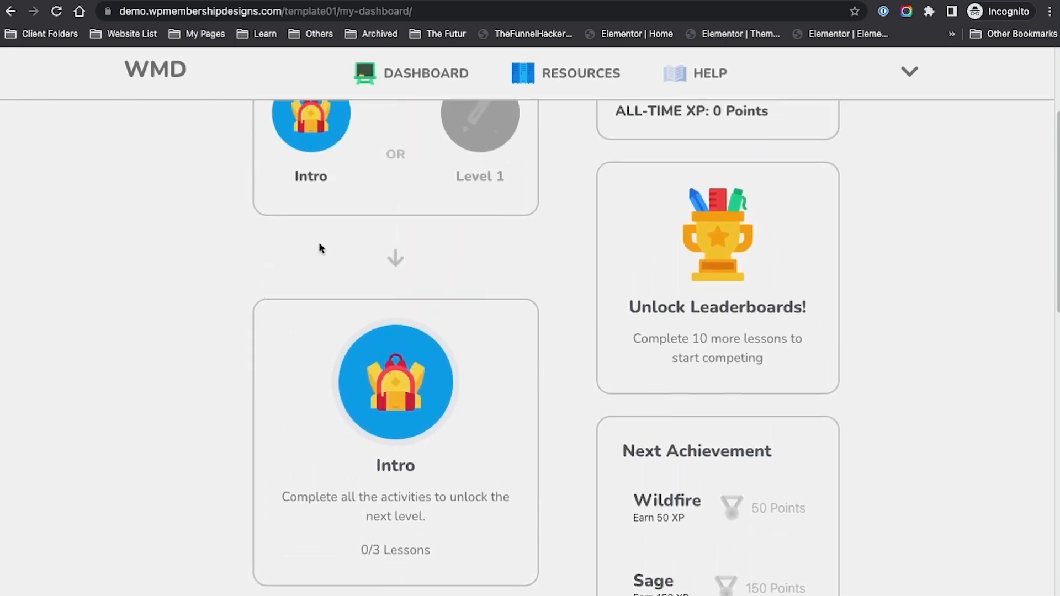
pyautogui.scroll(-3)
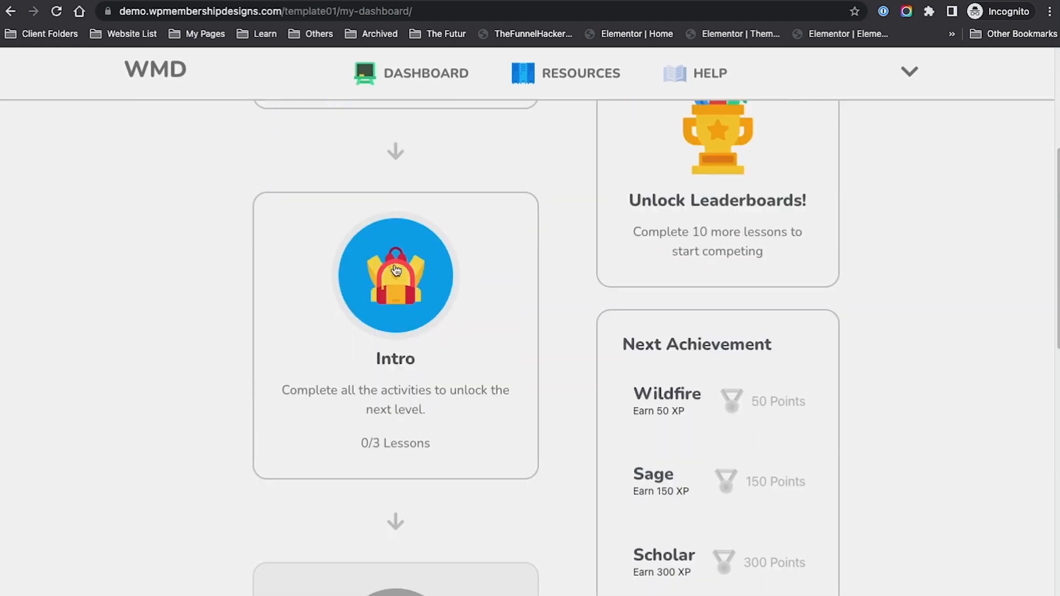
pyautogui.scroll(-3)
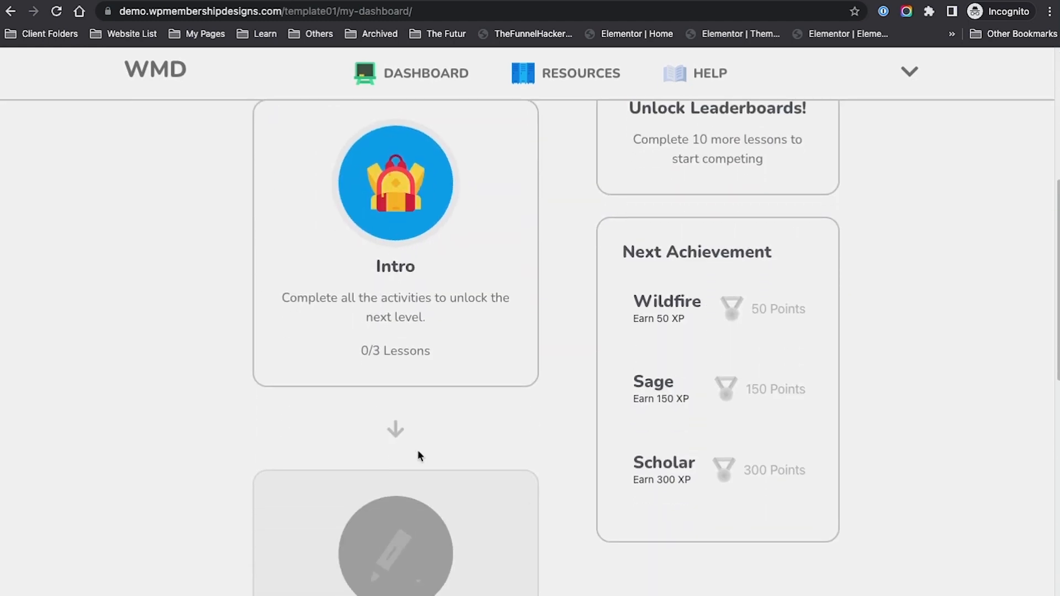
pyautogui.scroll(-3)
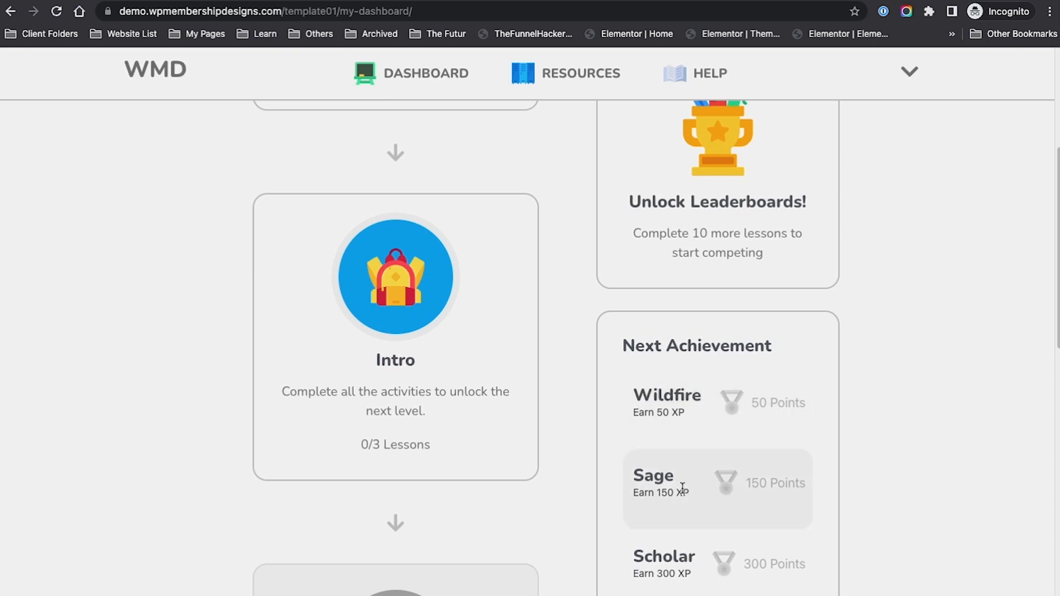
pyautogui.moveTo(678, 483)
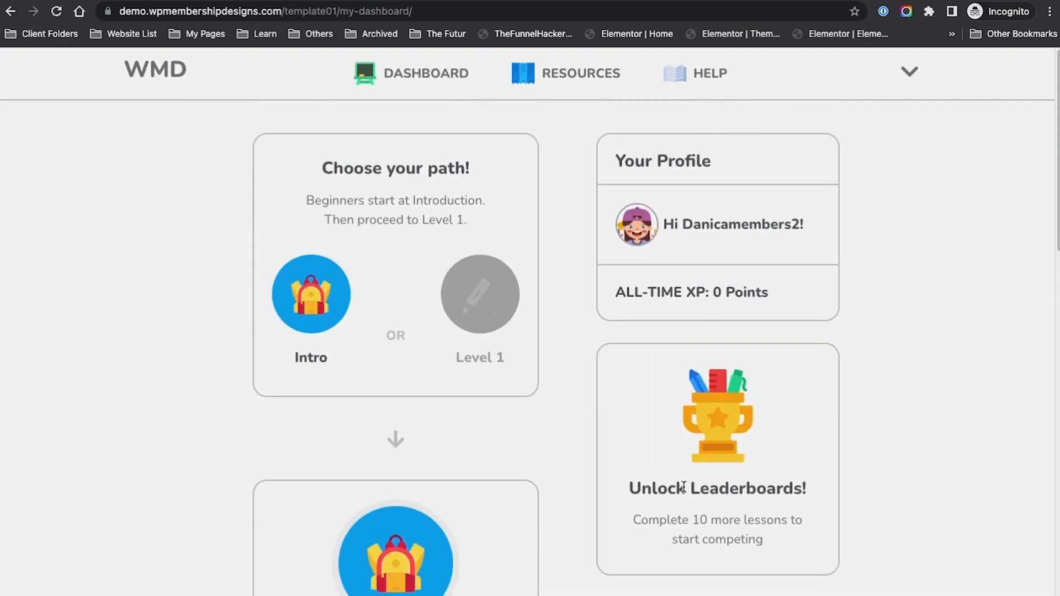
pyautogui.scroll(-3)
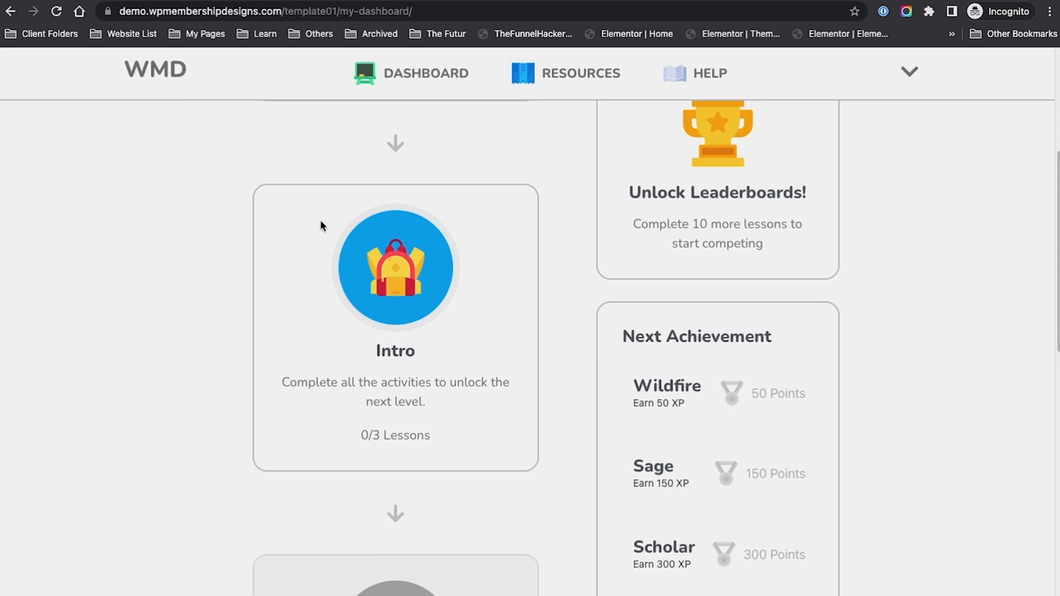
pyautogui.moveTo(441, 445)
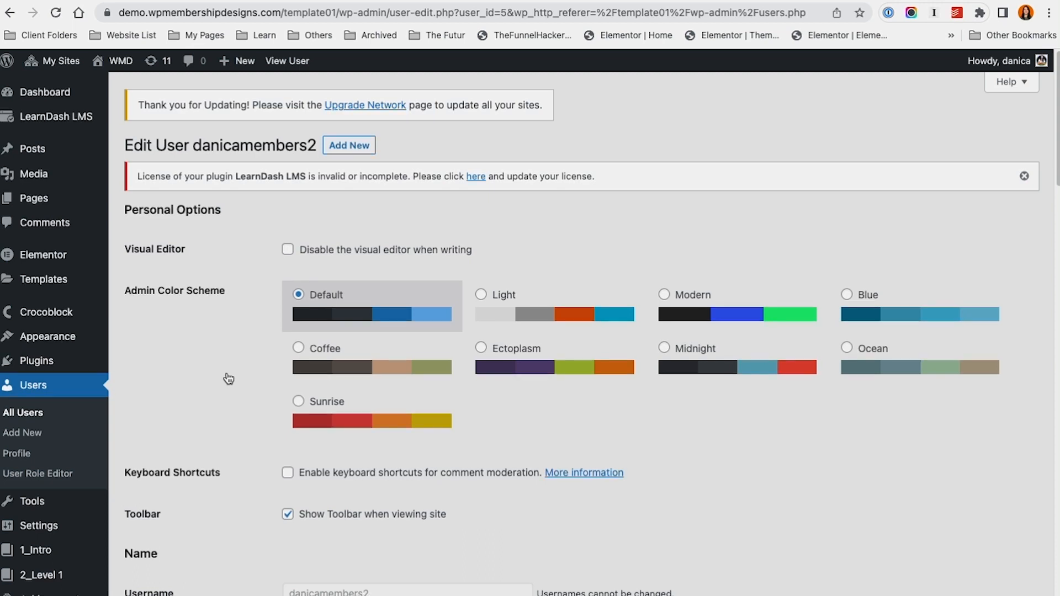
# Step: Scroll the new member's edit-user page down to the Achievement Points field
pyautogui.scroll(-3)
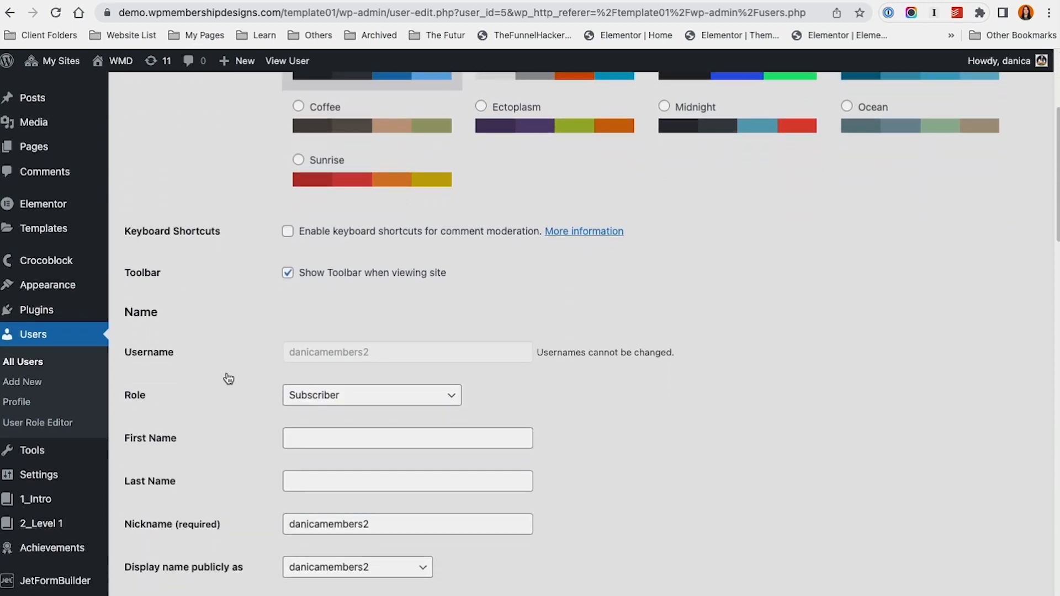
pyautogui.scroll(-3)
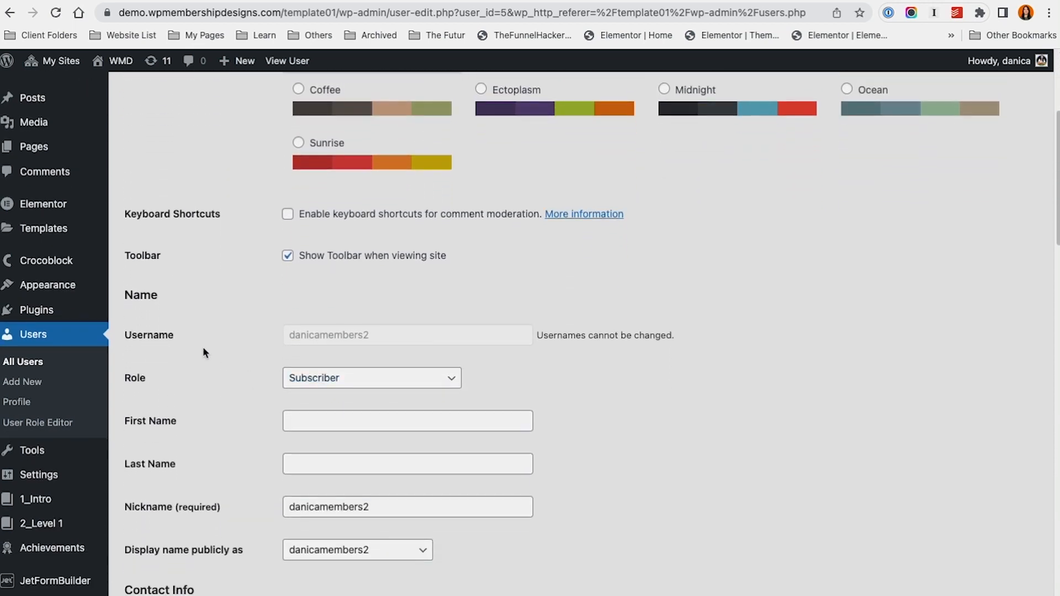
pyautogui.scroll(-3)
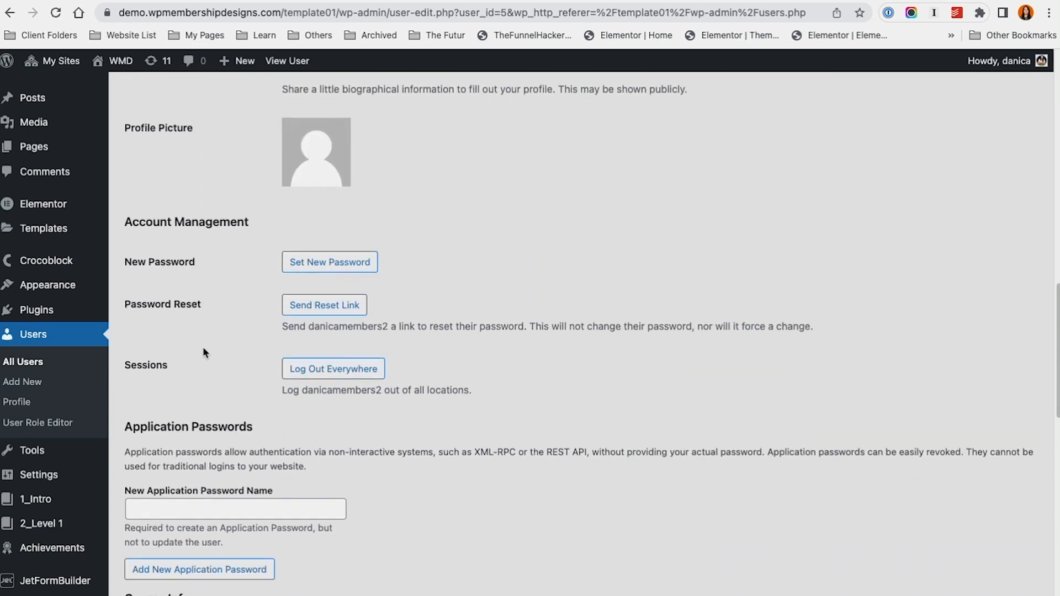
pyautogui.scroll(-3)
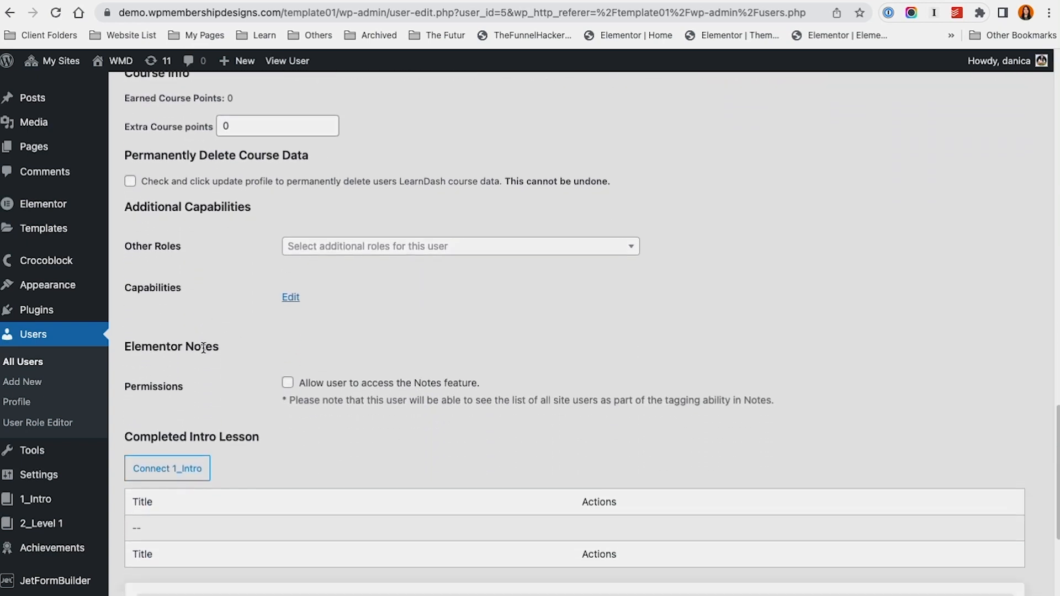
pyautogui.scroll(-3)
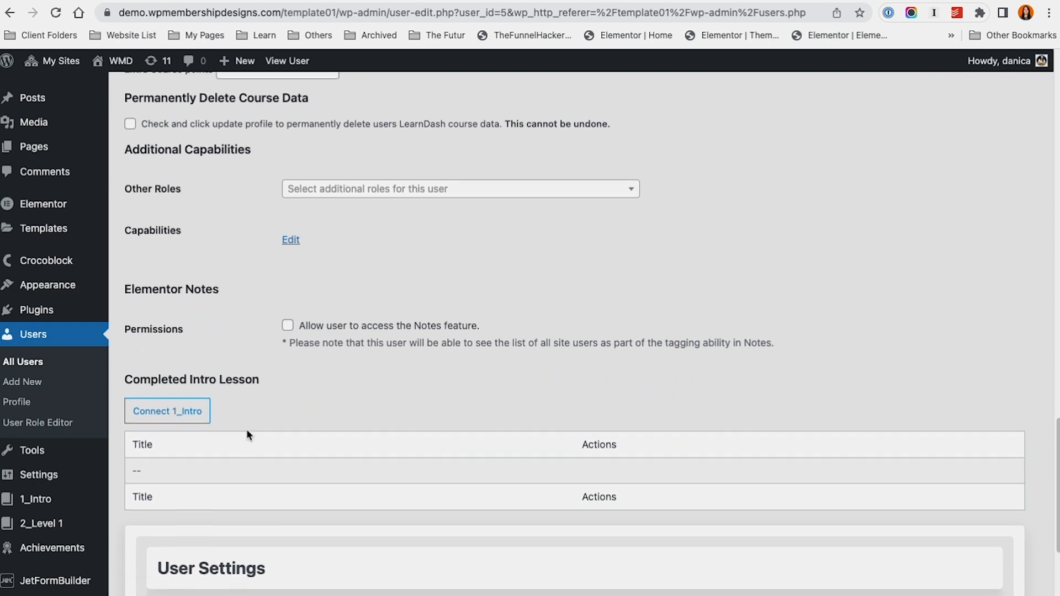
pyautogui.scroll(-3)
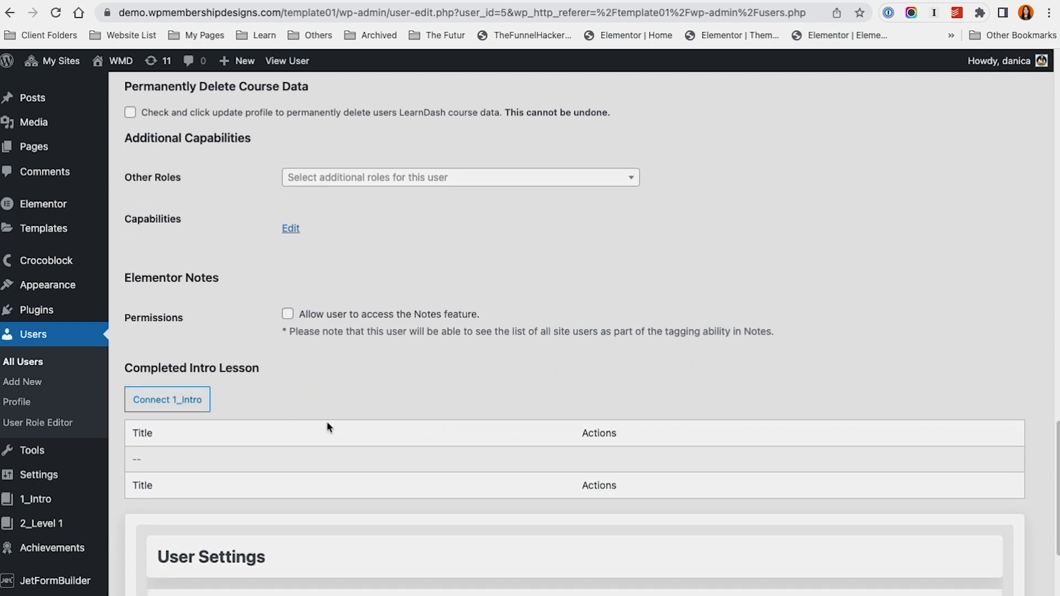
pyautogui.moveTo(238, 388)
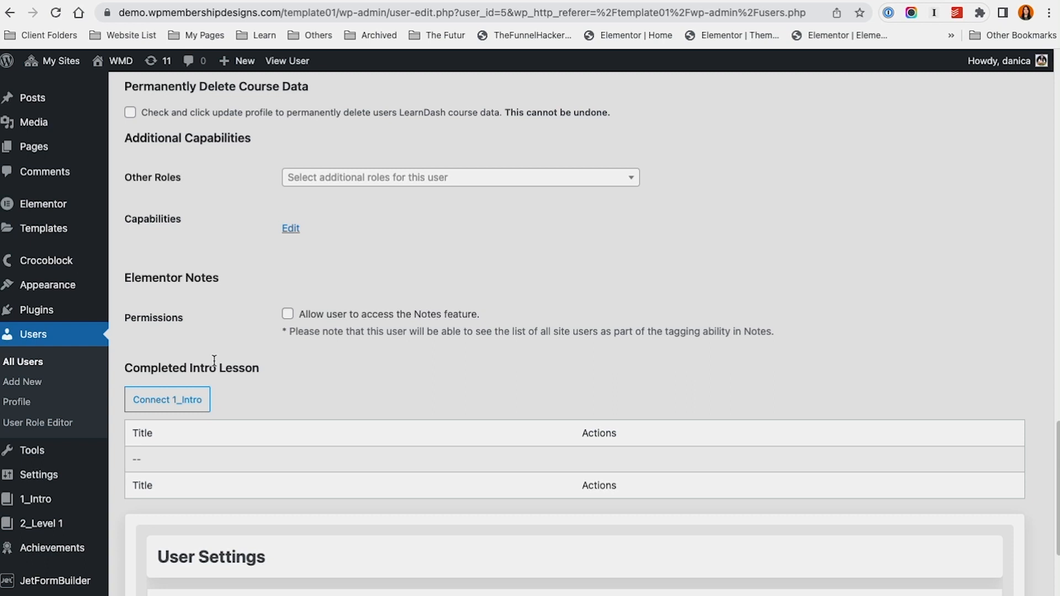
pyautogui.scroll(-3)
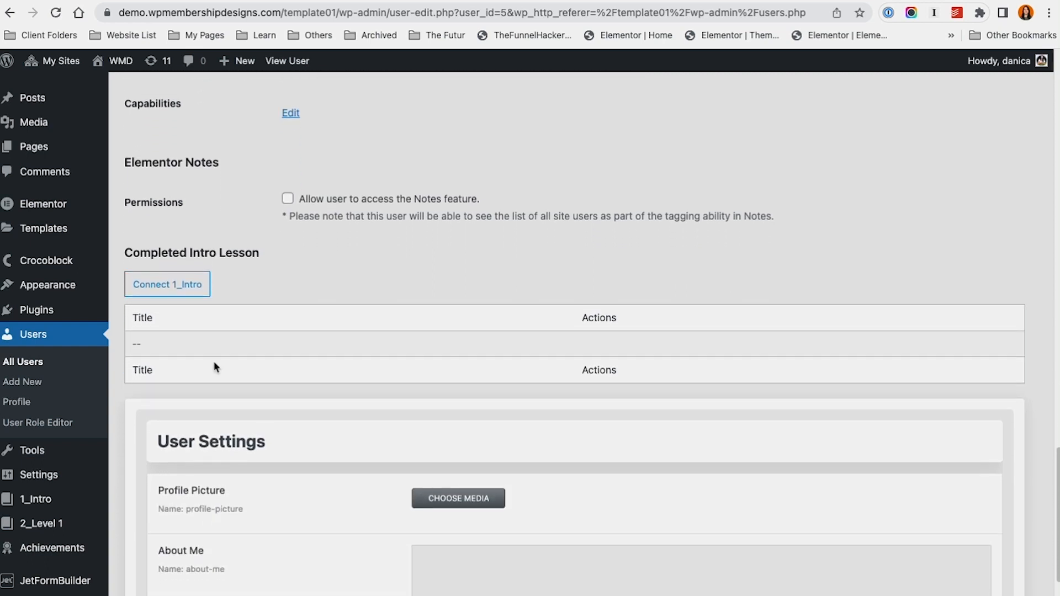
pyautogui.scroll(-3)
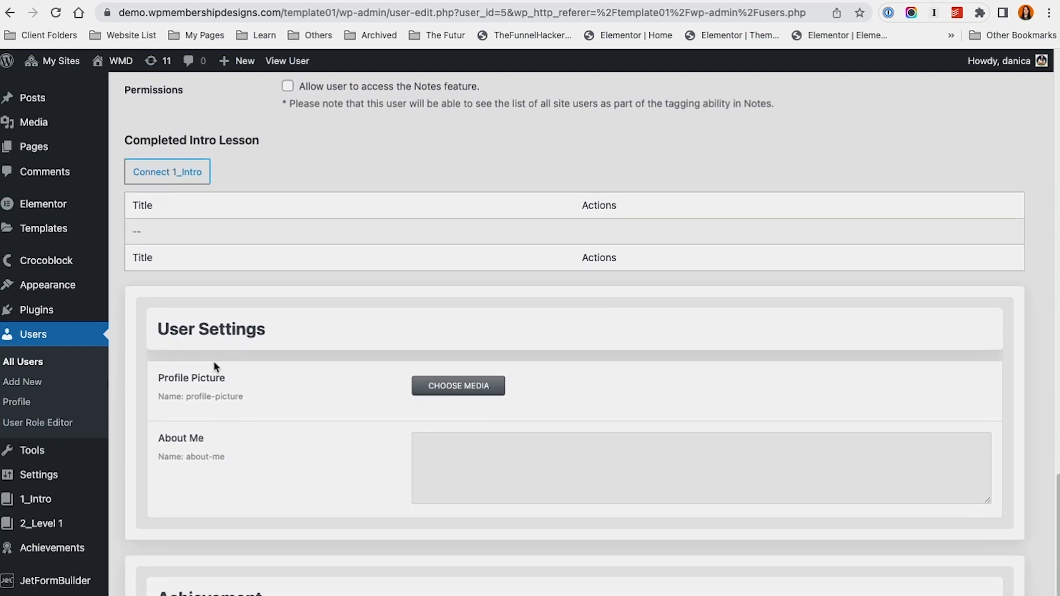
pyautogui.scroll(-3)
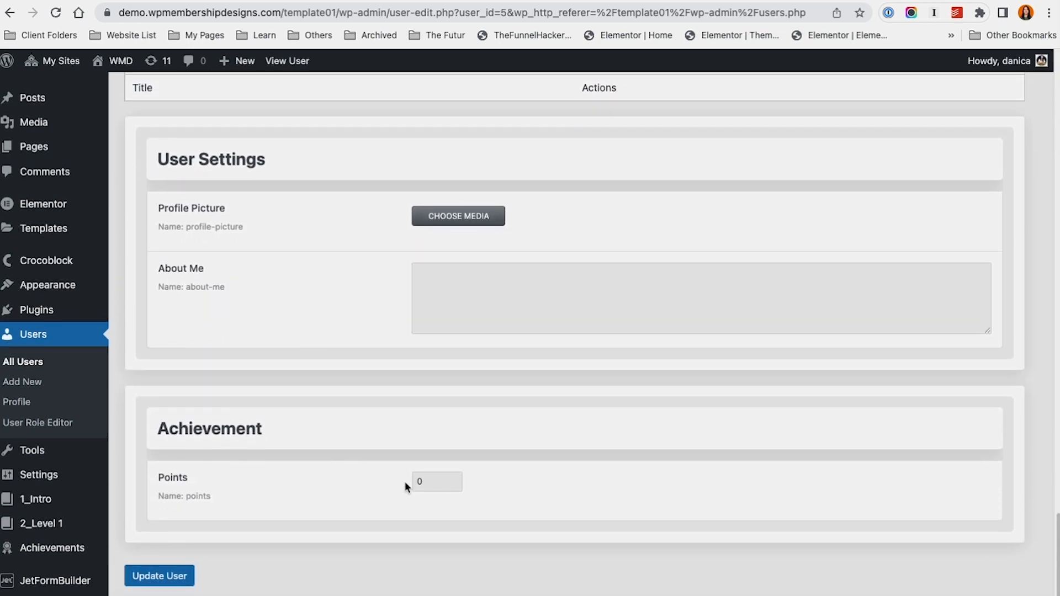
pyautogui.click(437, 482)
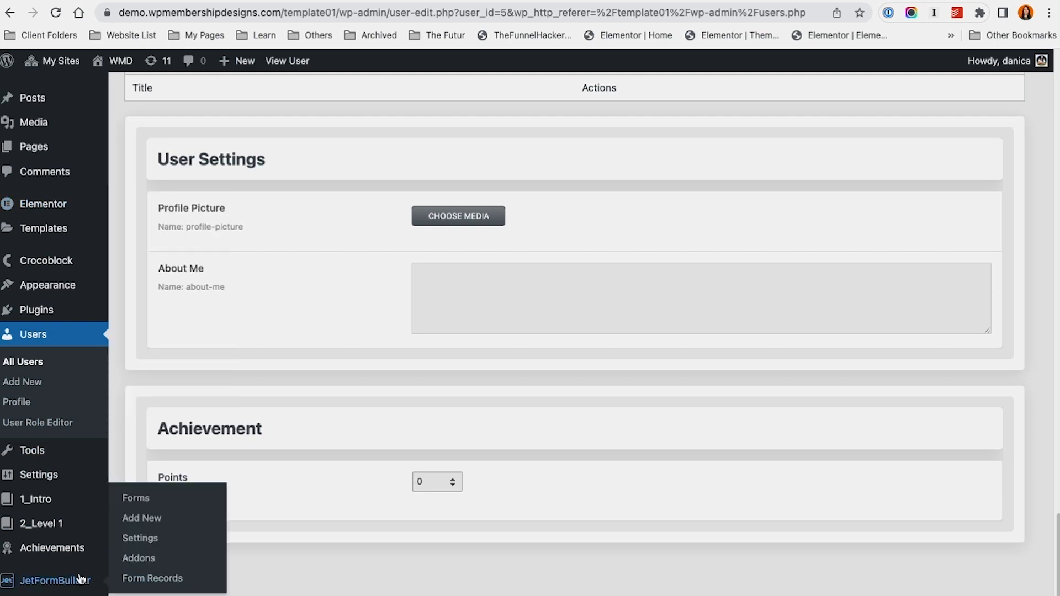
pyautogui.moveTo(78, 587)
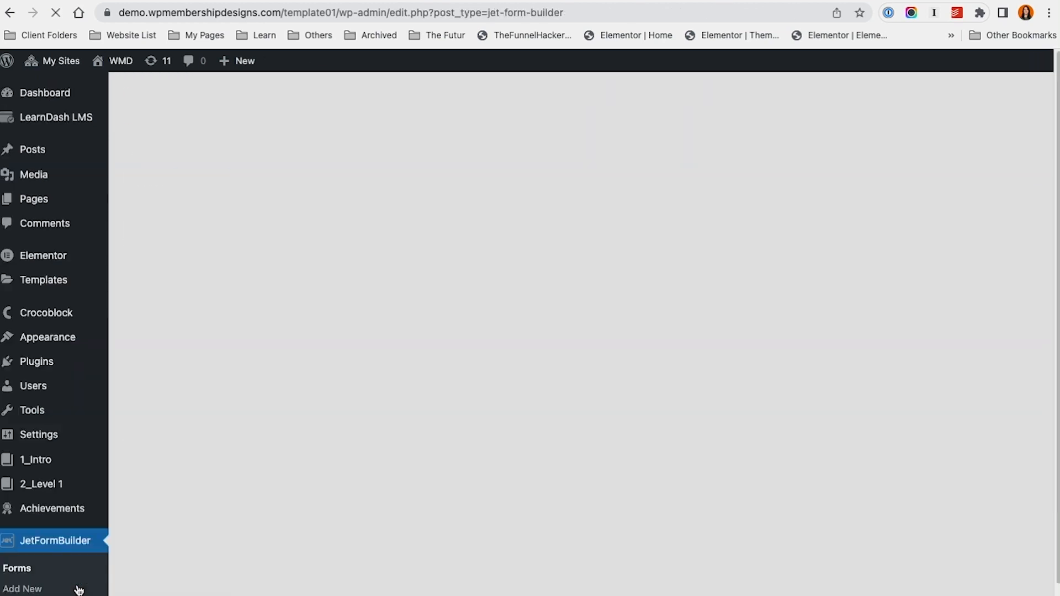
# Step: Open JetFormBuilder's forms list from the admin sidebar
pyautogui.click(17, 569)
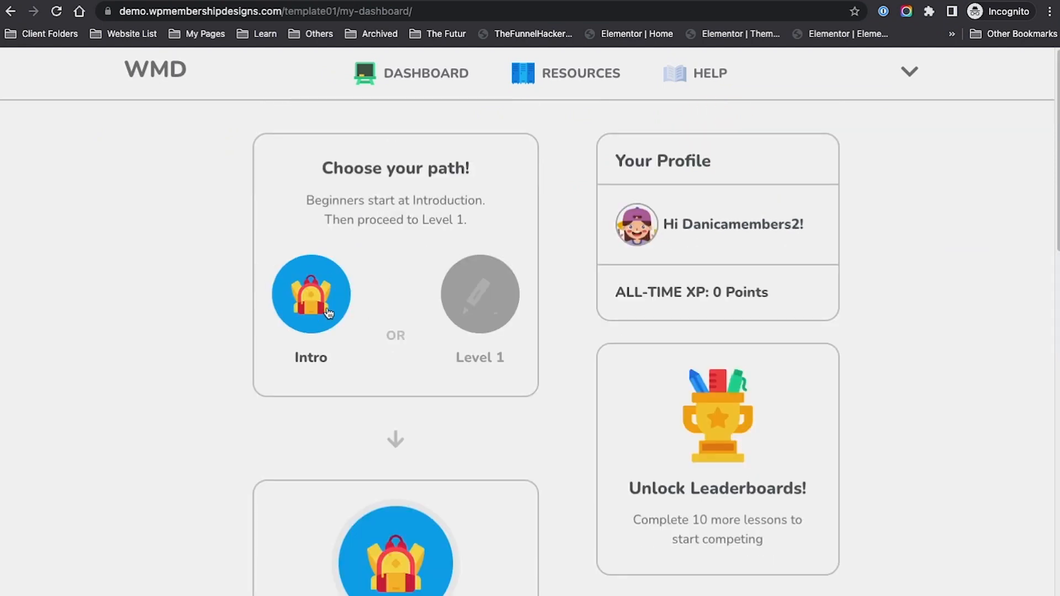
# Step: Scroll the member dashboard and open the Intro learning path
pyautogui.scroll(-3)
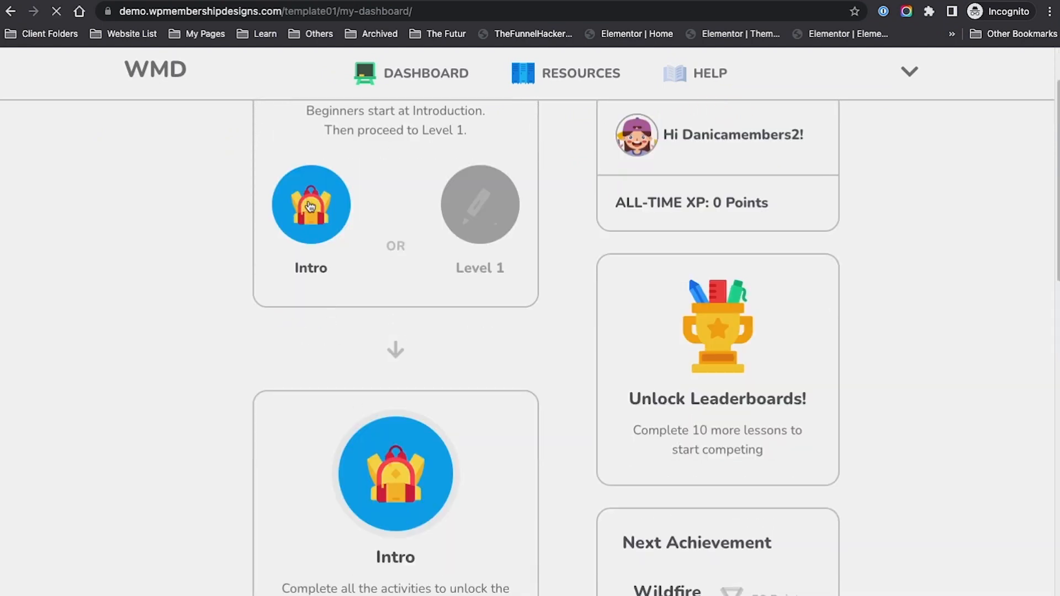
pyautogui.click(310, 205)
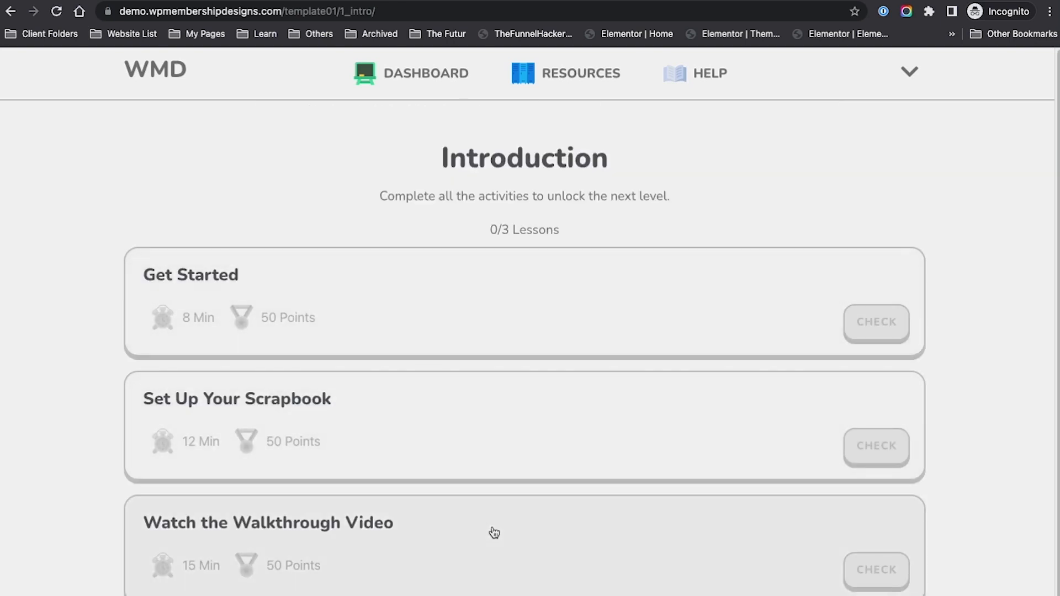
pyautogui.moveTo(404, 465)
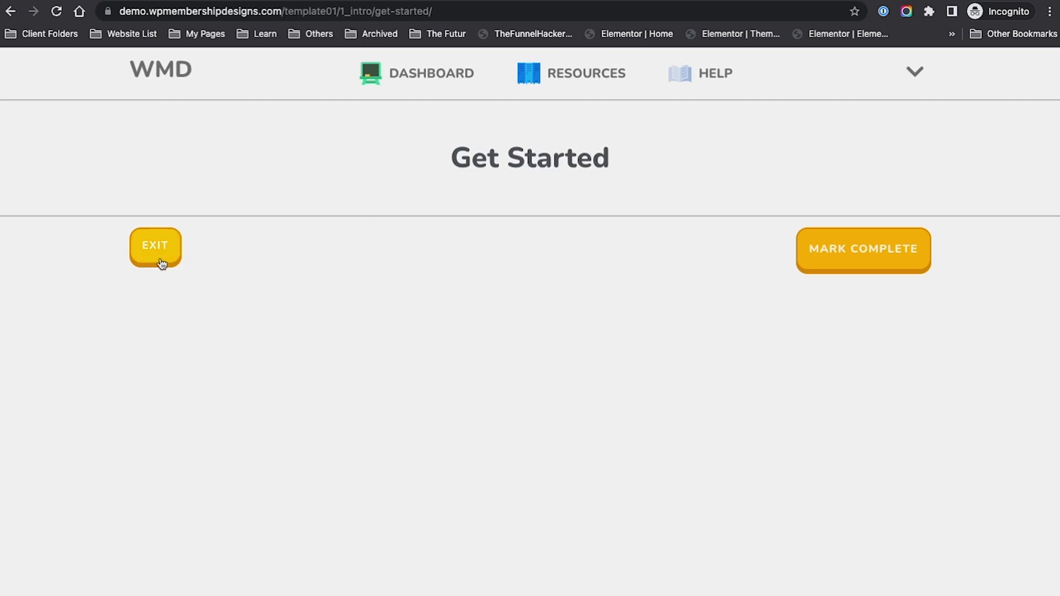
pyautogui.moveTo(924, 255)
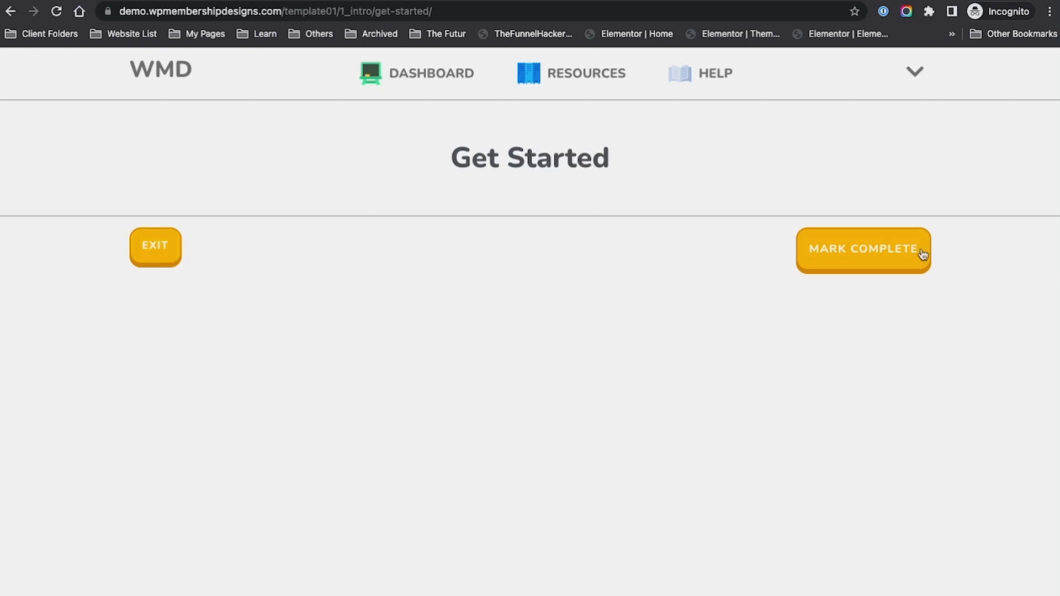
pyautogui.moveTo(174, 265)
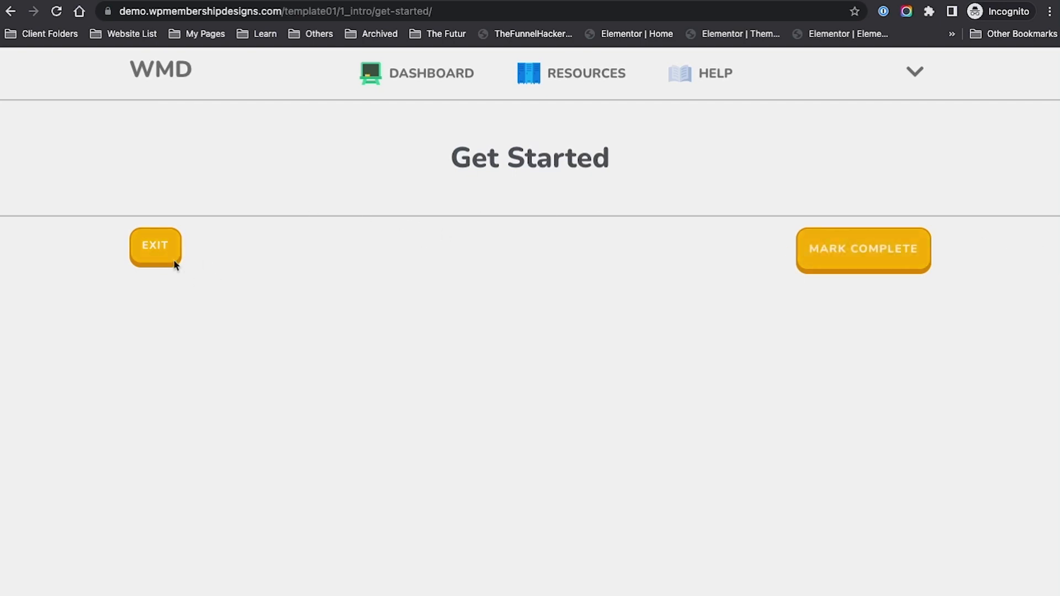
# Step: Open the Get Started lesson and mark it complete
pyautogui.click(155, 247)
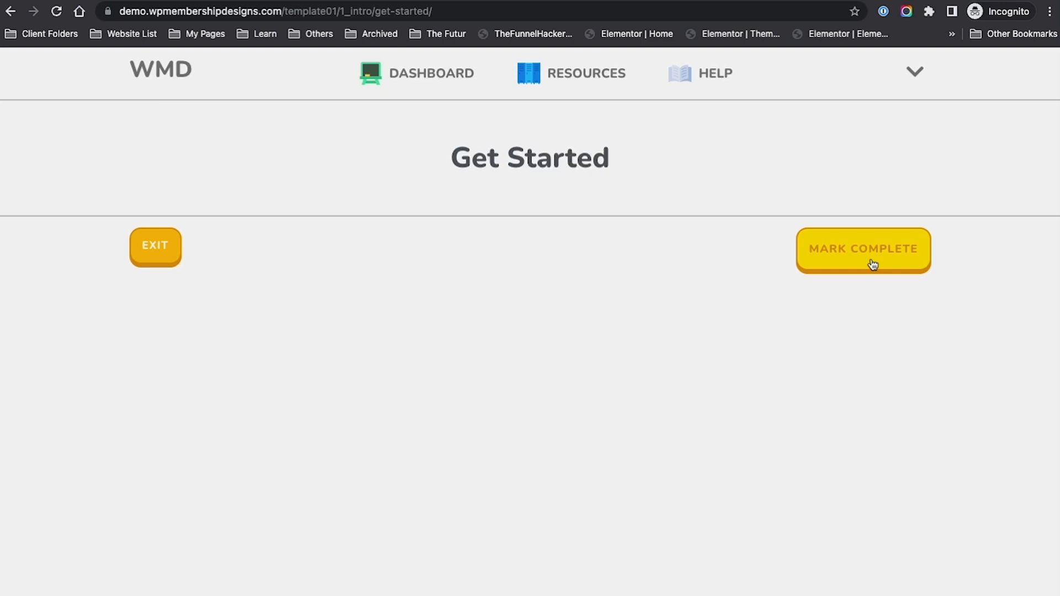
pyautogui.click(863, 250)
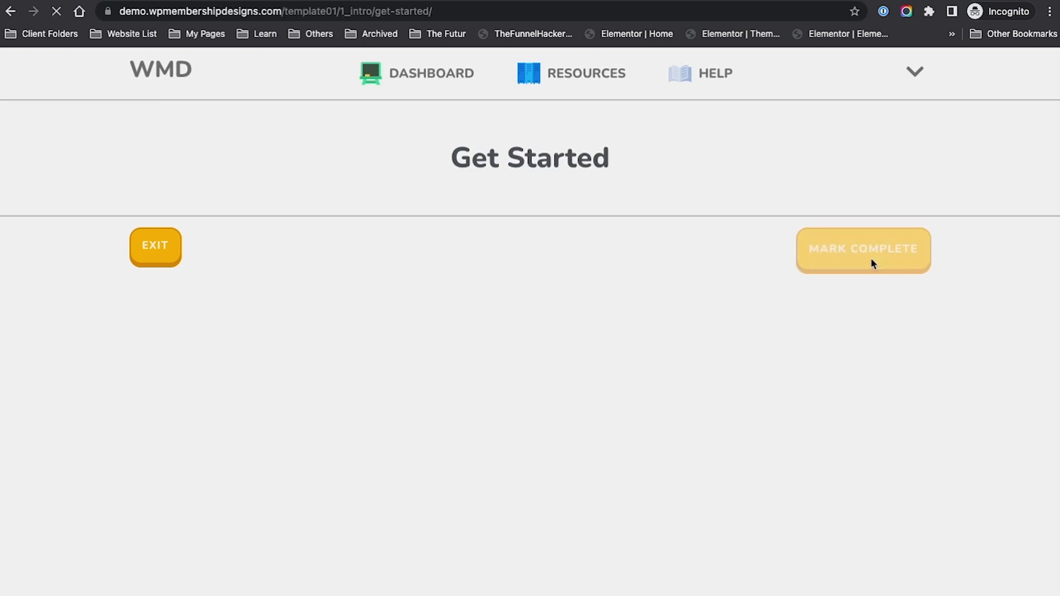
pyautogui.click(864, 250)
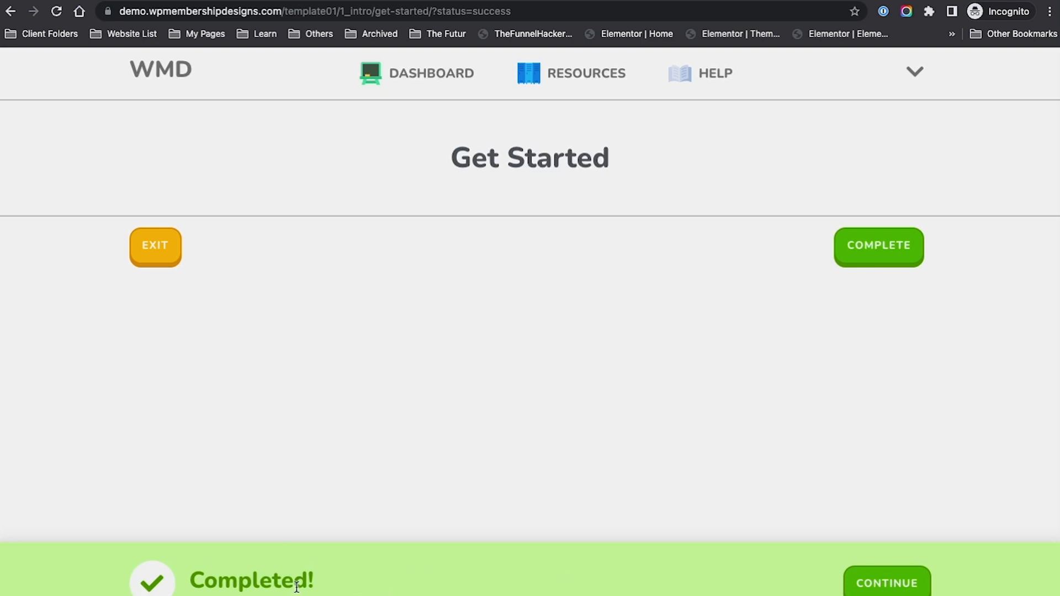
pyautogui.moveTo(262, 570)
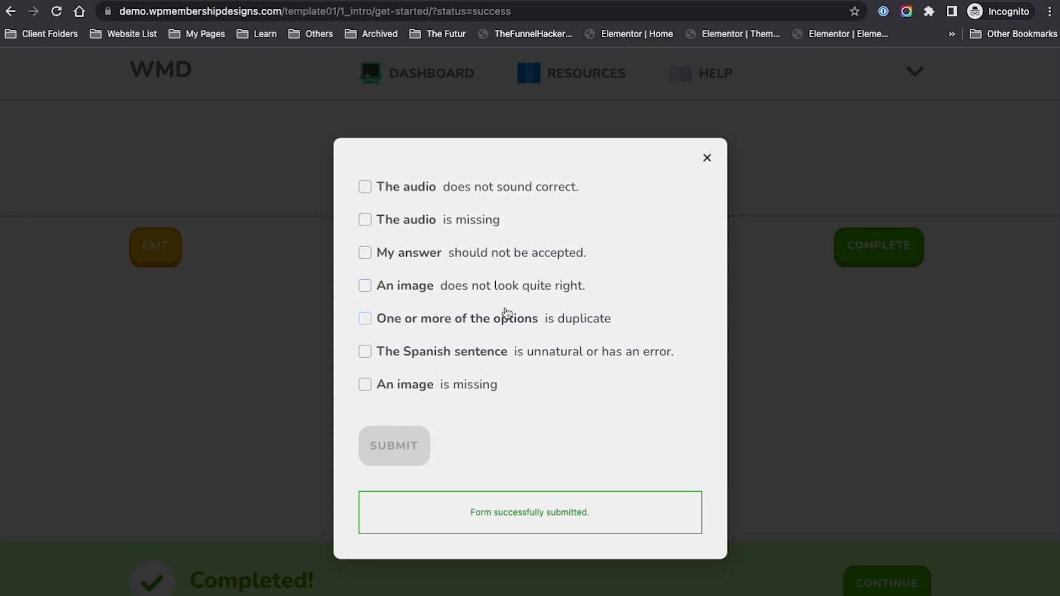
# Step: Close the problem-report pop-up and exit to the Introduction lesson list
pyautogui.click(707, 157)
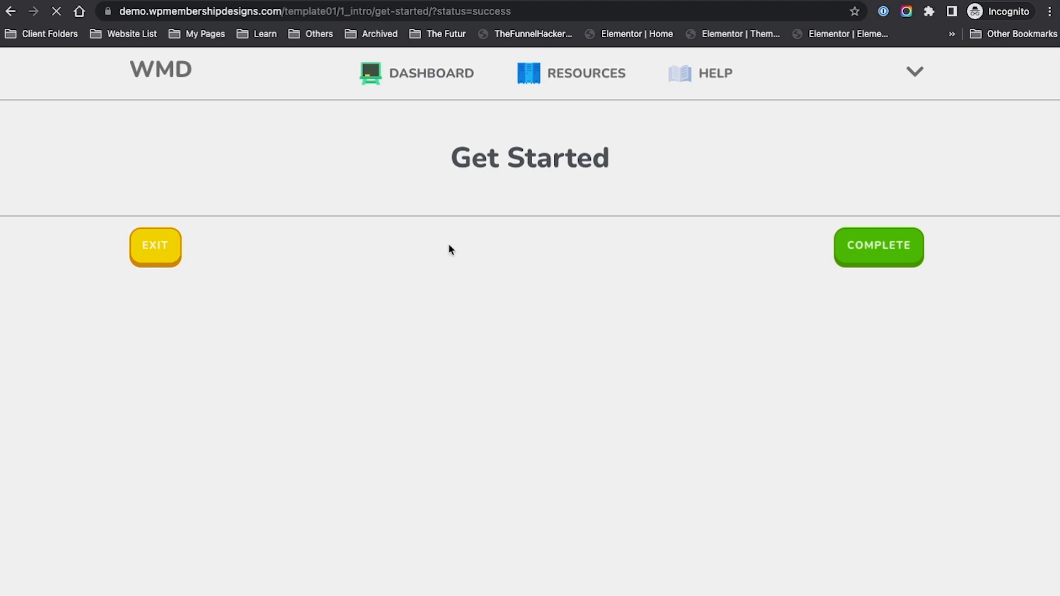
pyautogui.click(879, 246)
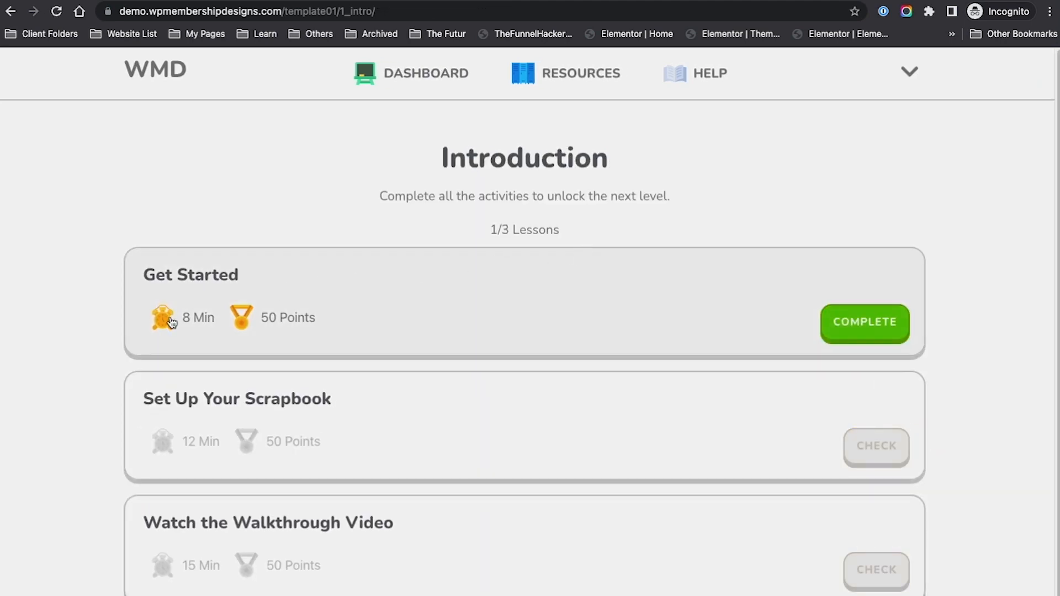
pyautogui.moveTo(689, 318)
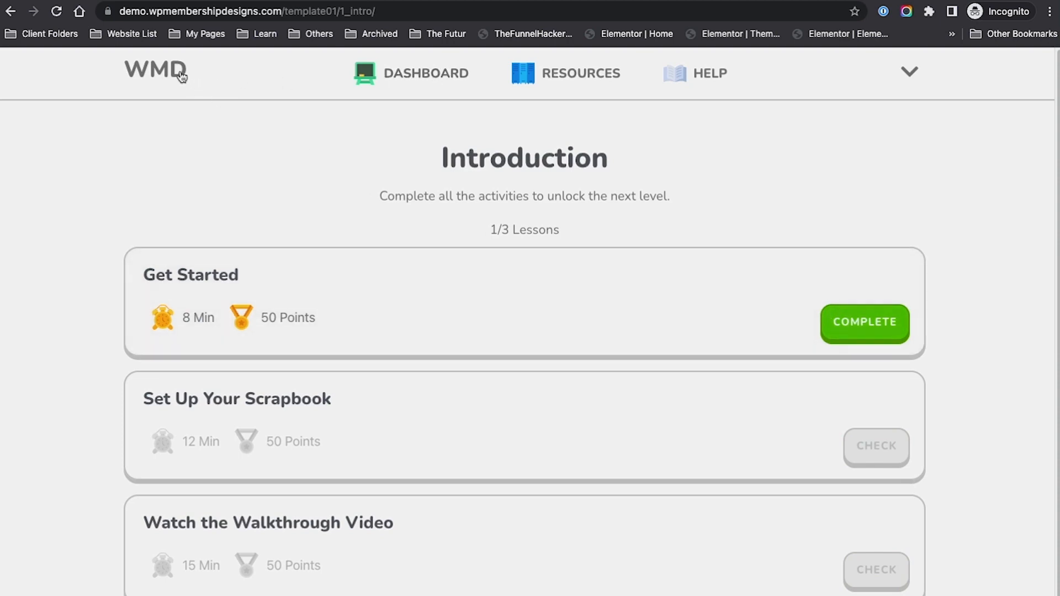
# Step: Go to the template home page, then the member dashboard showing 50 Points XP
pyautogui.click(156, 71)
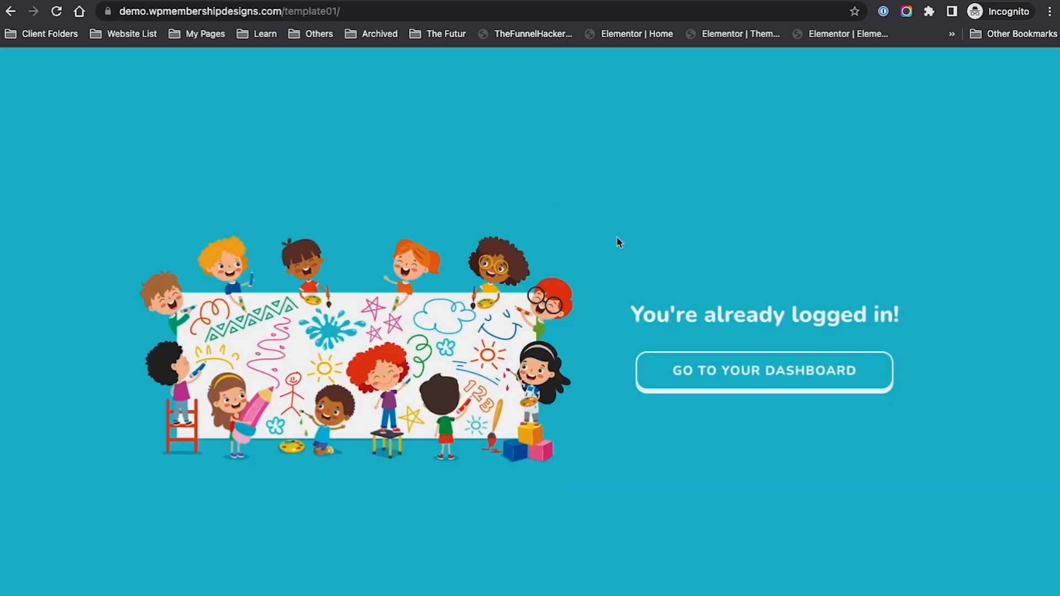
pyautogui.click(763, 371)
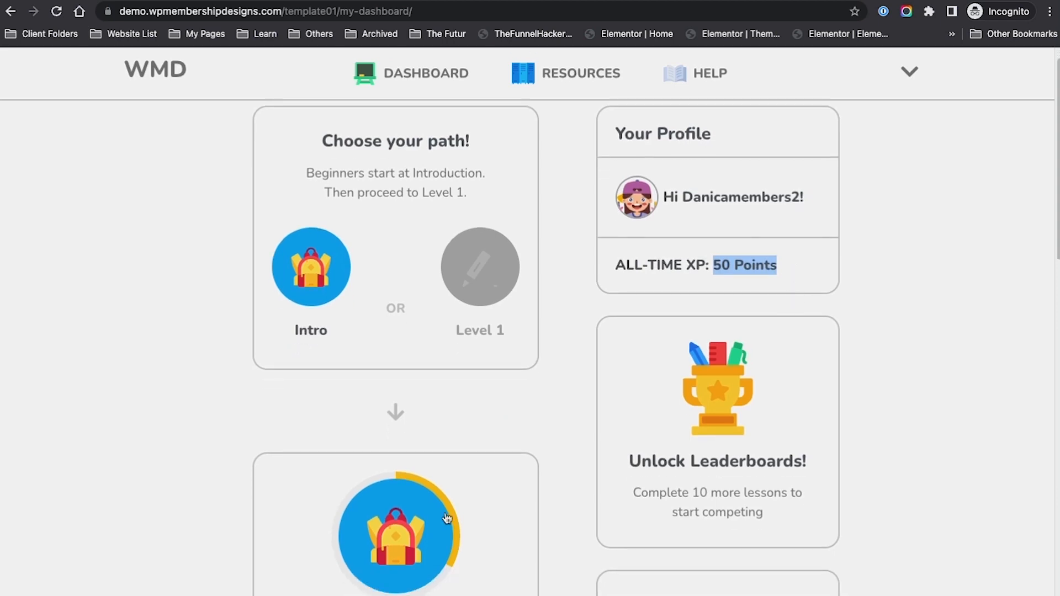
pyautogui.moveTo(434, 573)
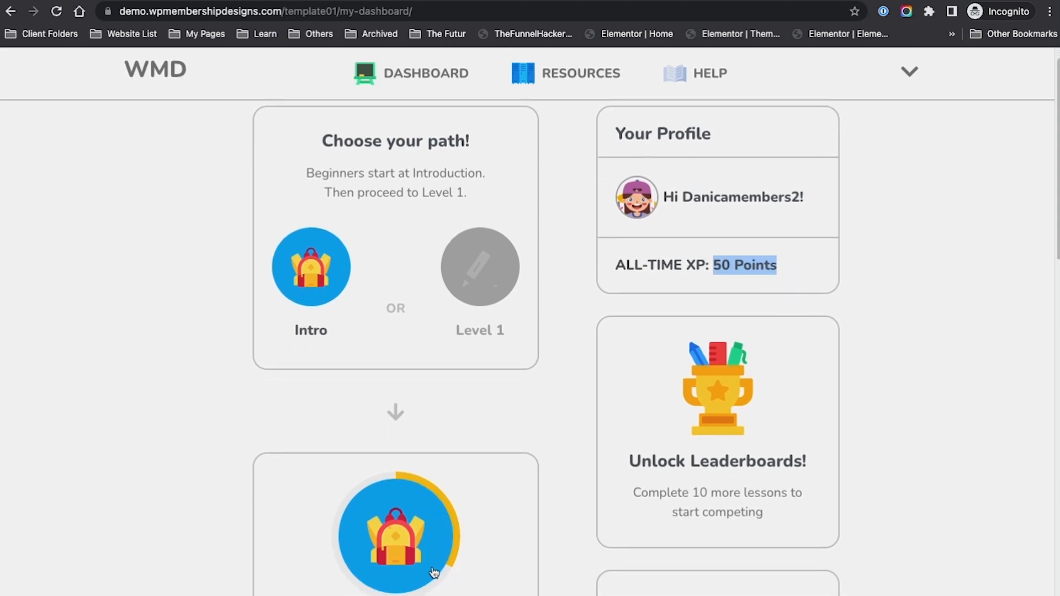
pyautogui.scroll(-3)
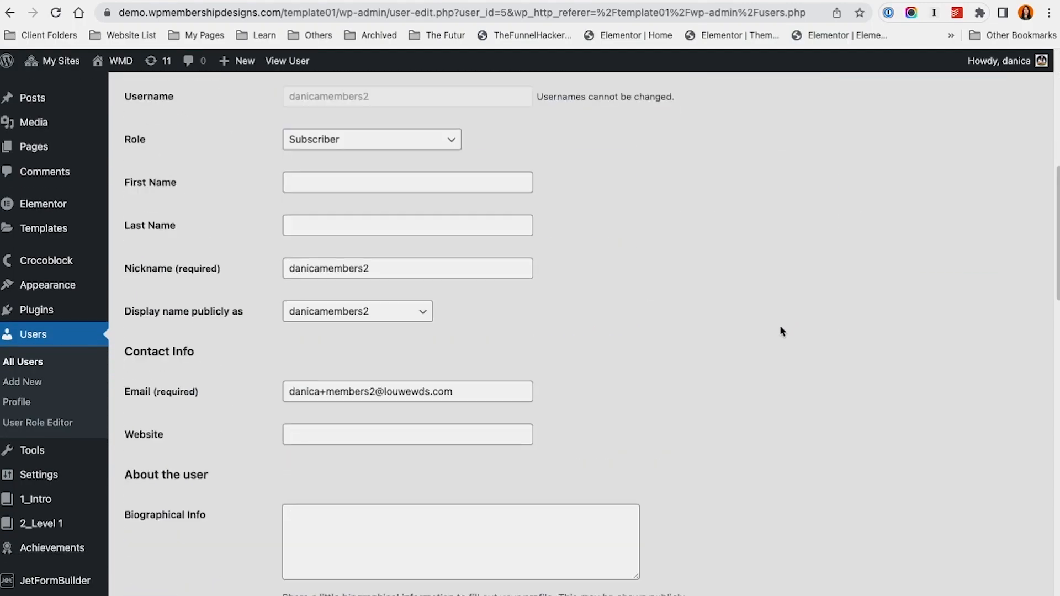
# Step: Link Get Started as the member's completed Intro lesson and enter 50 achievement points
pyautogui.scroll(-3)
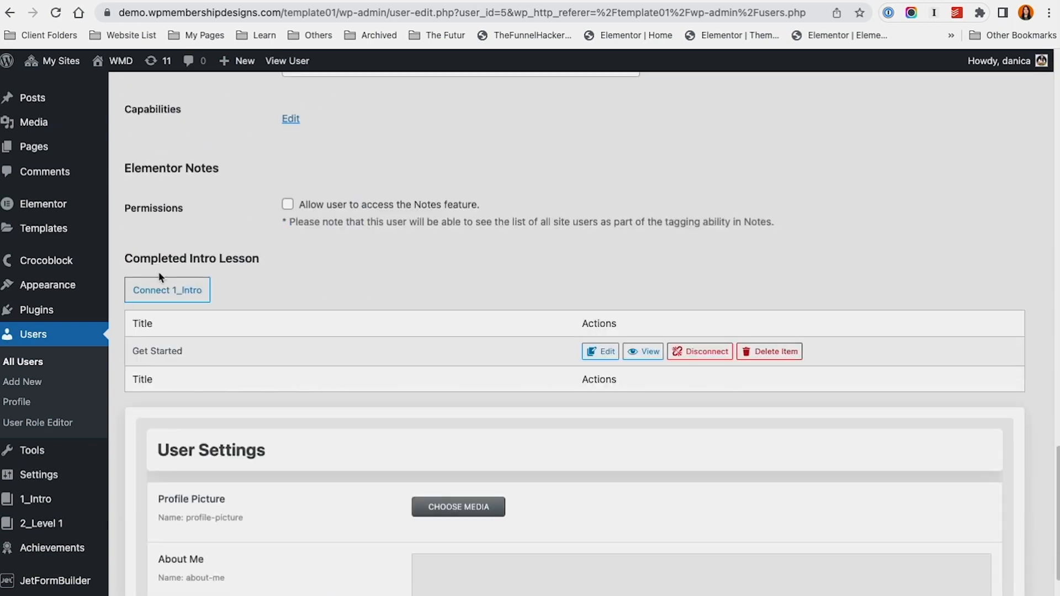
pyautogui.doubleClick(183, 259)
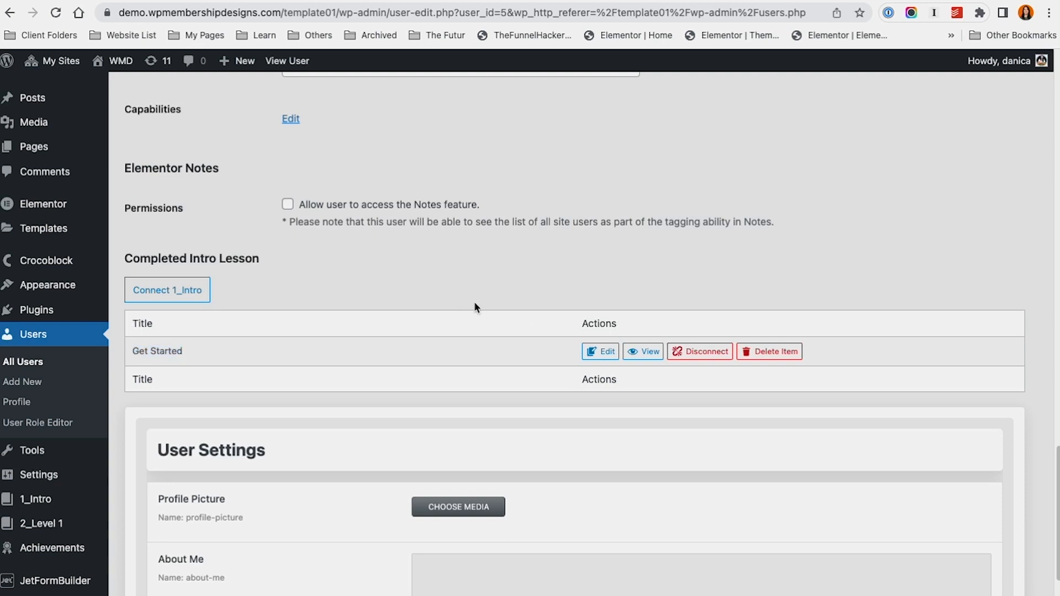
pyautogui.scroll(-3)
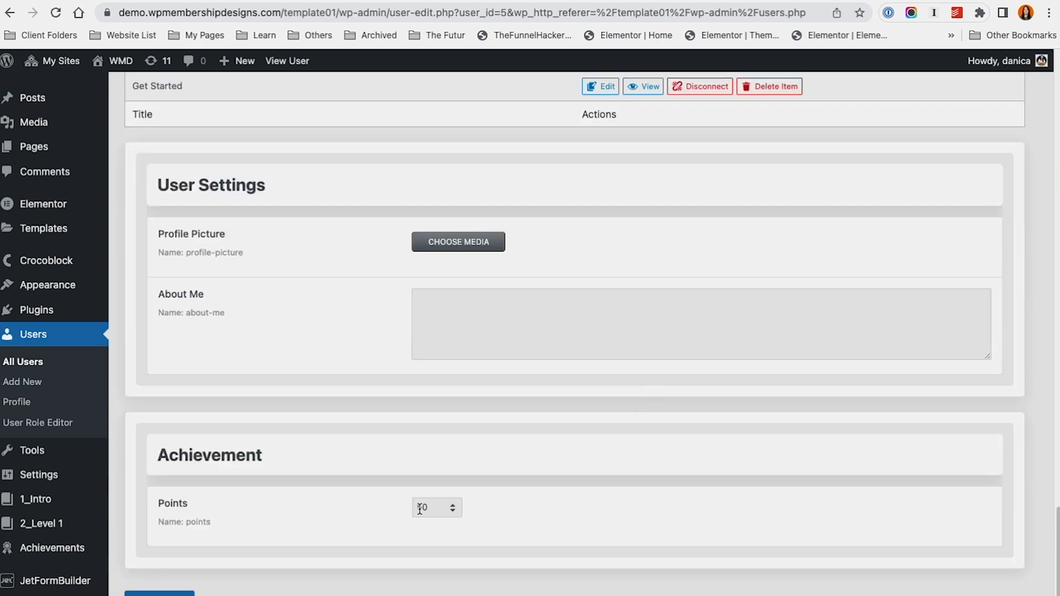
pyautogui.write('50')
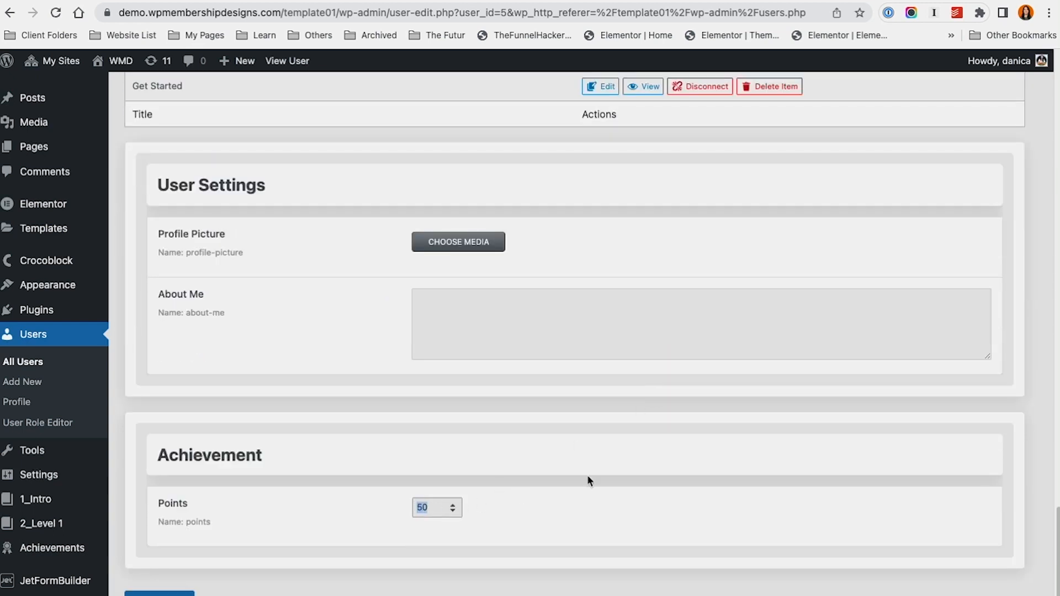
pyautogui.scroll(3)
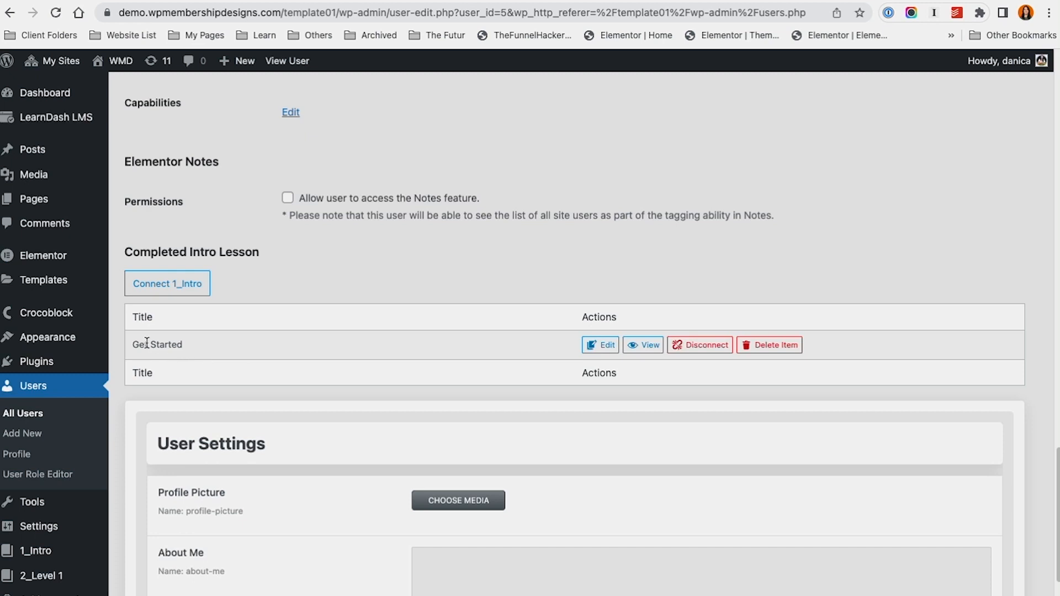
pyautogui.moveTo(228, 358)
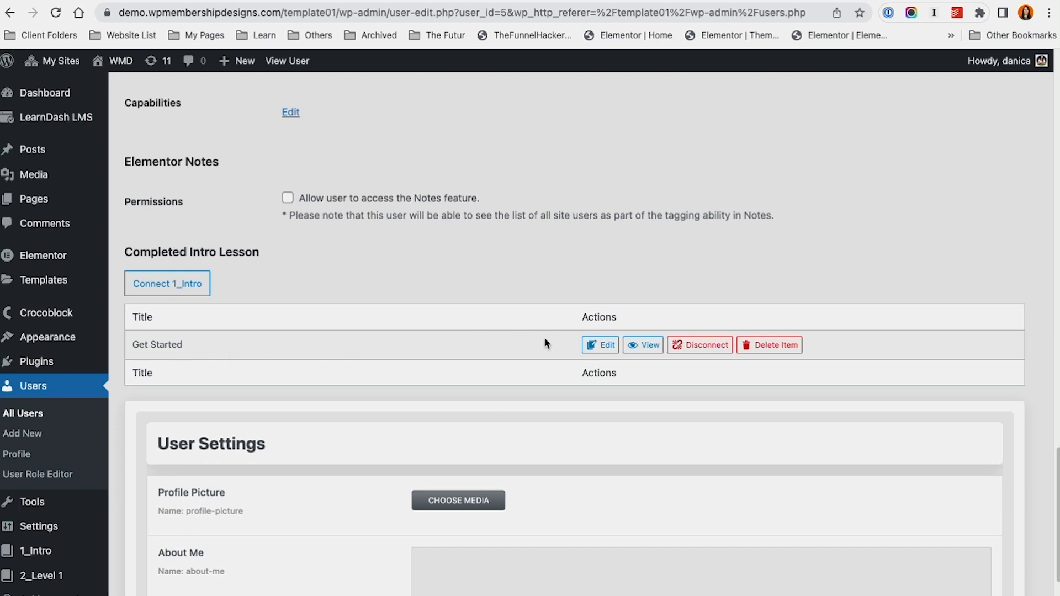
pyautogui.moveTo(588, 295)
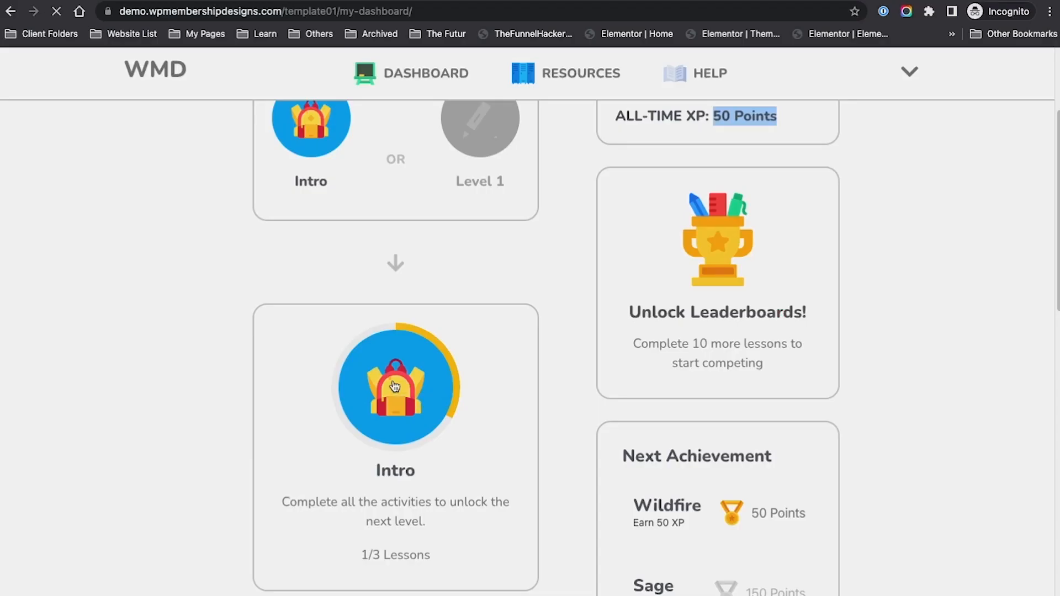
# Step: Mark Set Up Your Scrapbook complete from the Intro level, then return to the dashboard
pyautogui.click(395, 386)
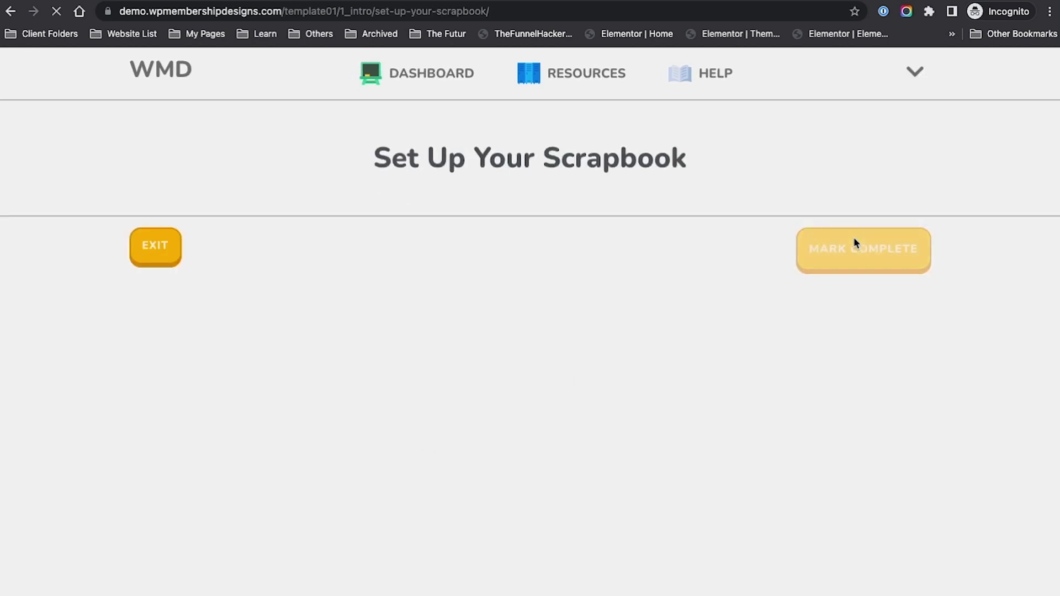
pyautogui.click(862, 249)
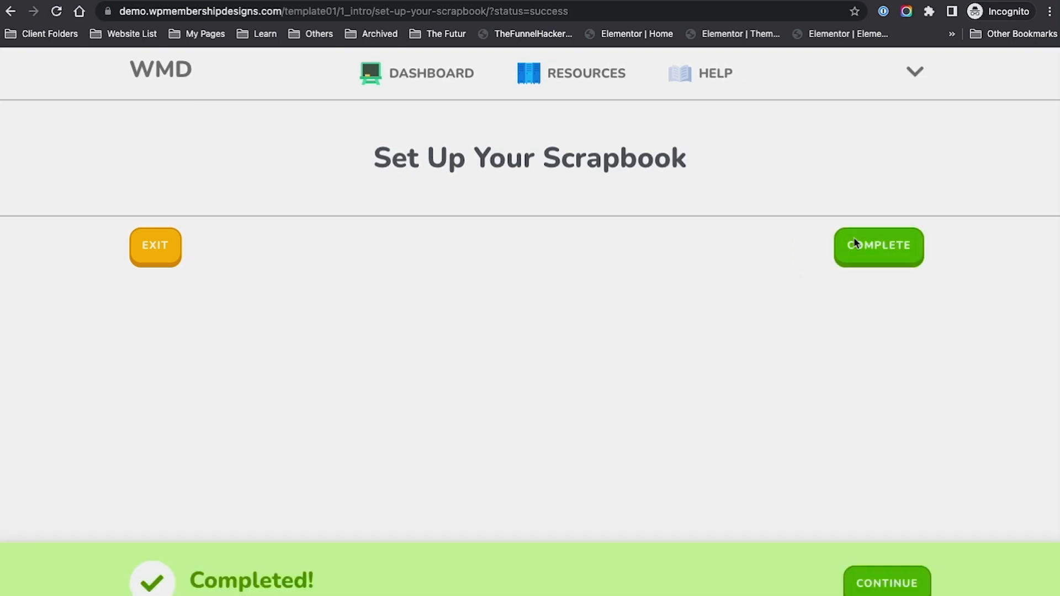
pyautogui.moveTo(886, 587)
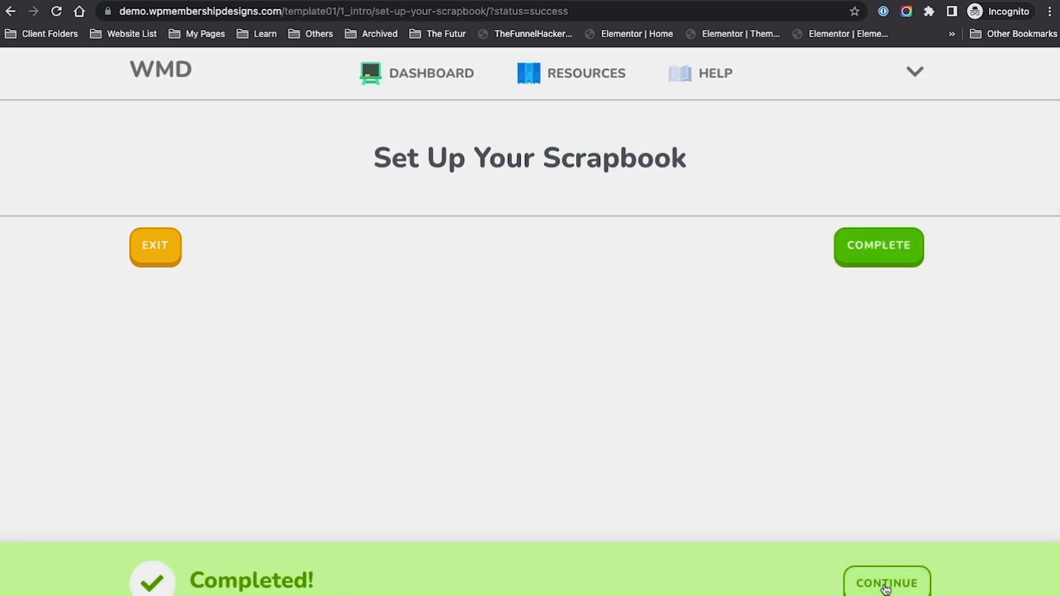
pyautogui.click(886, 583)
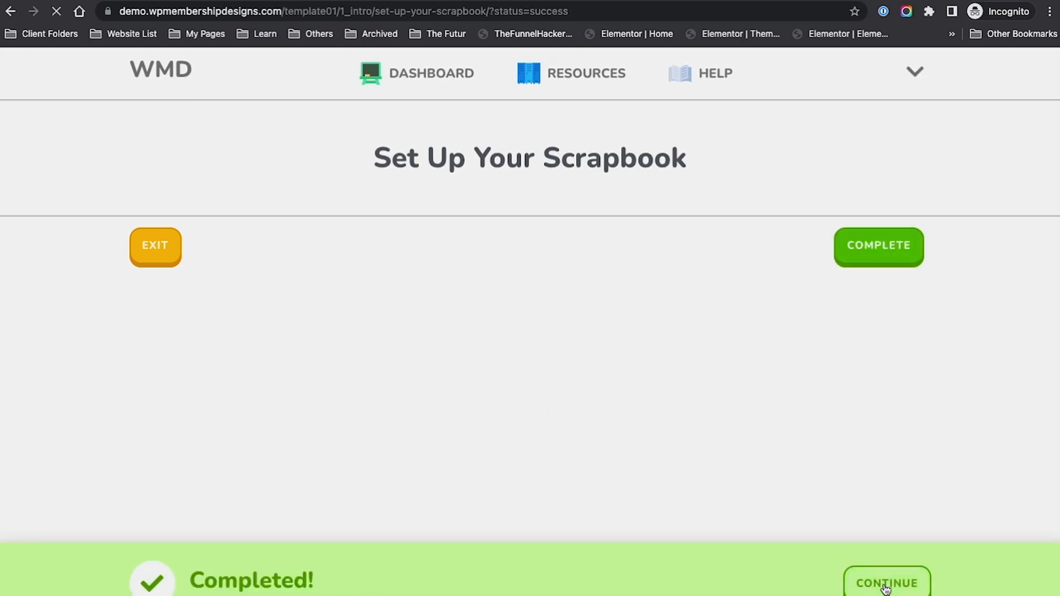
pyautogui.click(886, 583)
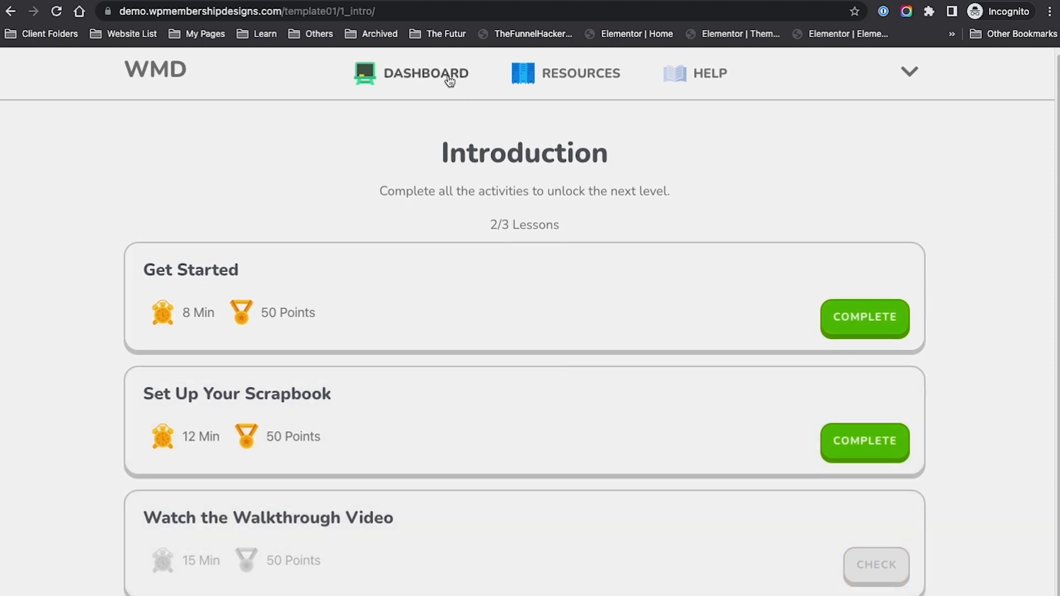
pyautogui.click(425, 73)
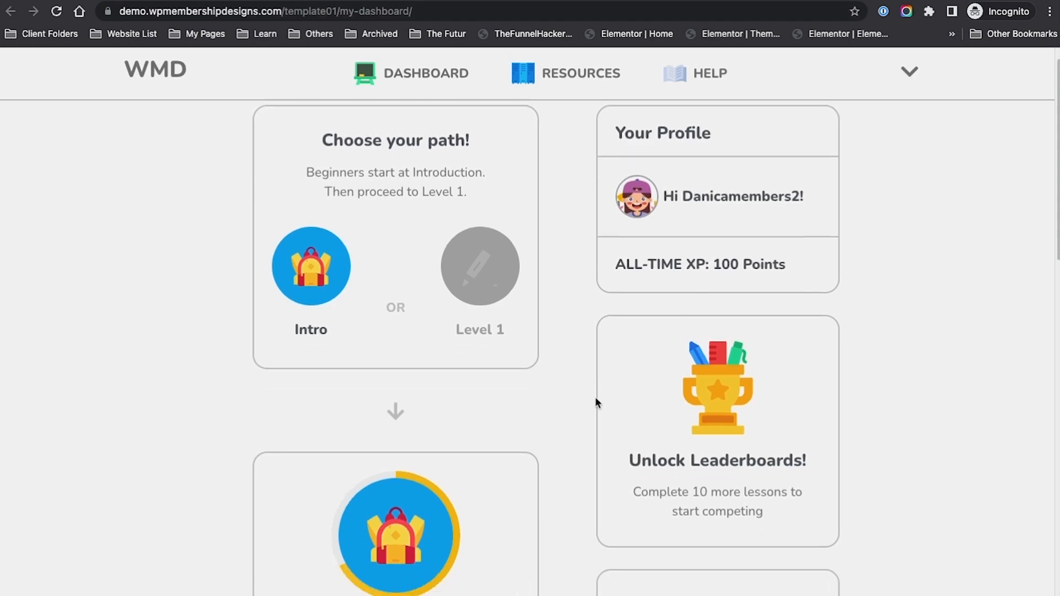
# Step: Scroll the dashboard to the Intro card and its Watch the Walkthrough Video lesson
pyautogui.scroll(-3)
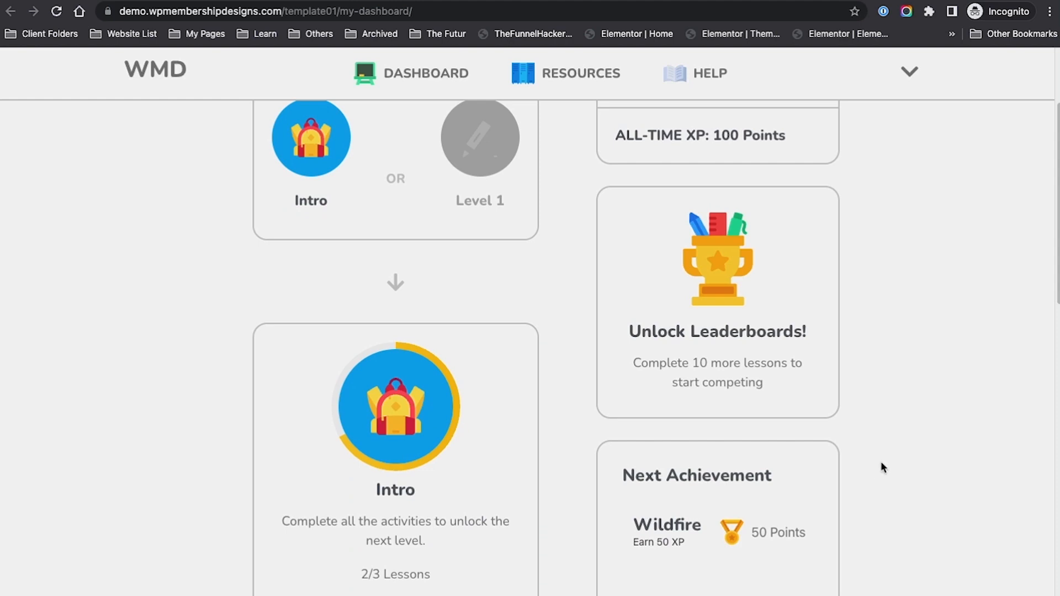
pyautogui.scroll(-3)
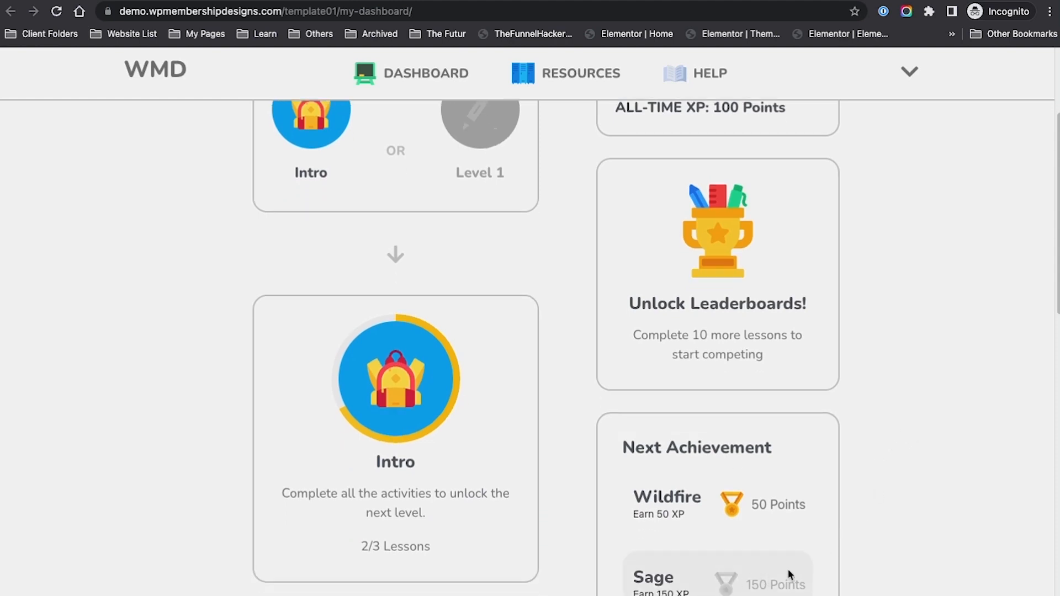
pyautogui.scroll(-3)
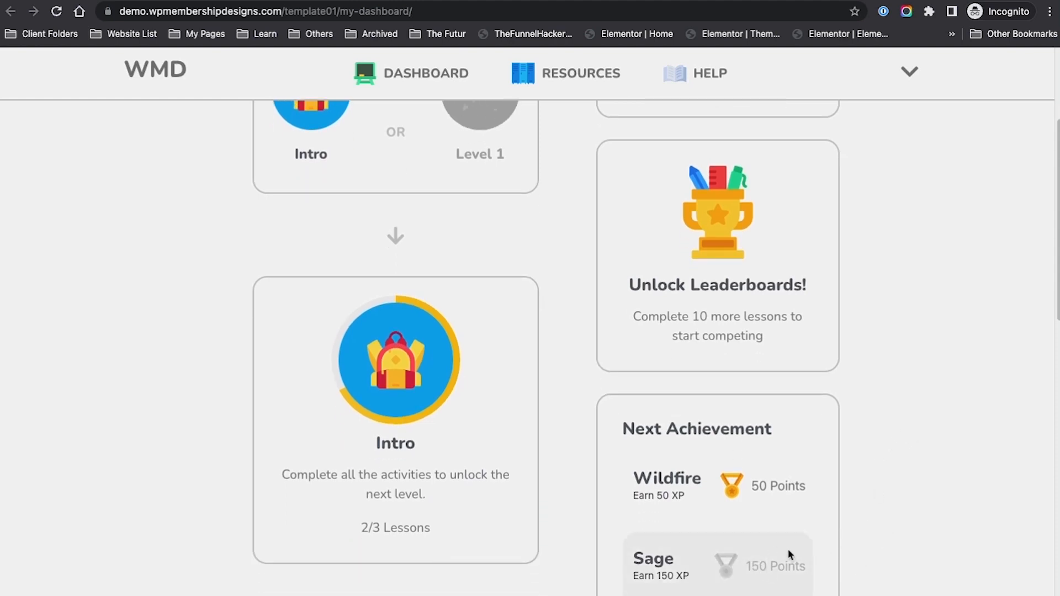
pyautogui.moveTo(186, 4)
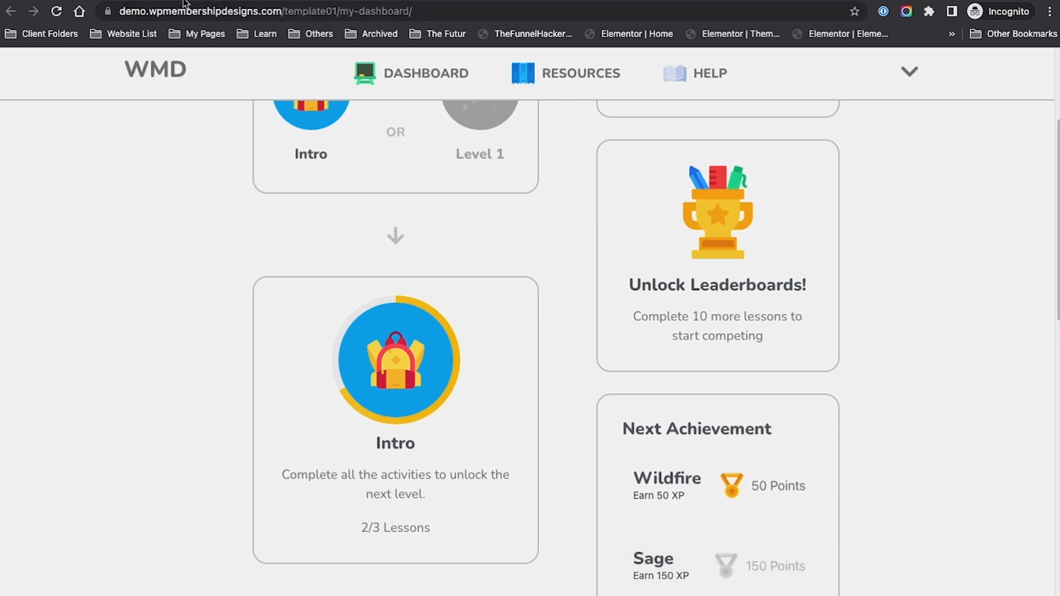
pyautogui.scroll(-3)
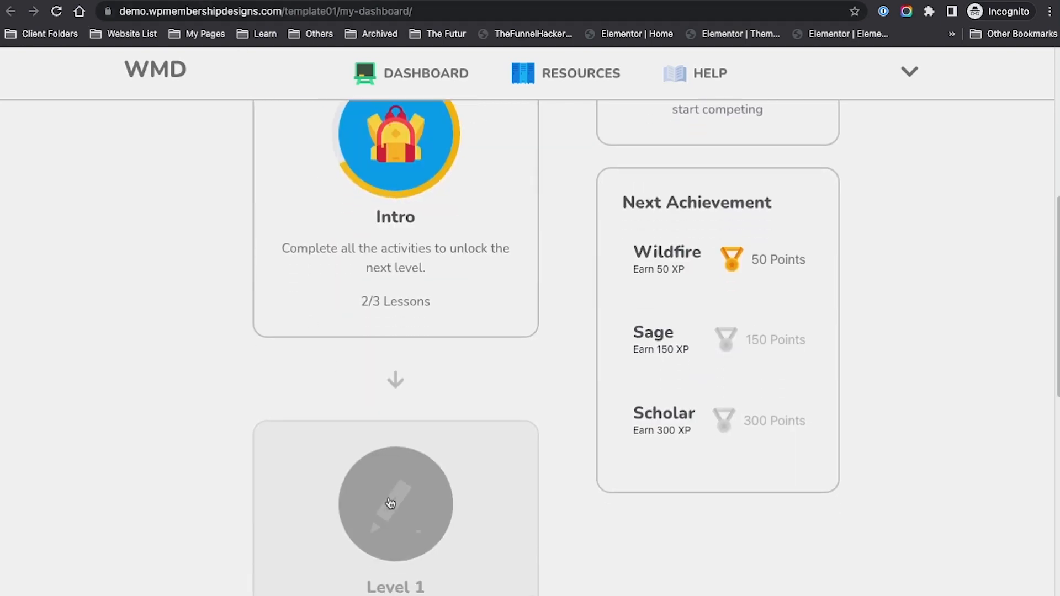
pyautogui.scroll(-3)
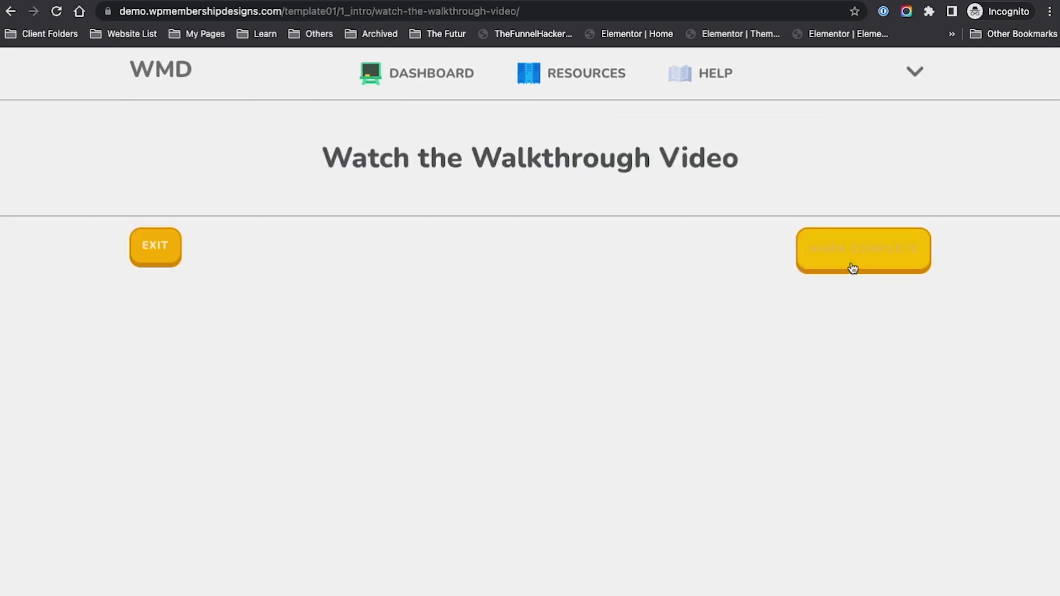
# Step: Mark Watch the Walkthrough Video complete and continue past the Completed! bar
pyautogui.click(862, 250)
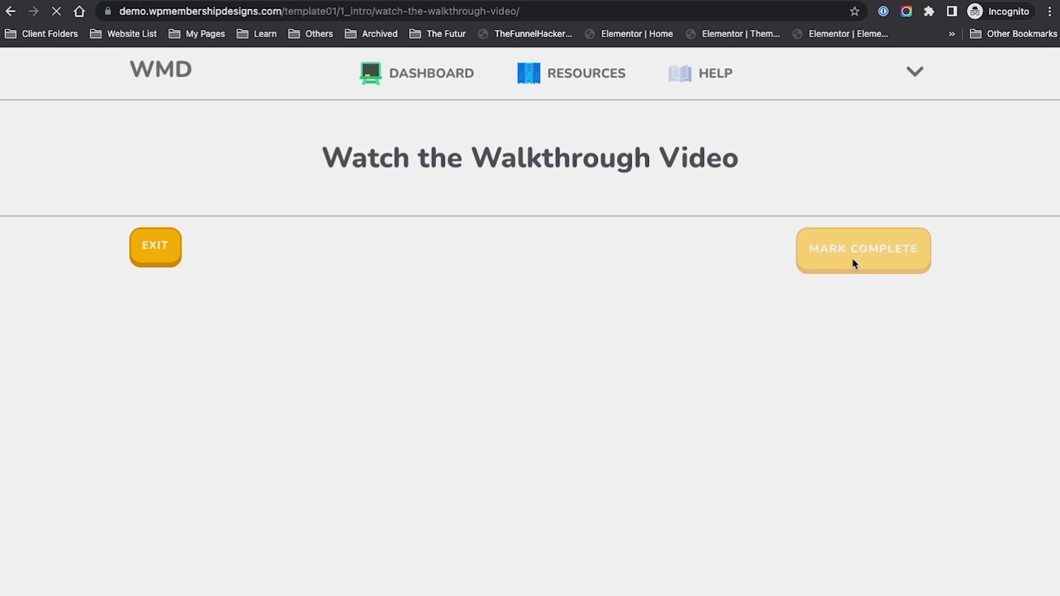
pyautogui.click(863, 250)
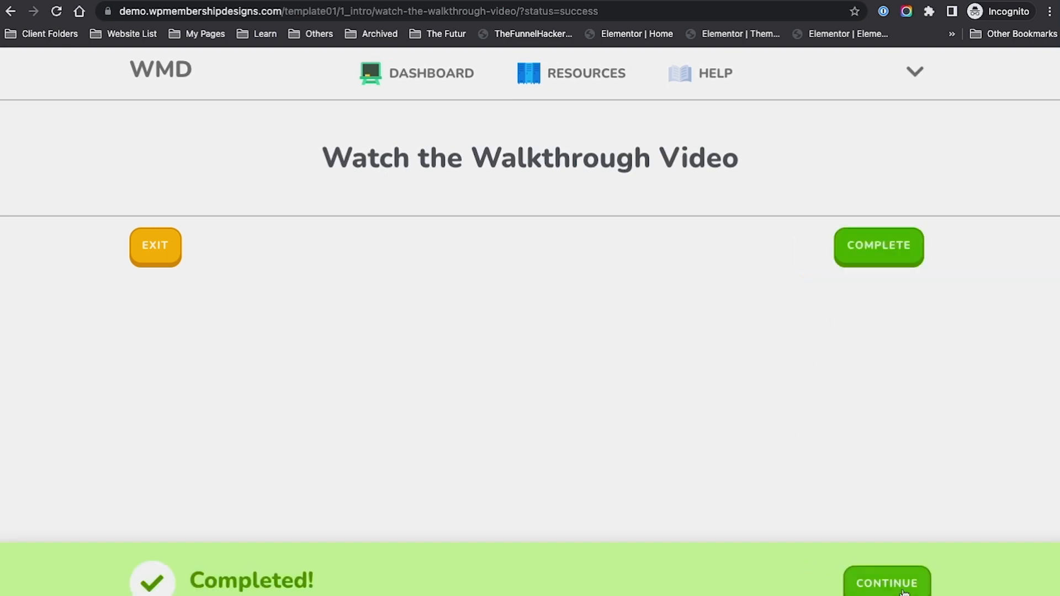
pyautogui.click(886, 583)
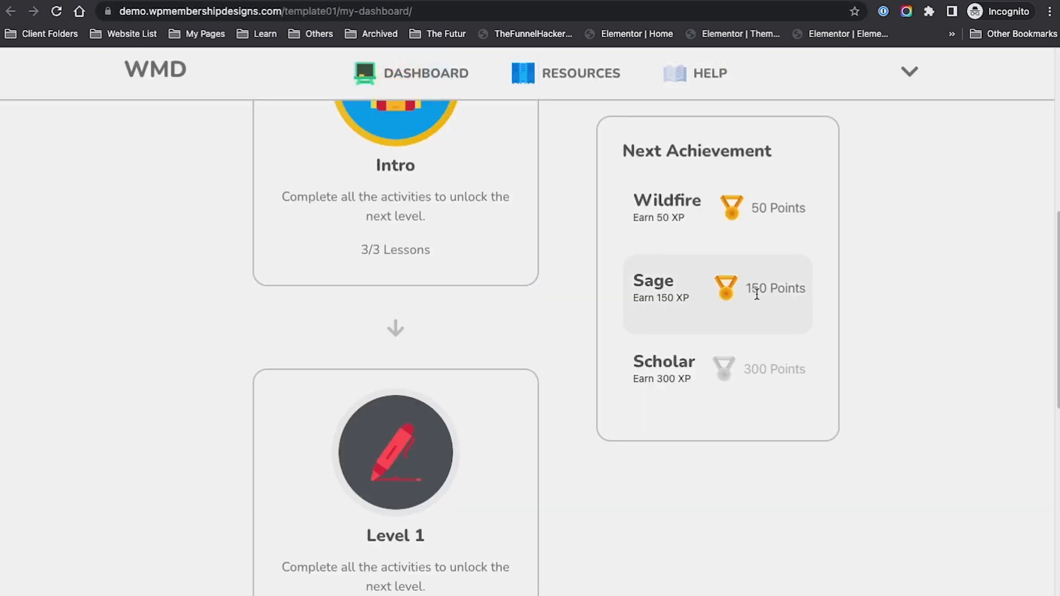
pyautogui.moveTo(741, 284)
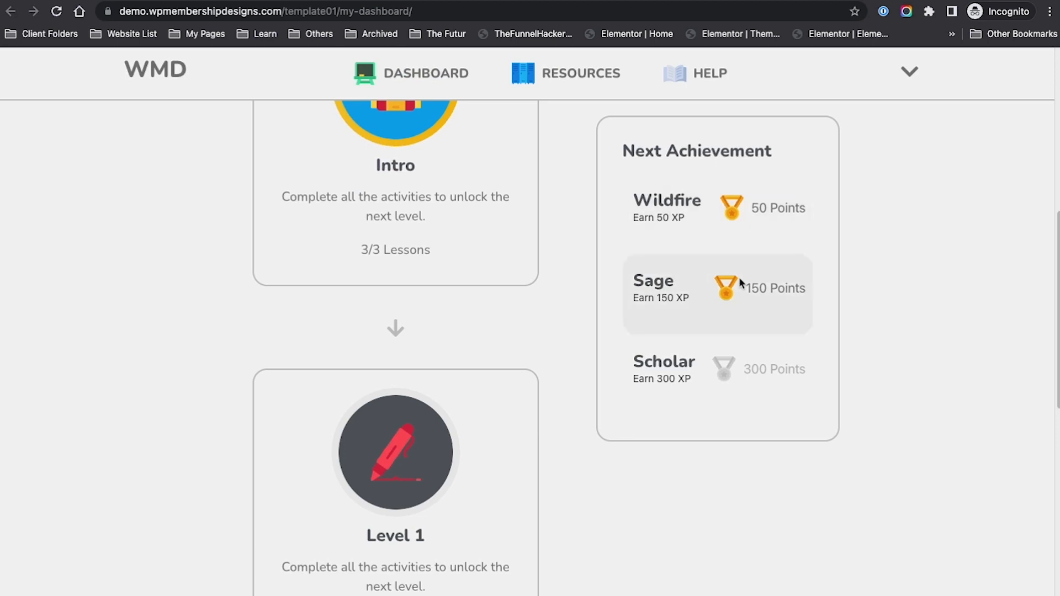
pyautogui.scroll(-3)
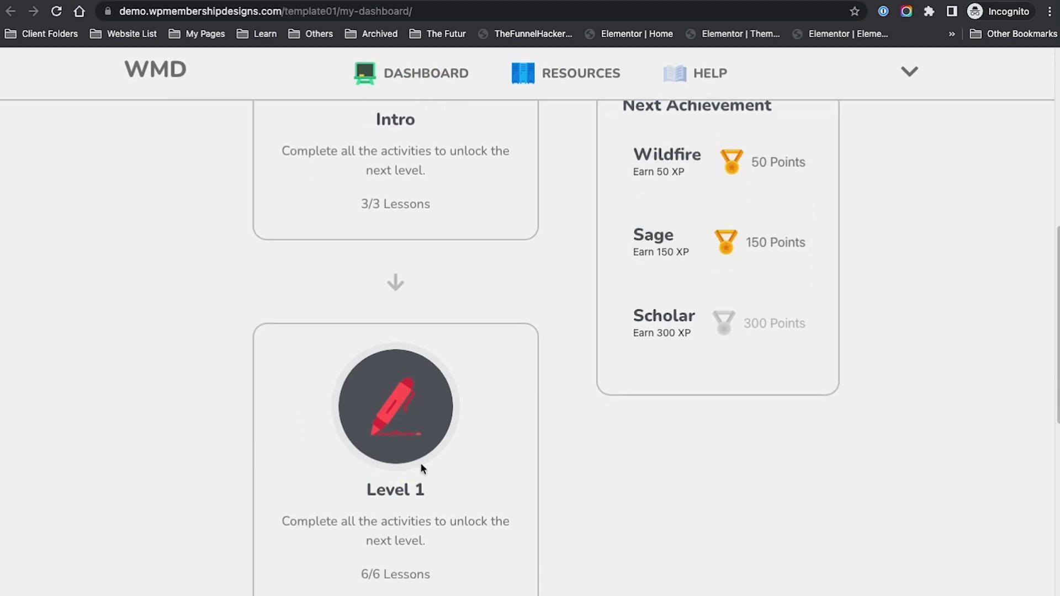
pyautogui.moveTo(392, 501)
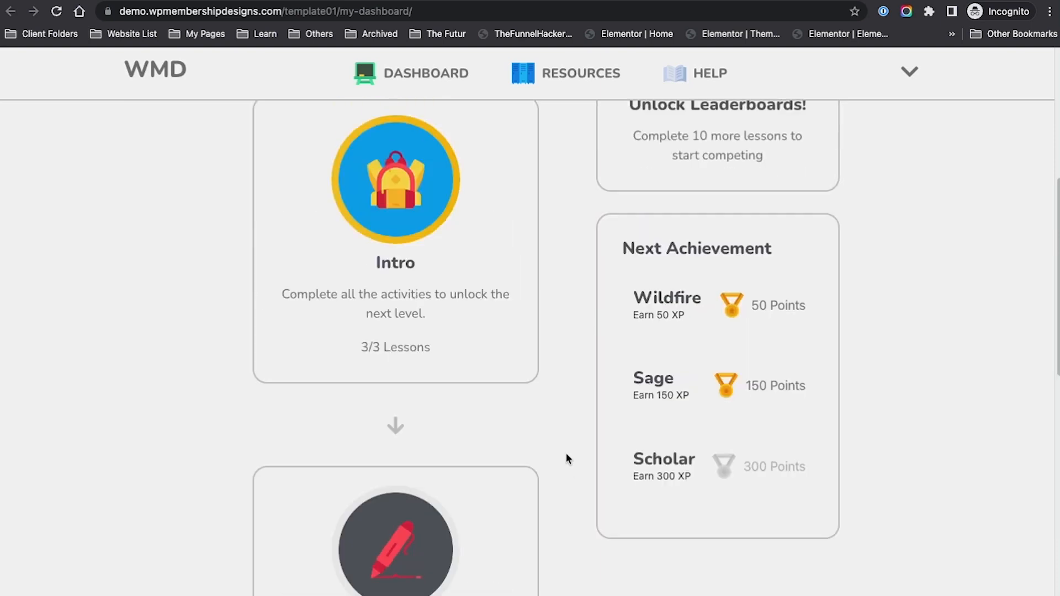
pyautogui.scroll(-3)
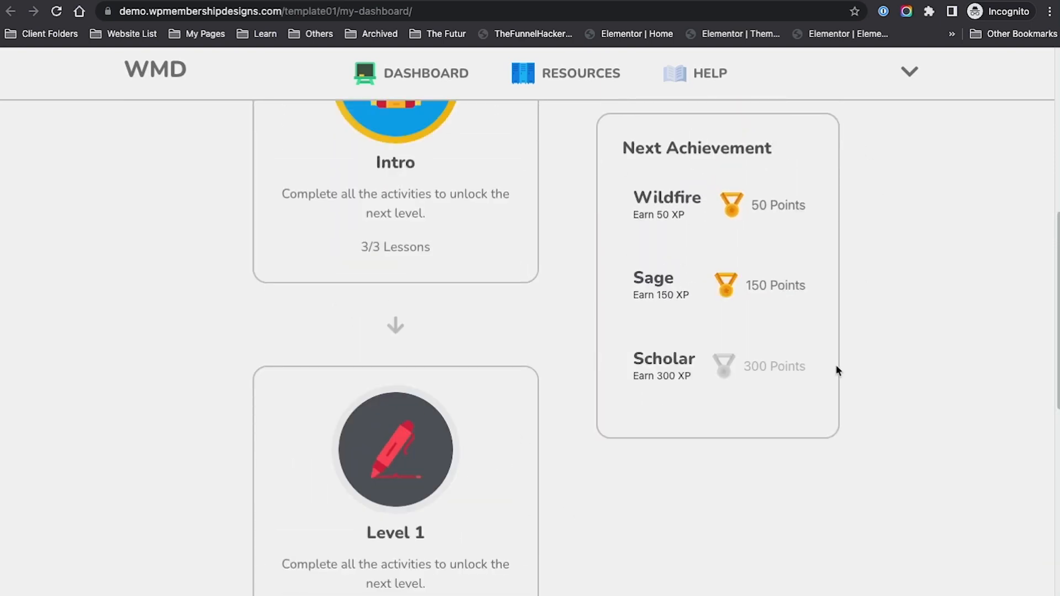
pyautogui.scroll(3)
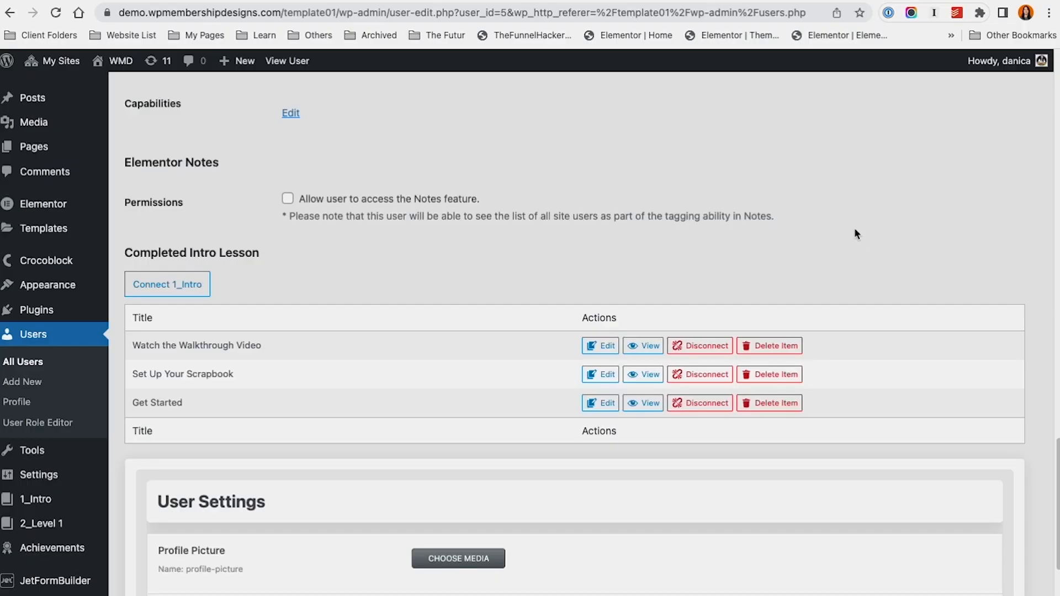
pyautogui.moveTo(364, 328)
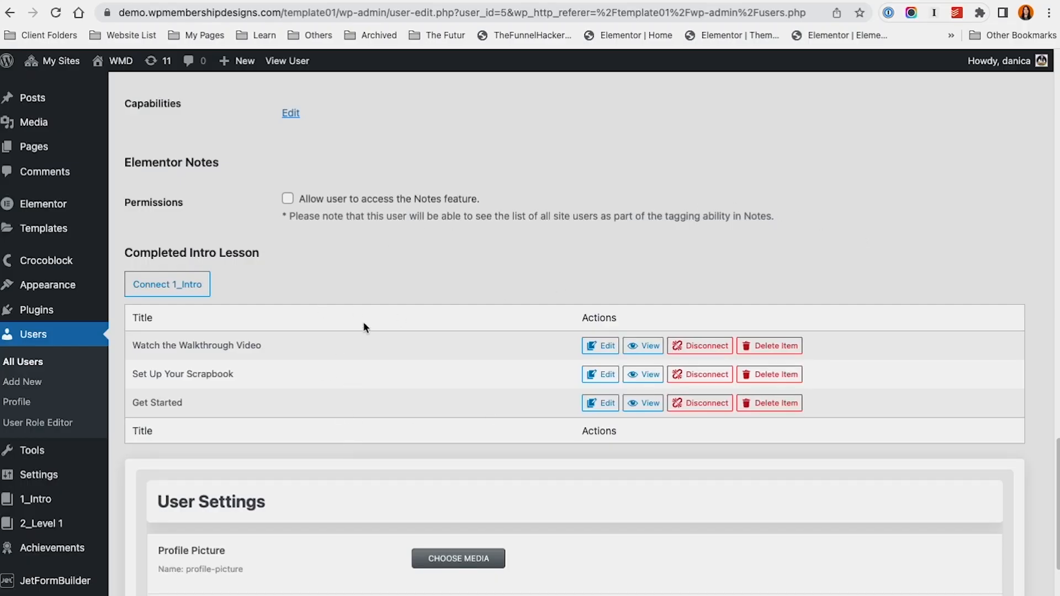
pyautogui.moveTo(516, 331)
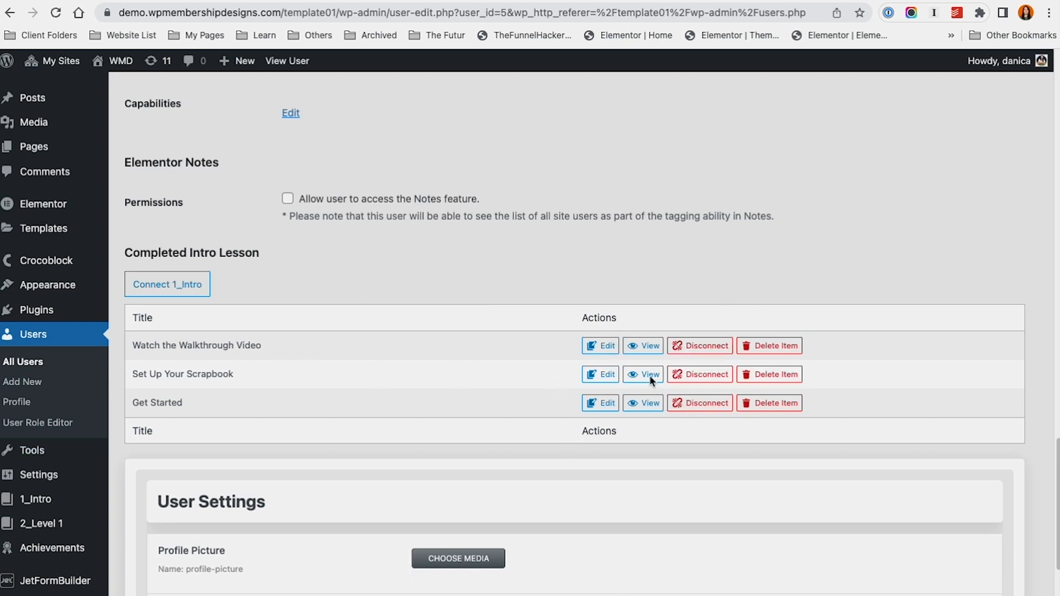
# Step: Disconnect Watch the Walkthrough Video from the member and update their points to 100
pyautogui.click(699, 346)
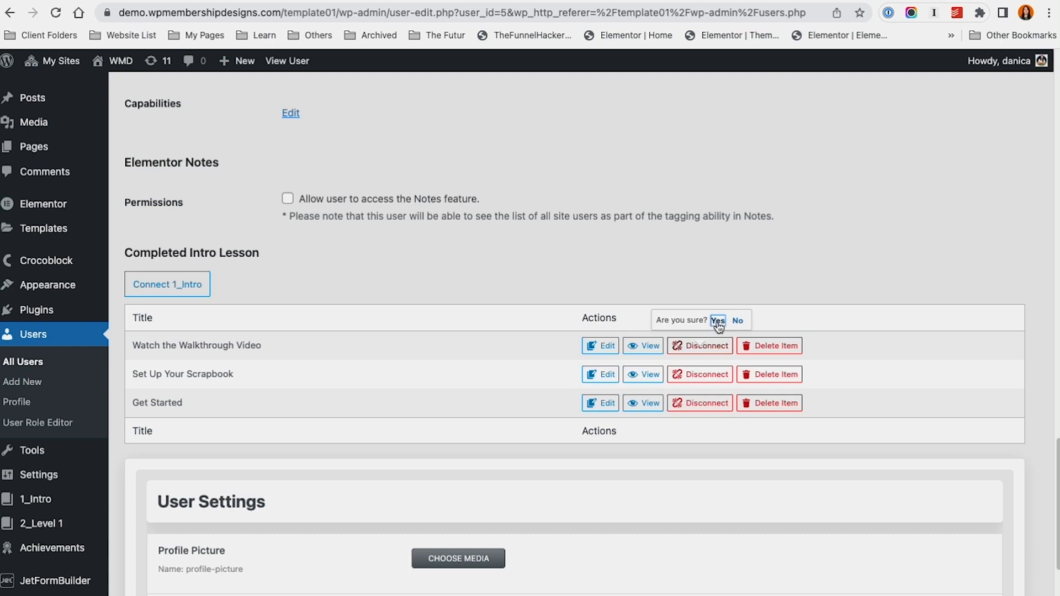
pyautogui.click(717, 320)
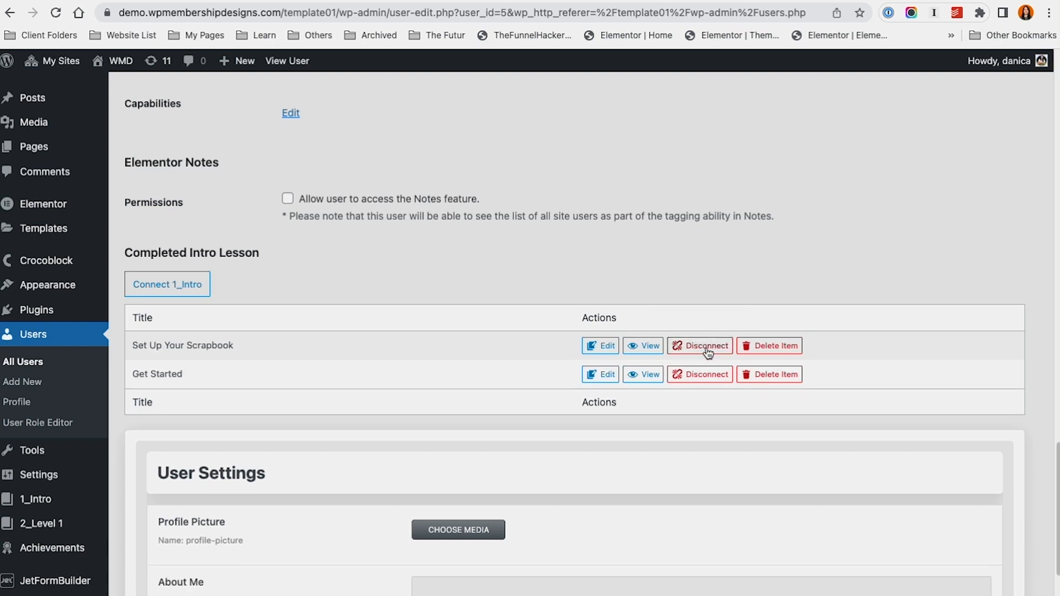
pyautogui.scroll(-3)
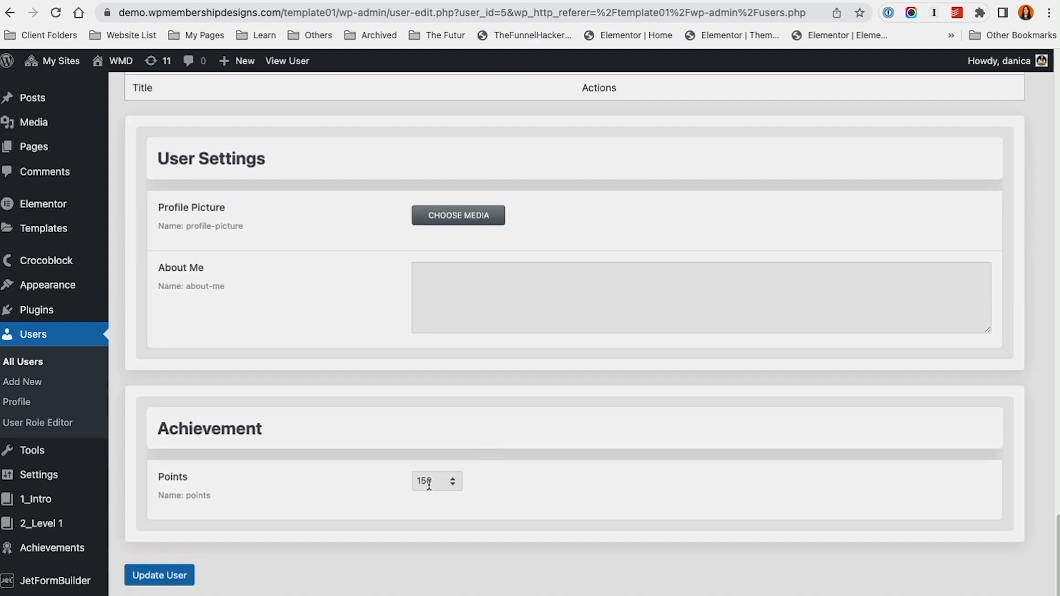
pyautogui.write('180')
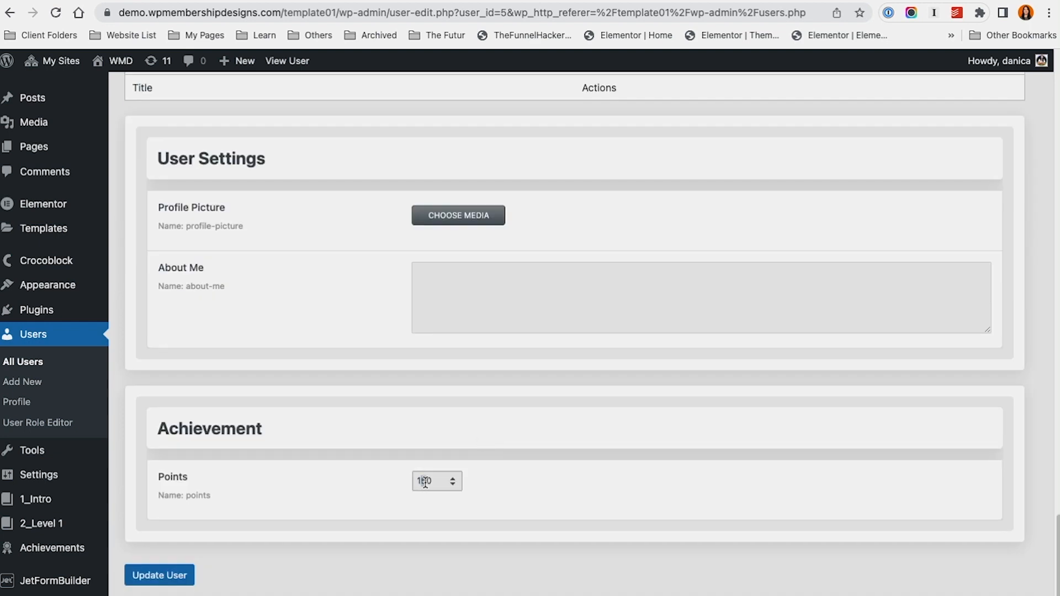
pyautogui.click(159, 576)
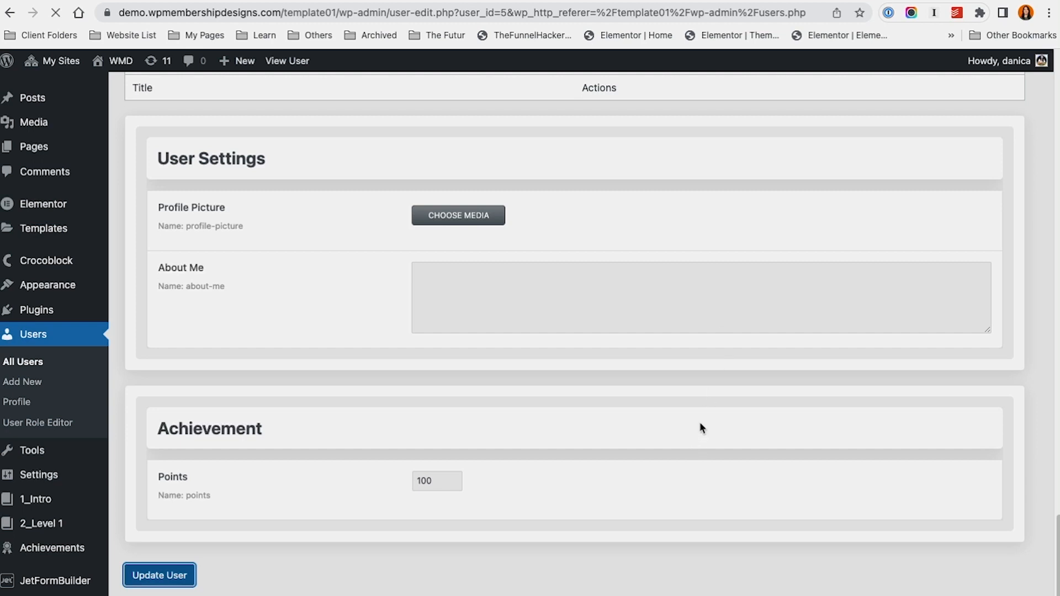
pyautogui.click(159, 575)
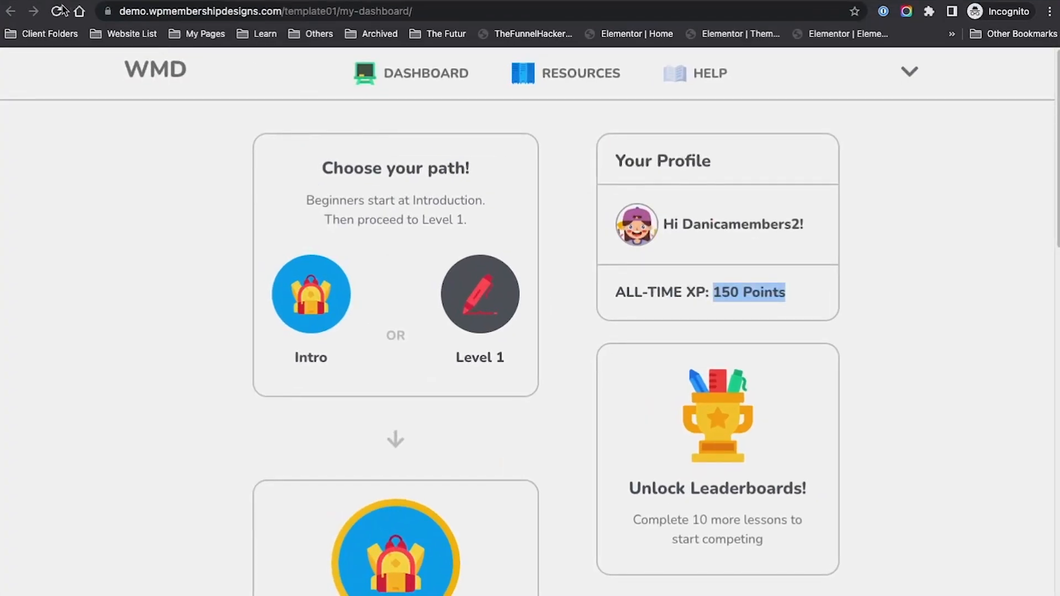
# Step: Reload the dashboard, check the Intro lesson list, and return showing 100 XP
pyautogui.click(56, 11)
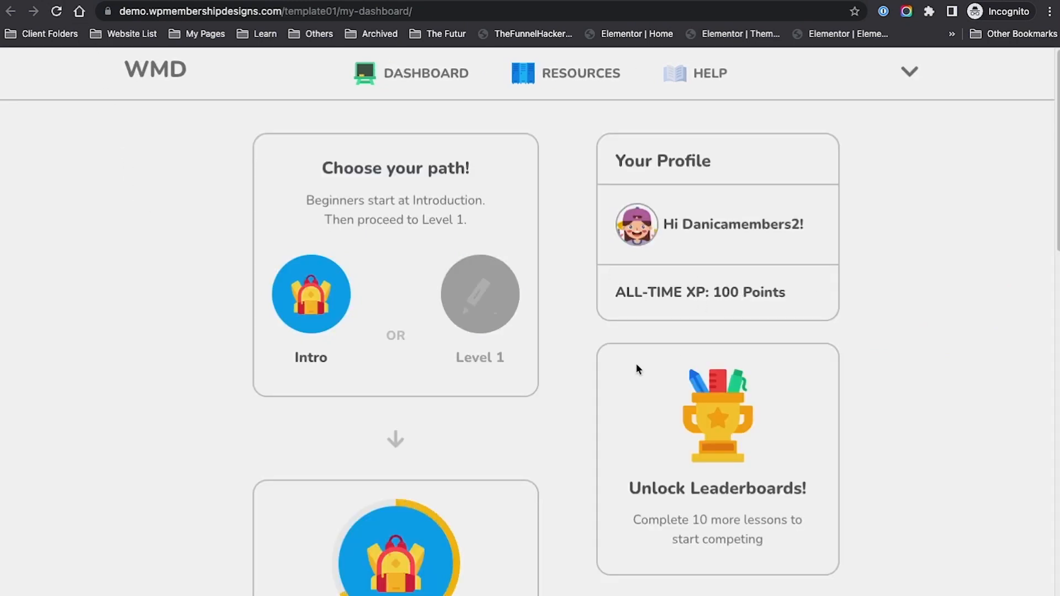
pyautogui.scroll(-3)
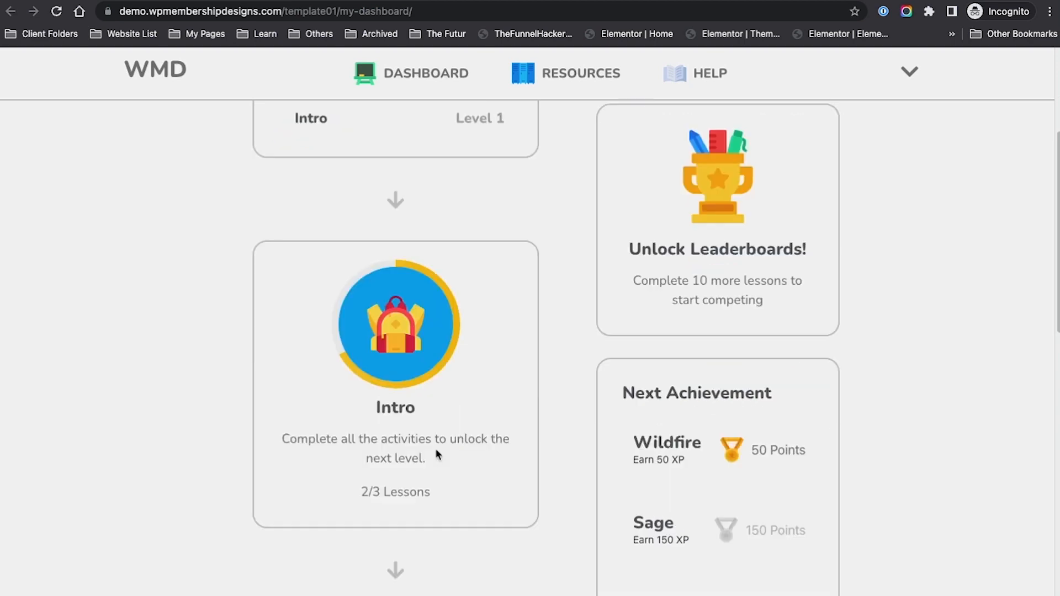
pyautogui.moveTo(717, 455)
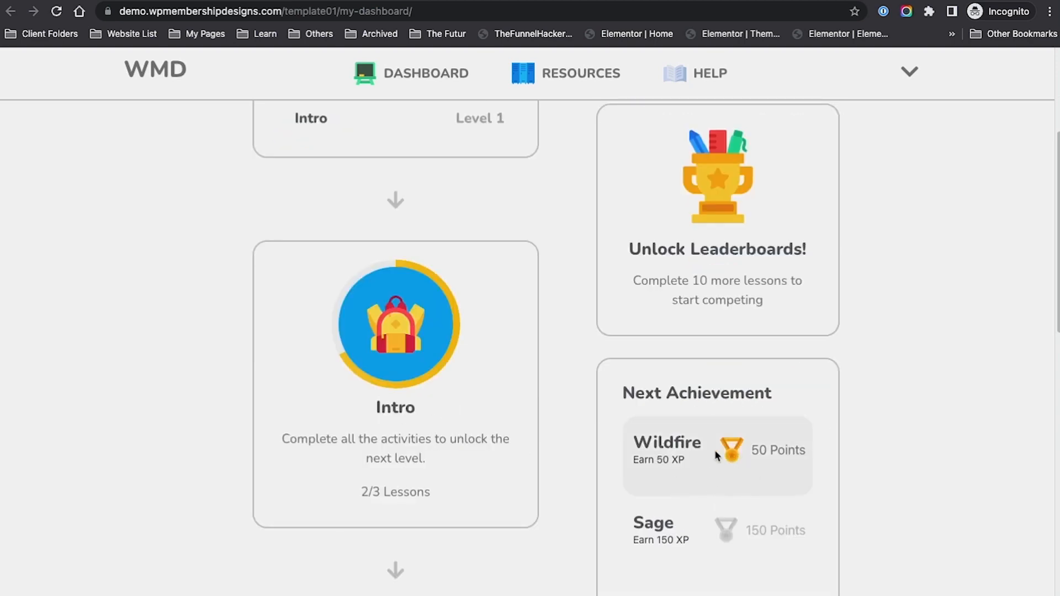
pyautogui.moveTo(616, 420)
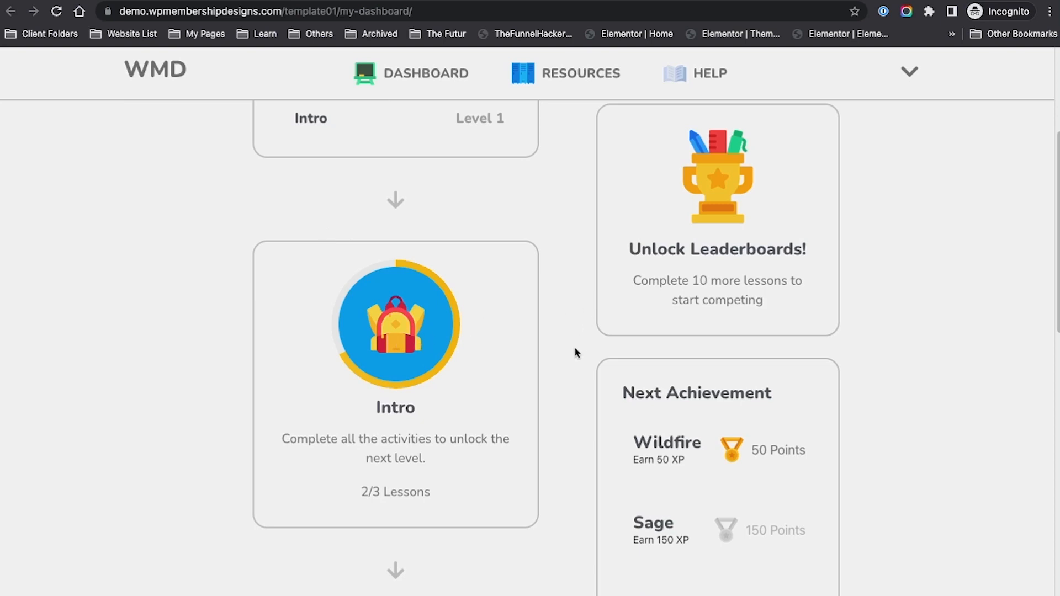
pyautogui.scroll(-3)
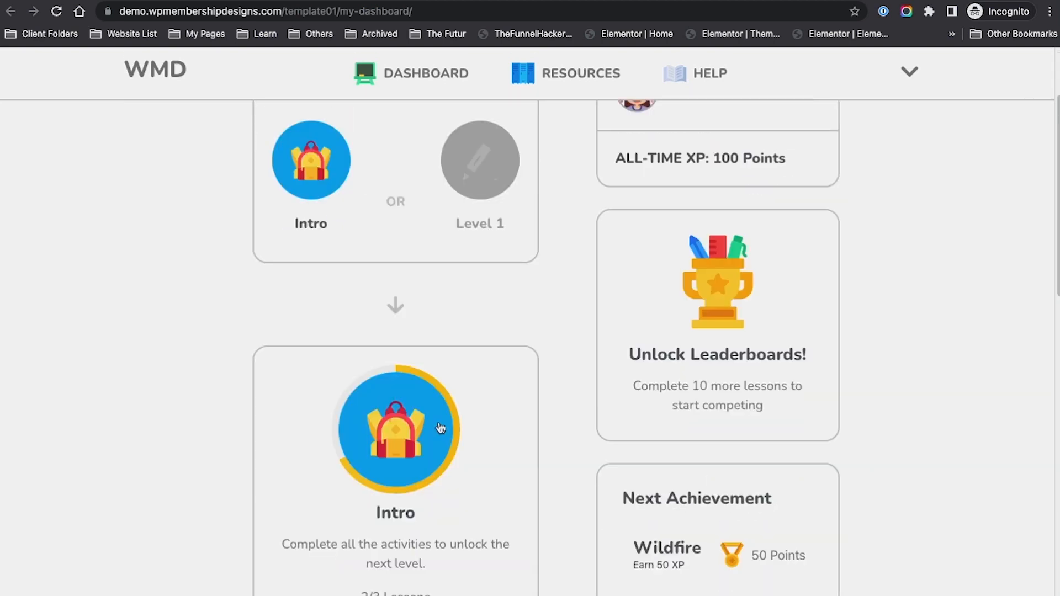
pyautogui.click(395, 427)
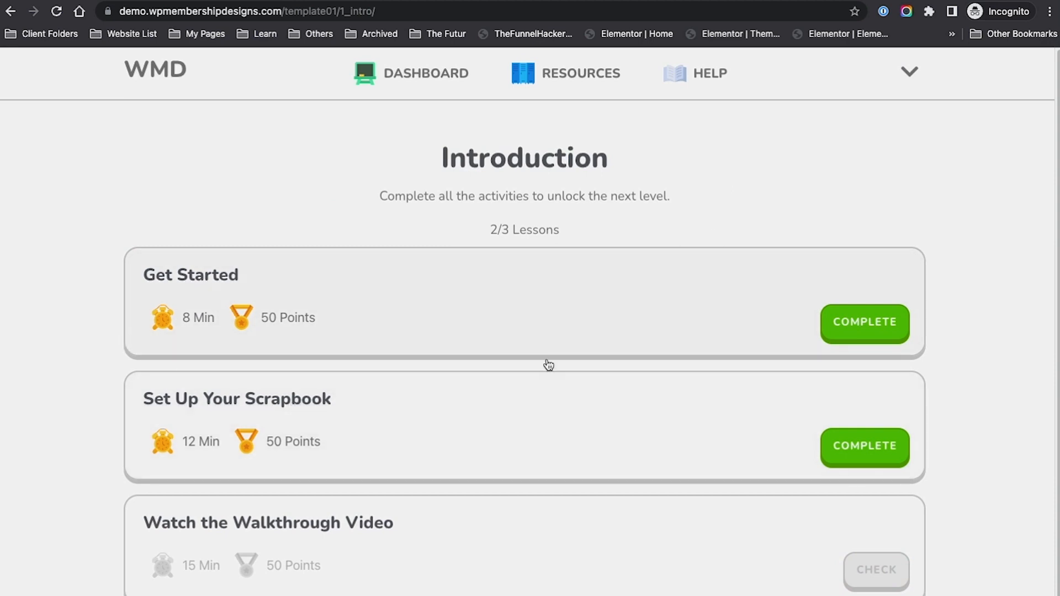
pyautogui.moveTo(426, 79)
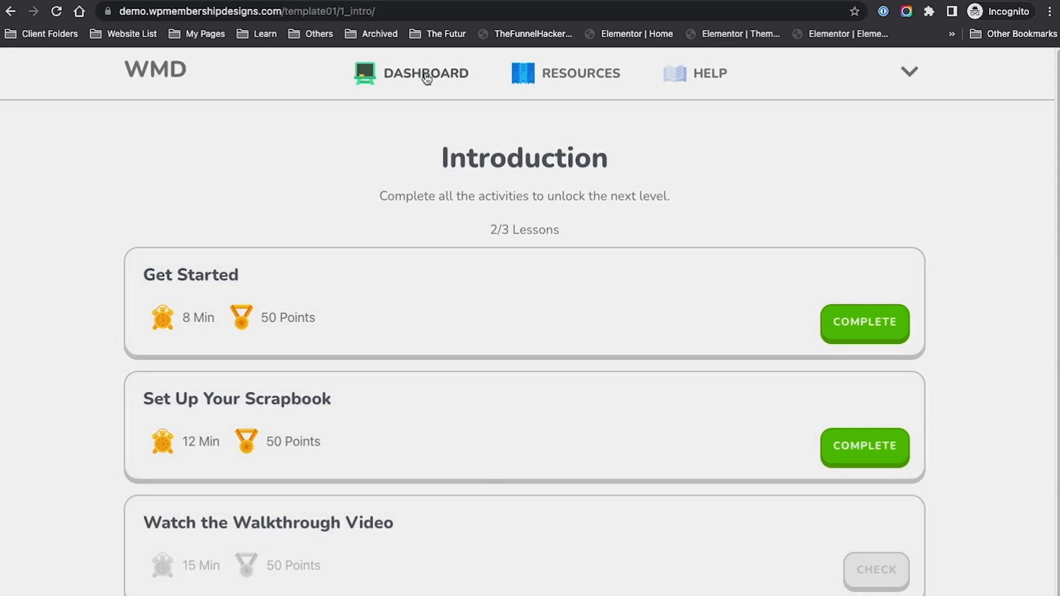
pyautogui.click(425, 73)
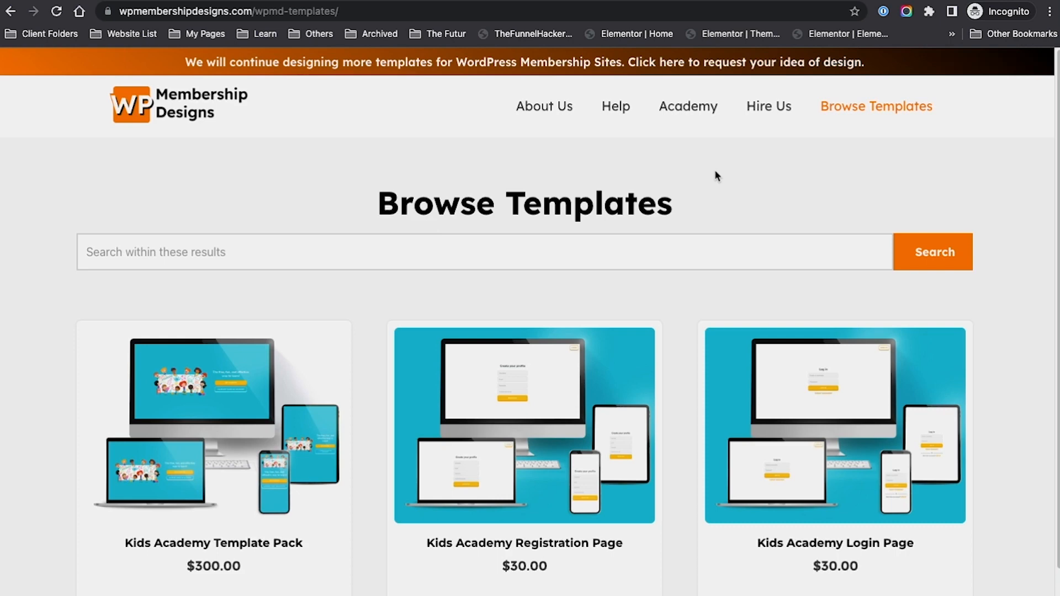
pyautogui.moveTo(63, 300)
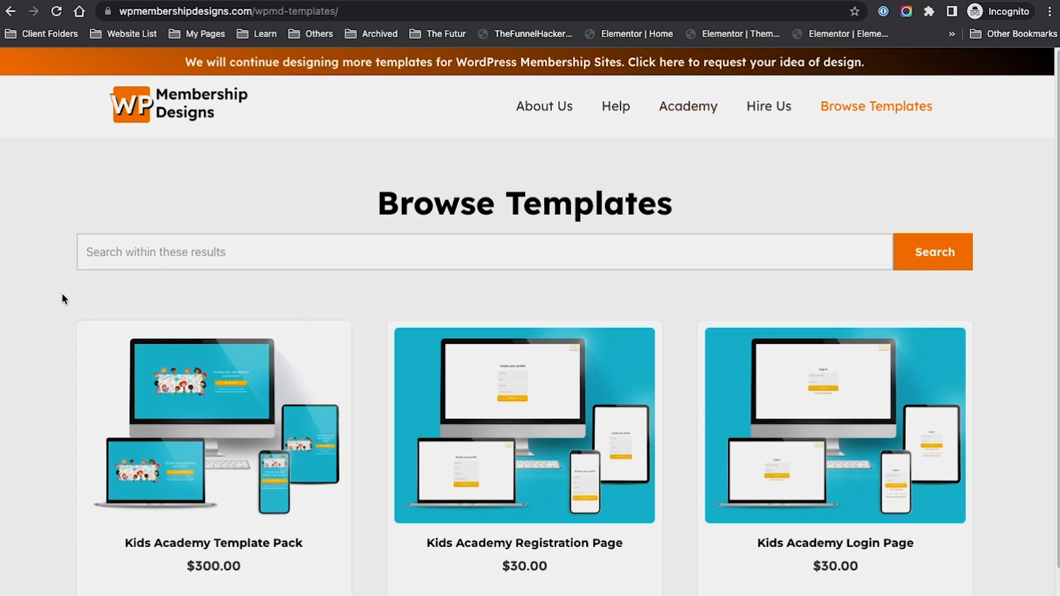